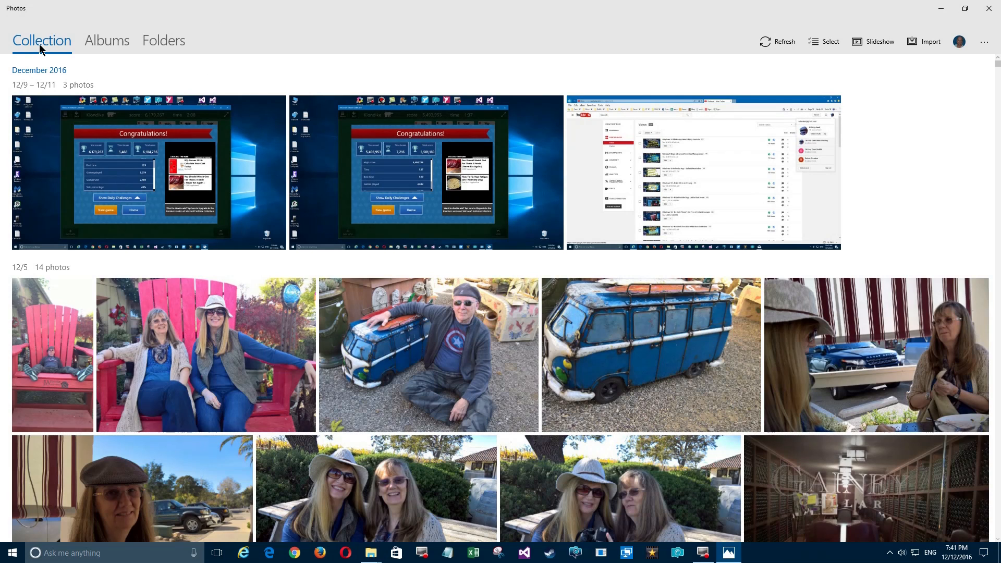
pyautogui.moveTo(25, 77)
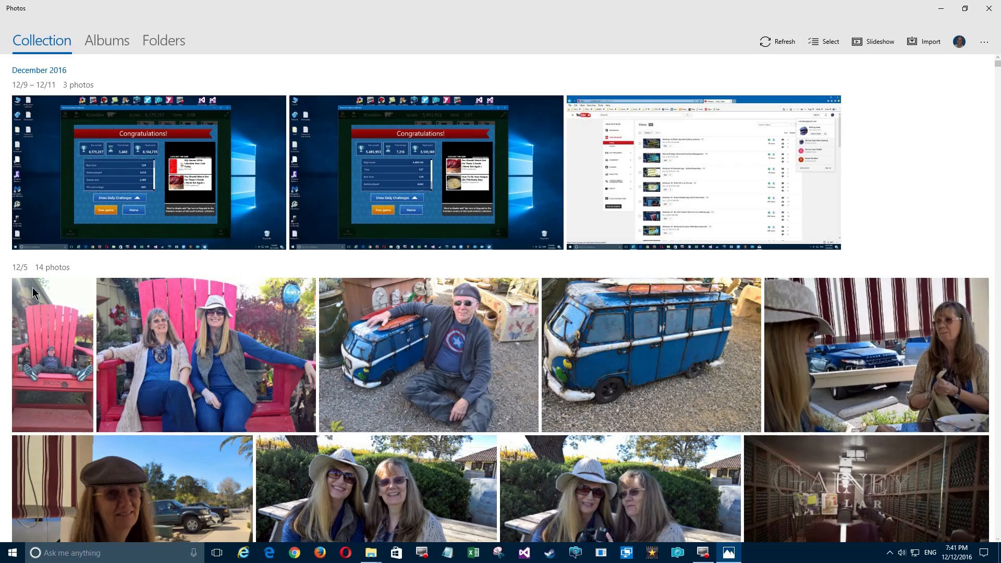
# Step: Browse down through the photo collection
pyautogui.scroll(-3)
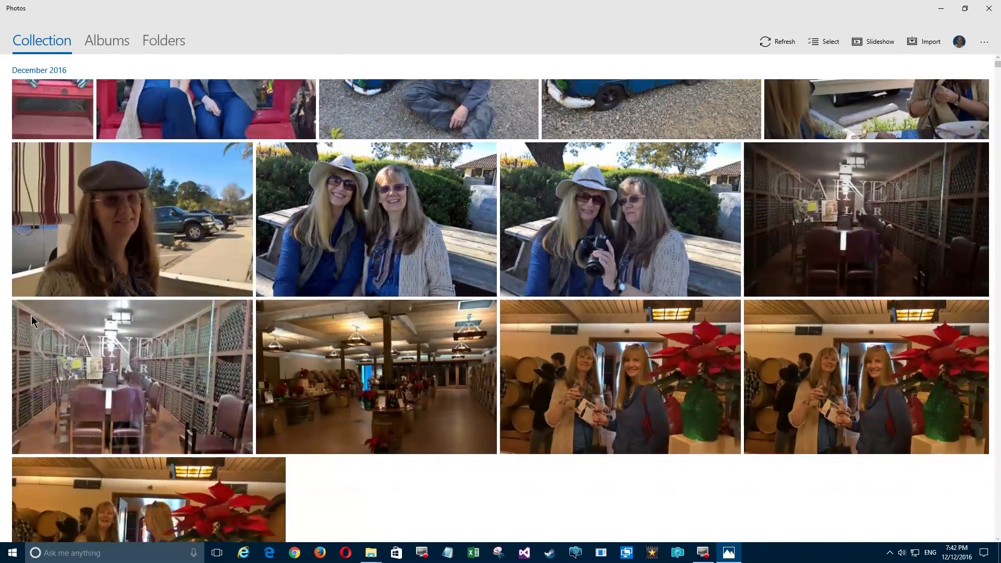
pyautogui.scroll(-3)
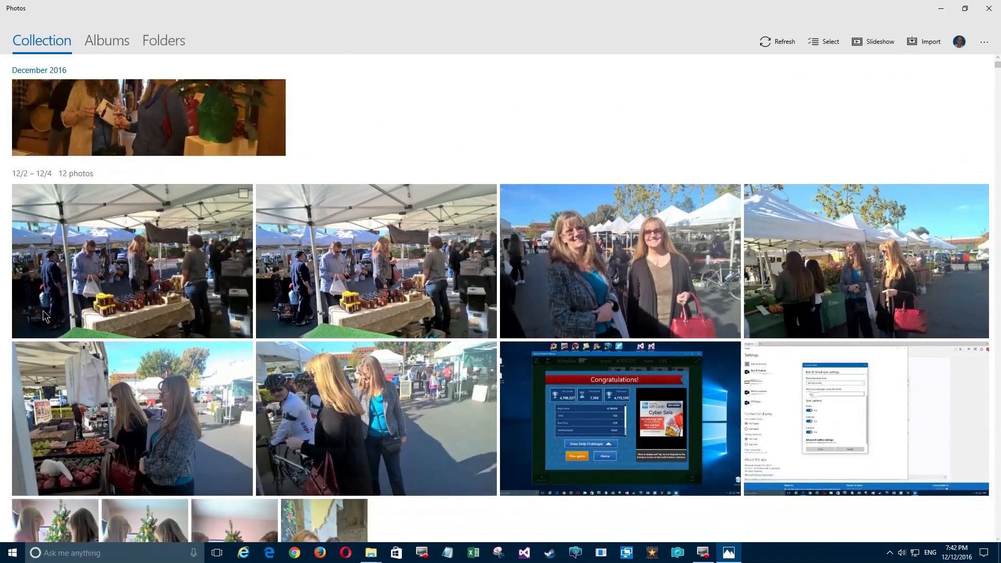
pyautogui.scroll(-3)
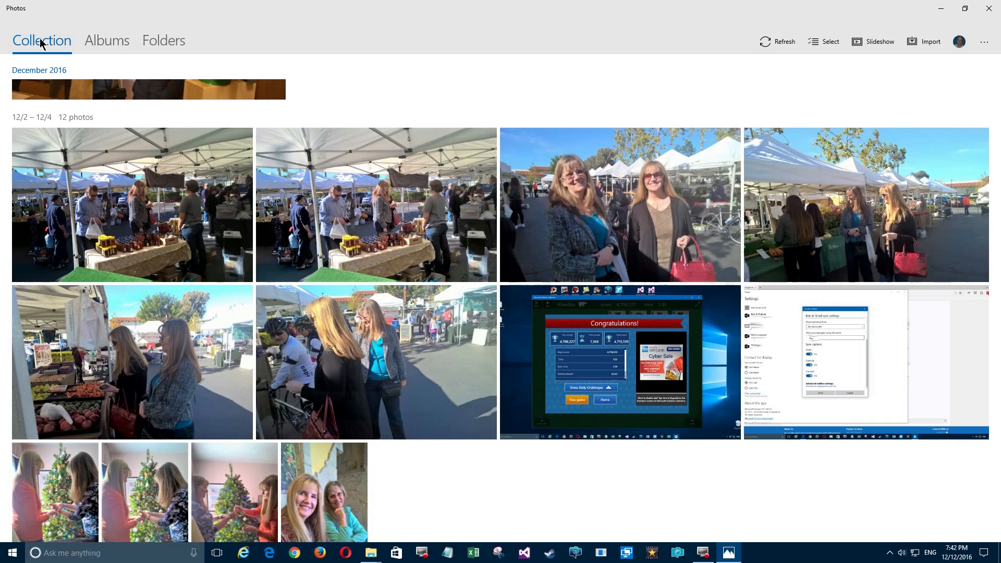
pyautogui.moveTo(112, 38)
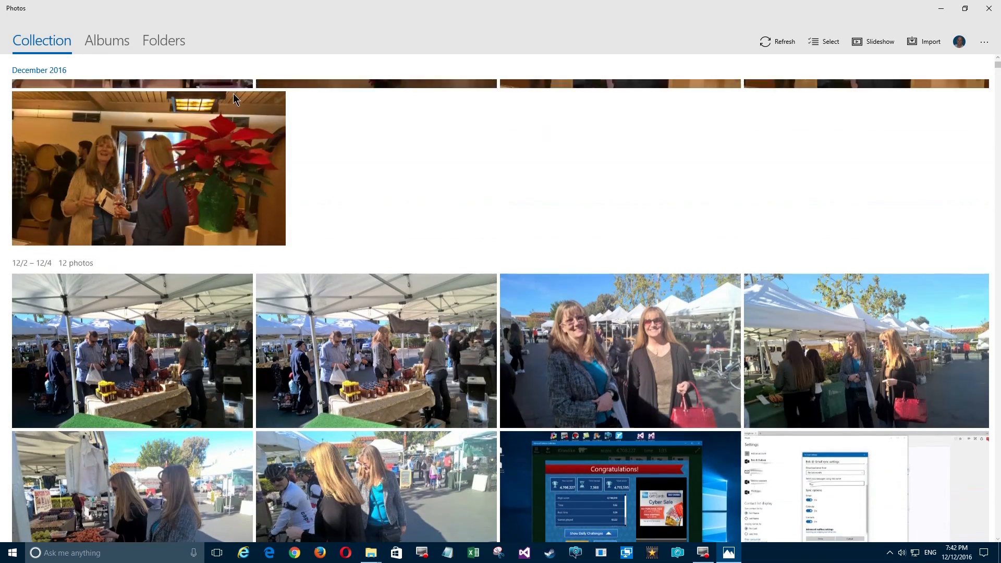
pyautogui.scroll(-3)
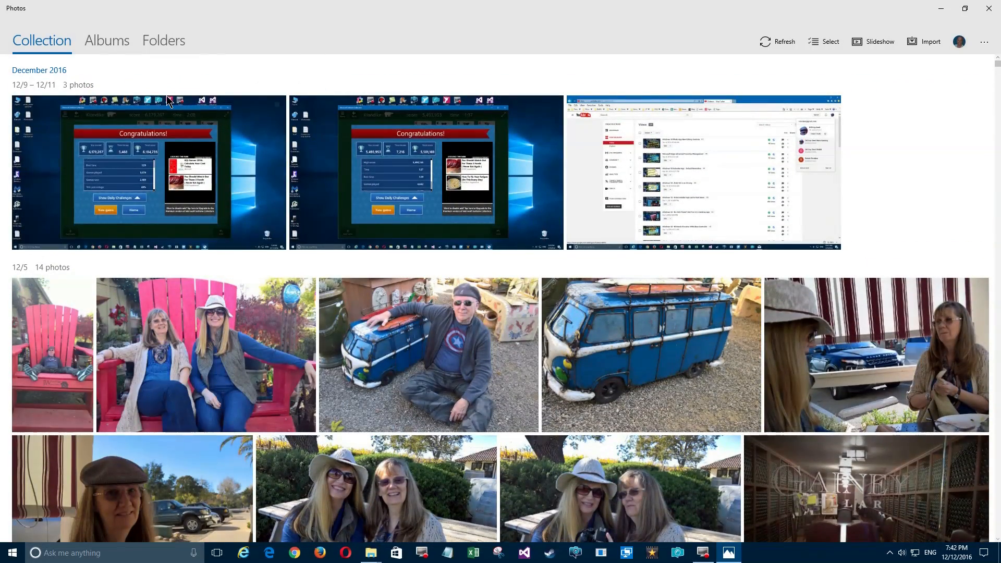
pyautogui.moveTo(864, 110)
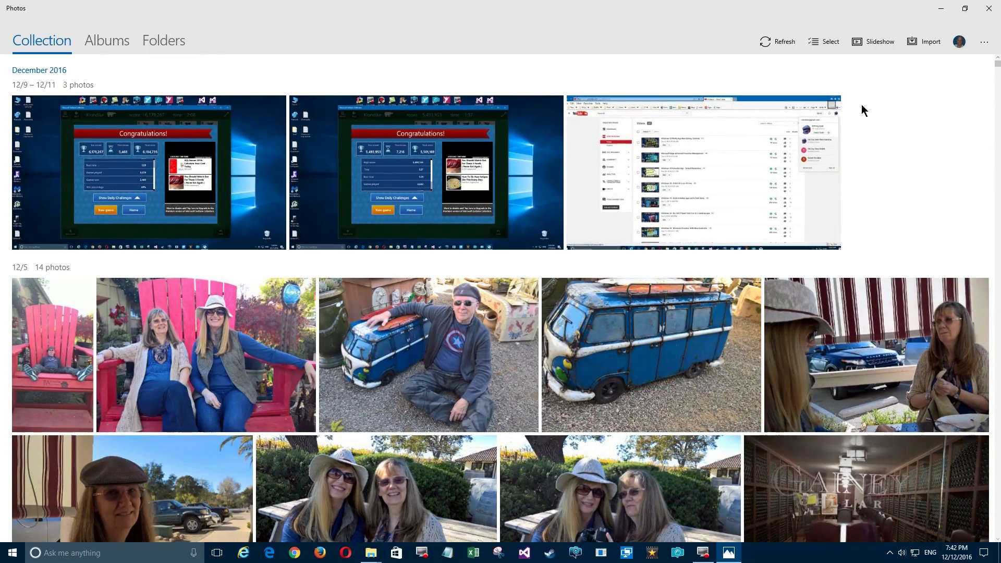
# Step: Open the Photos Settings page from the See more menu and review sources, OneDrive, viewing and tile options
pyautogui.click(984, 42)
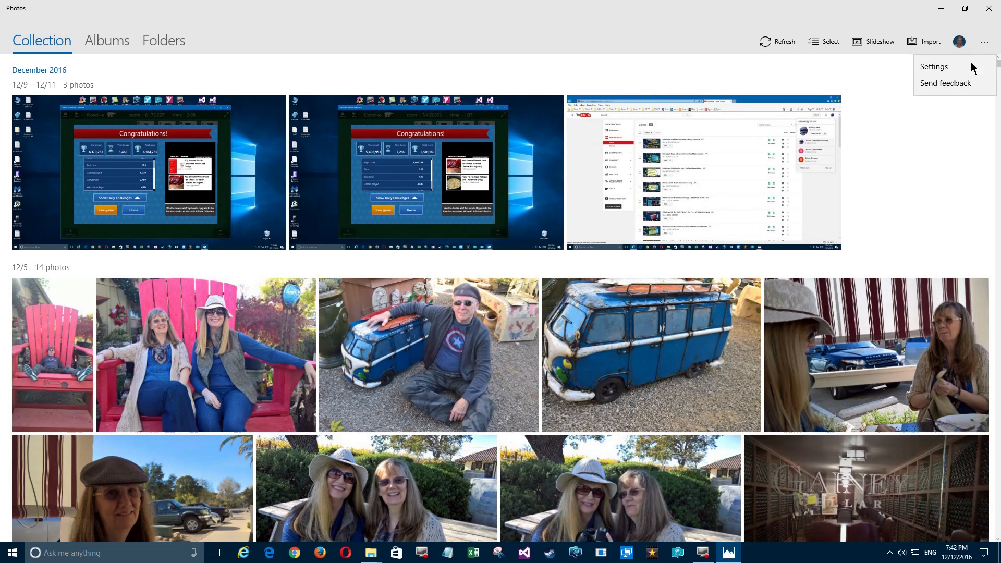
pyautogui.click(933, 66)
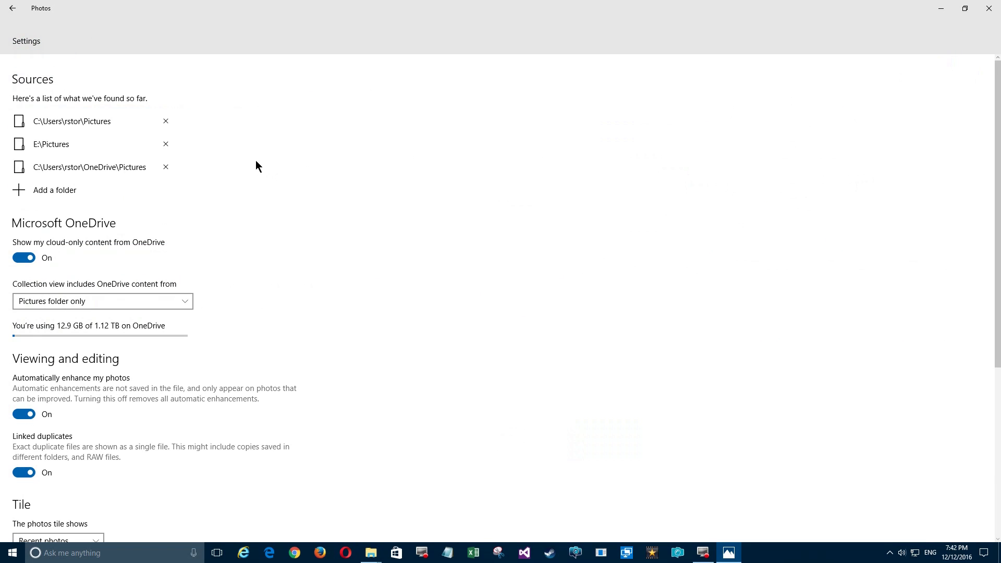
pyautogui.moveTo(76, 123)
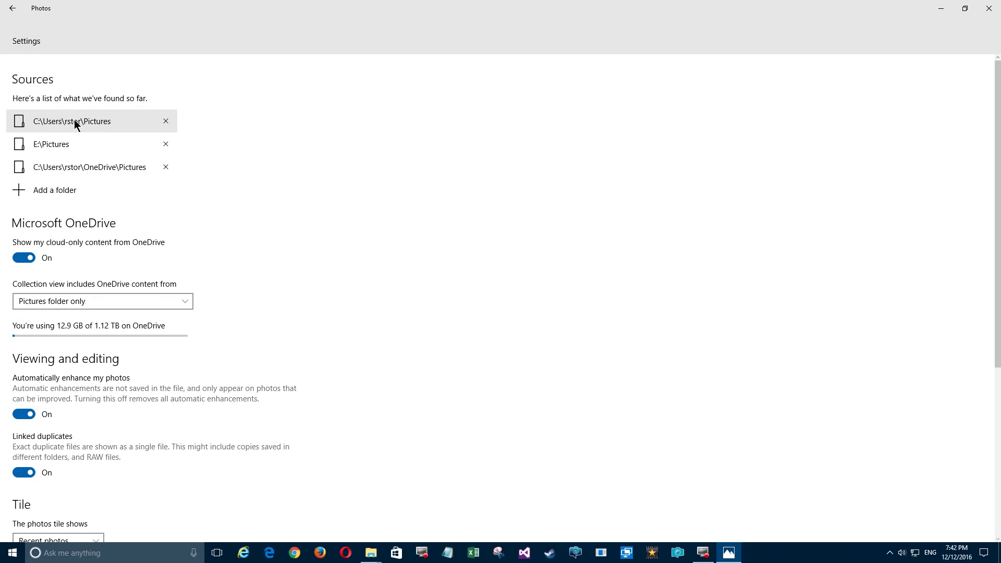
pyautogui.moveTo(87, 99)
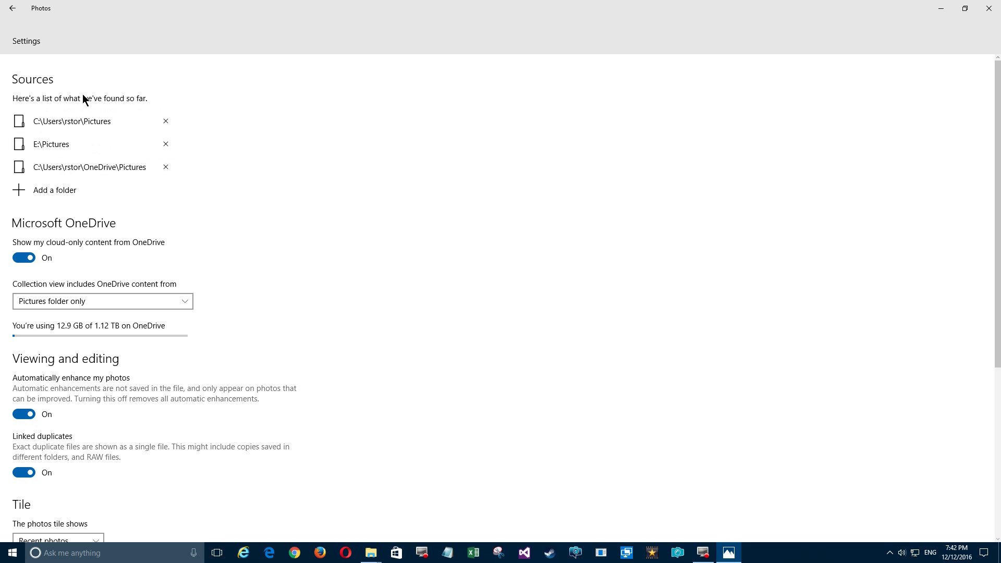
pyautogui.moveTo(60, 251)
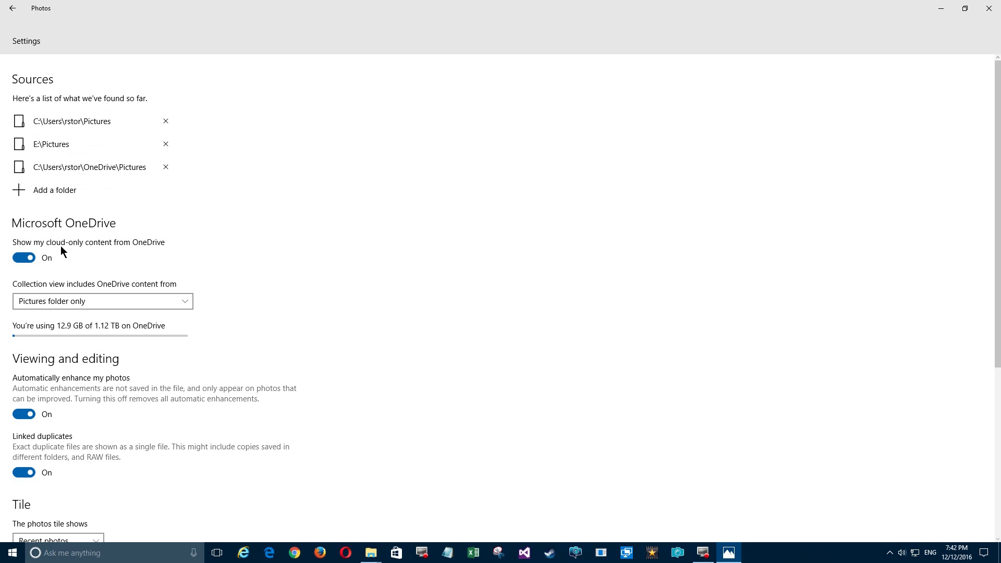
pyautogui.moveTo(150, 263)
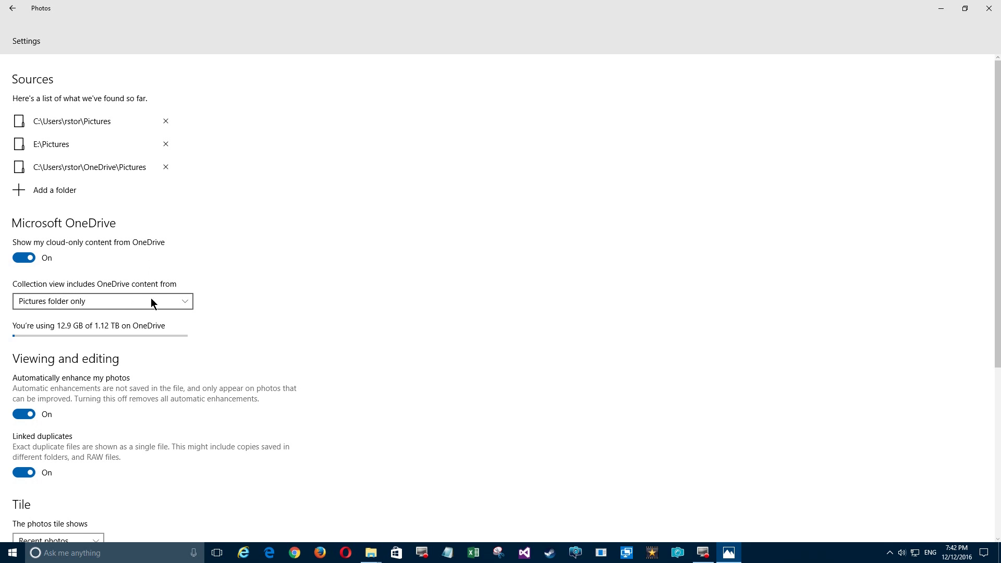
pyautogui.moveTo(77, 307)
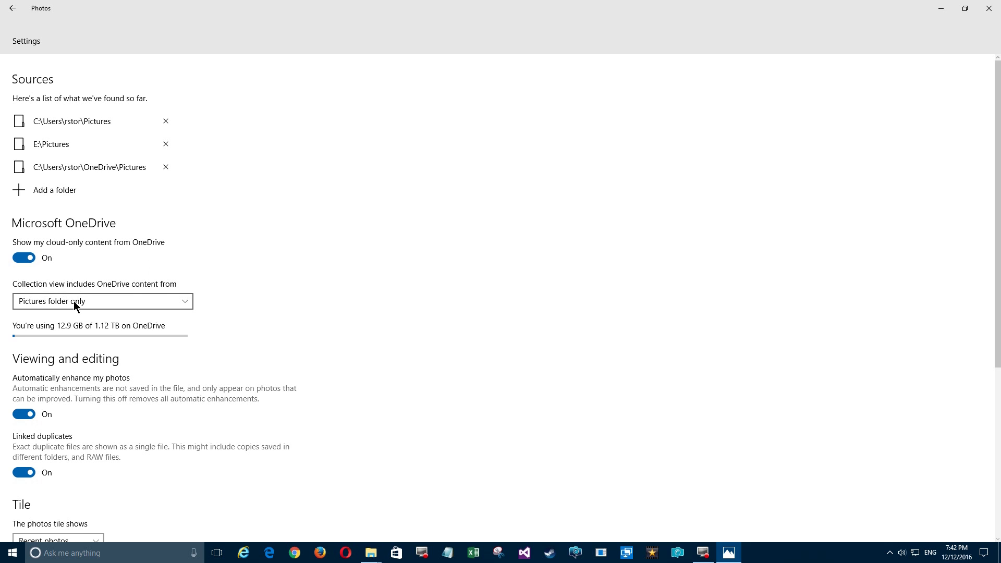
pyautogui.moveTo(150, 351)
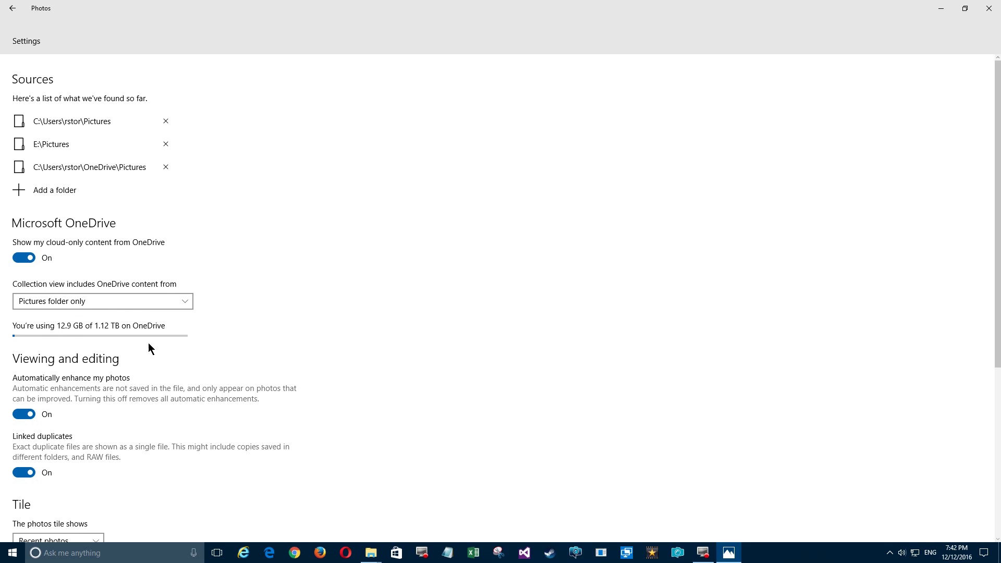
pyautogui.scroll(-3)
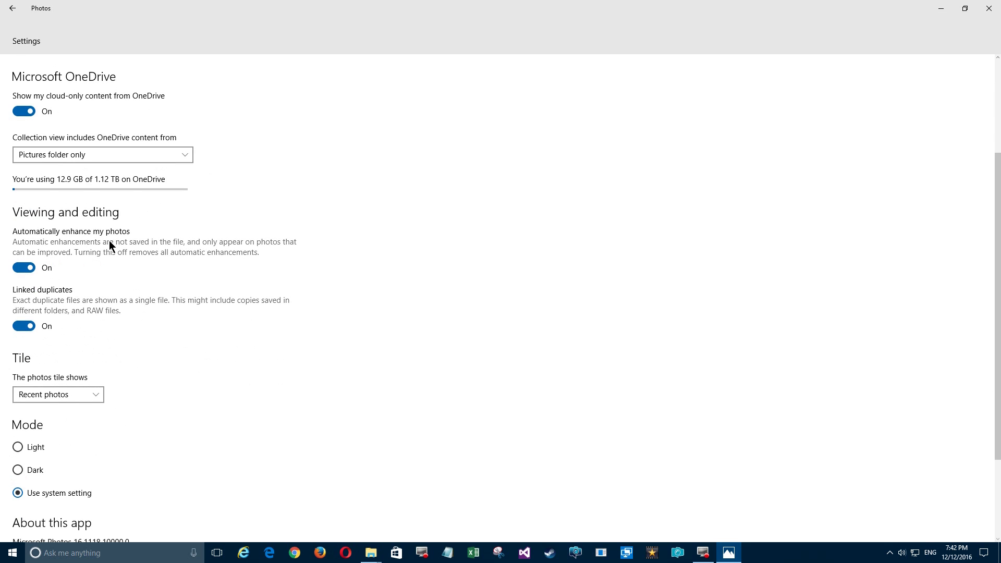
pyautogui.moveTo(186, 252)
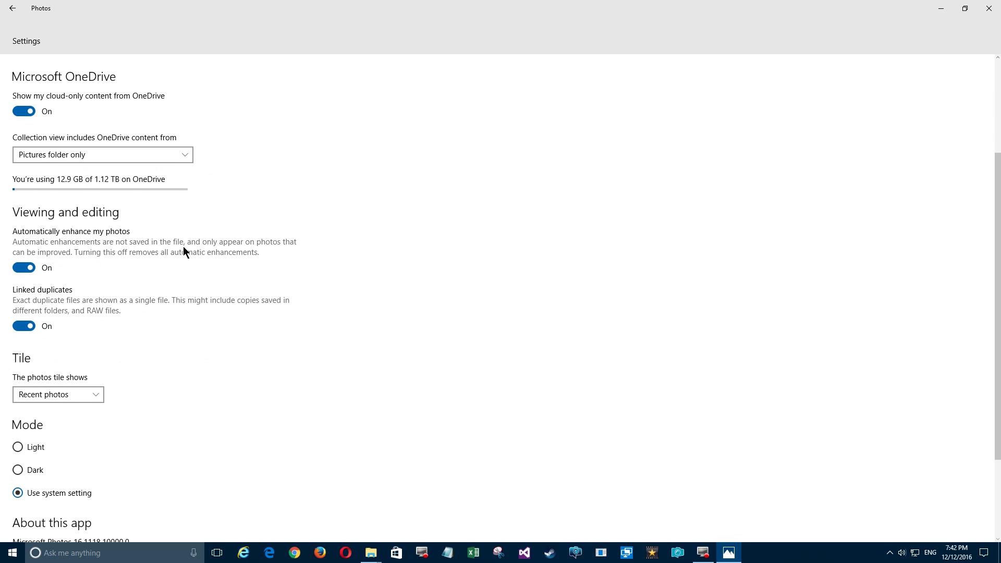
pyautogui.moveTo(48, 256)
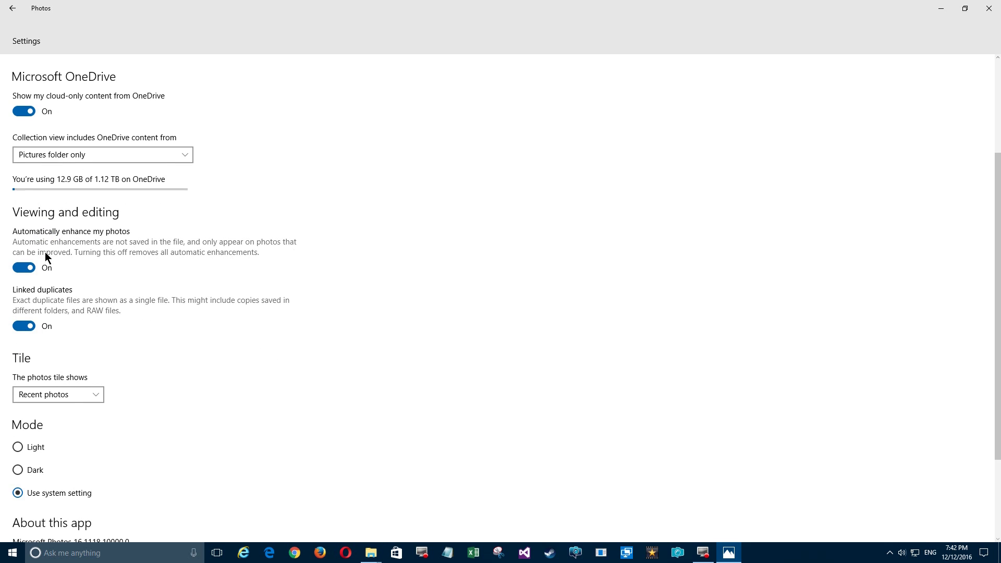
pyautogui.scroll(-3)
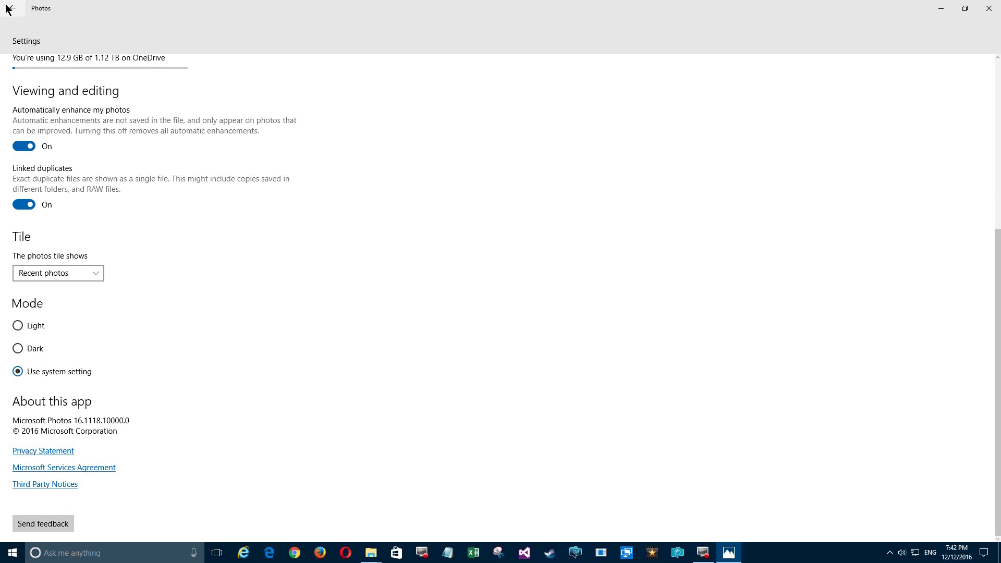
# Step: Leave settings for the Albums view and scroll down to the automatically created albums
pyautogui.click(10, 10)
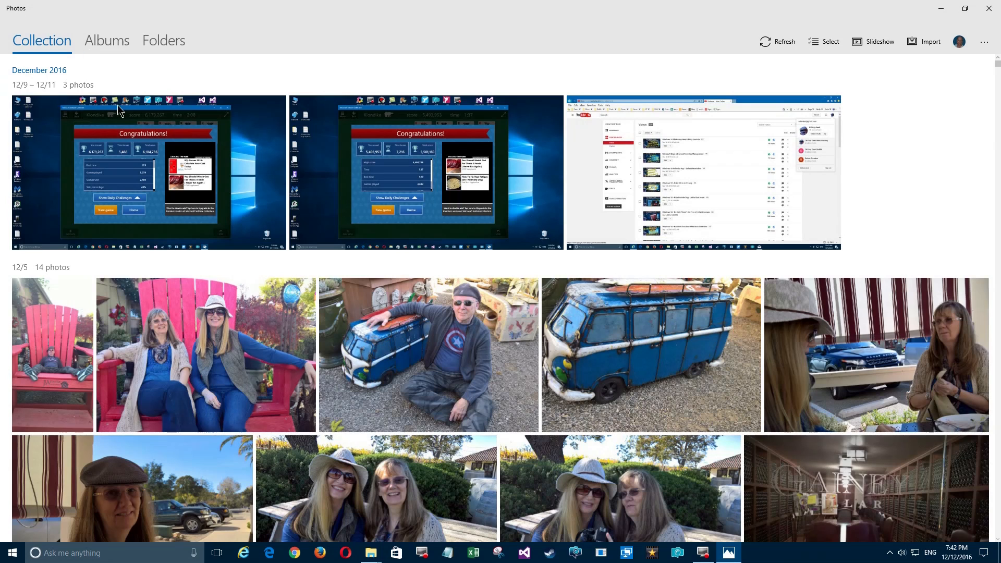
pyautogui.moveTo(668, 117)
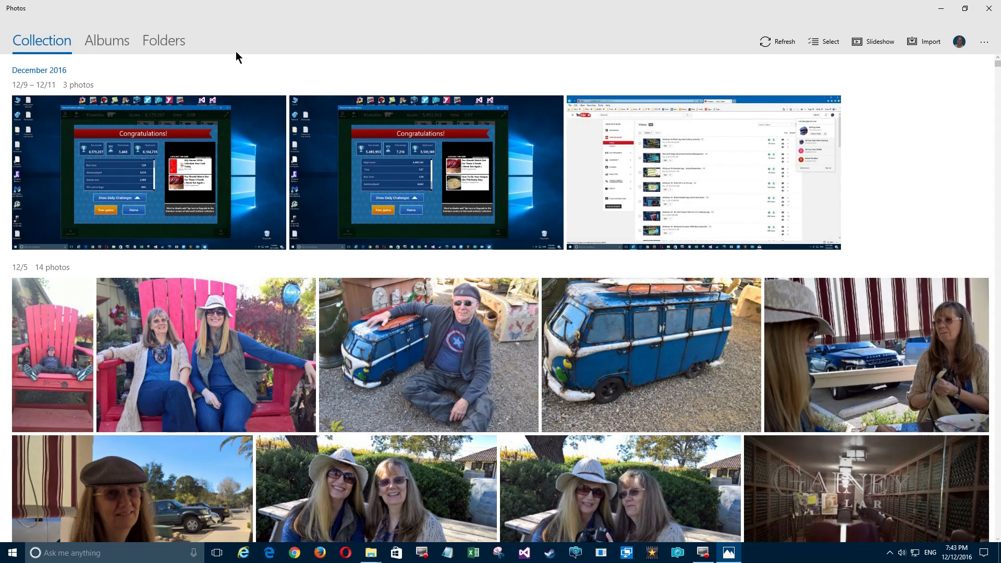
pyautogui.moveTo(107, 47)
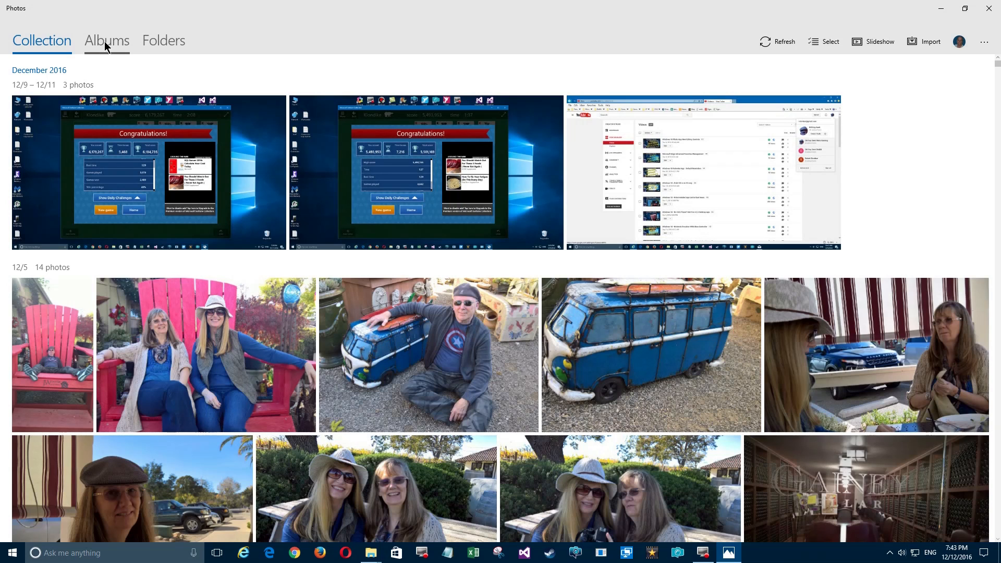
pyautogui.click(107, 40)
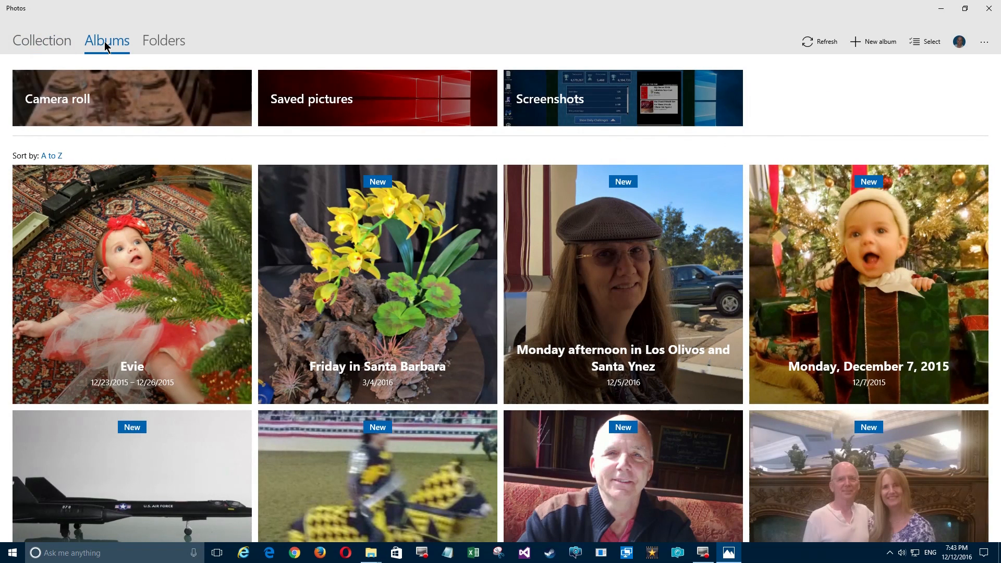
pyautogui.moveTo(78, 107)
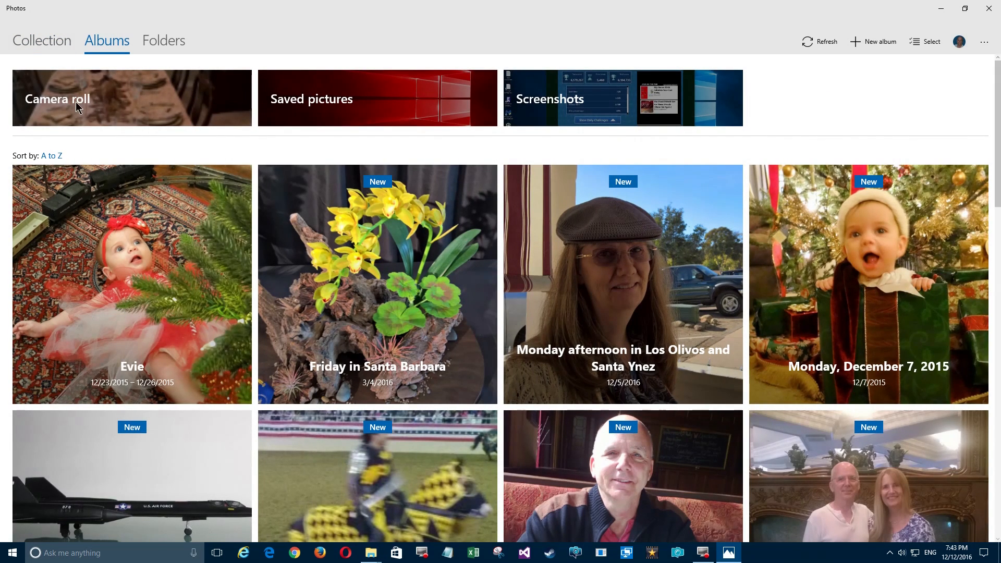
pyautogui.moveTo(94, 105)
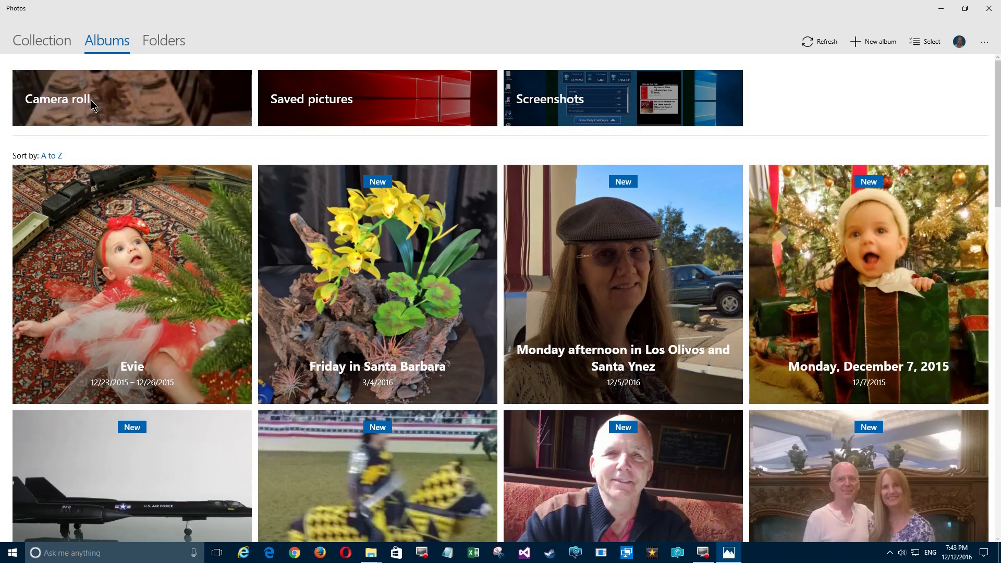
pyautogui.moveTo(323, 106)
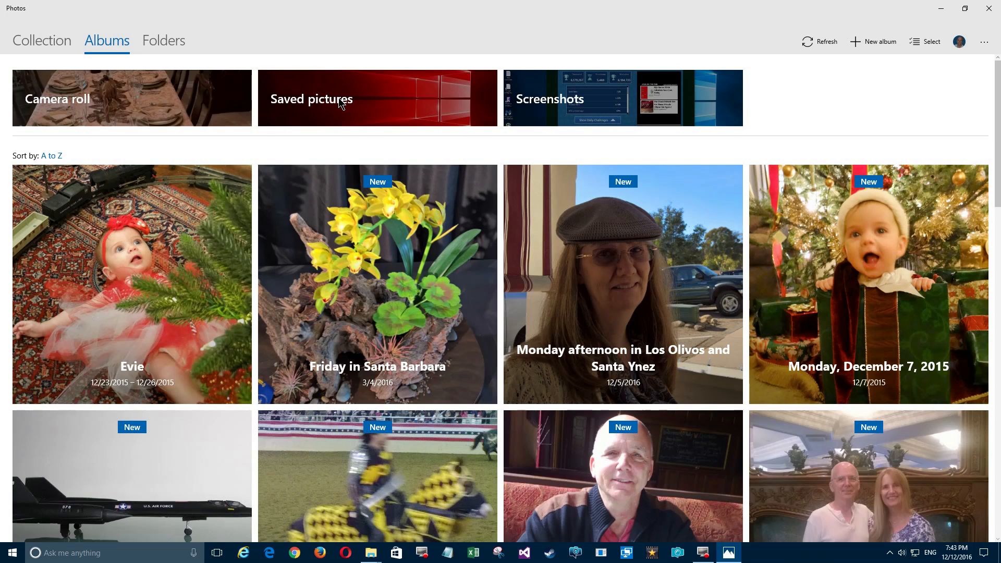
pyautogui.moveTo(520, 107)
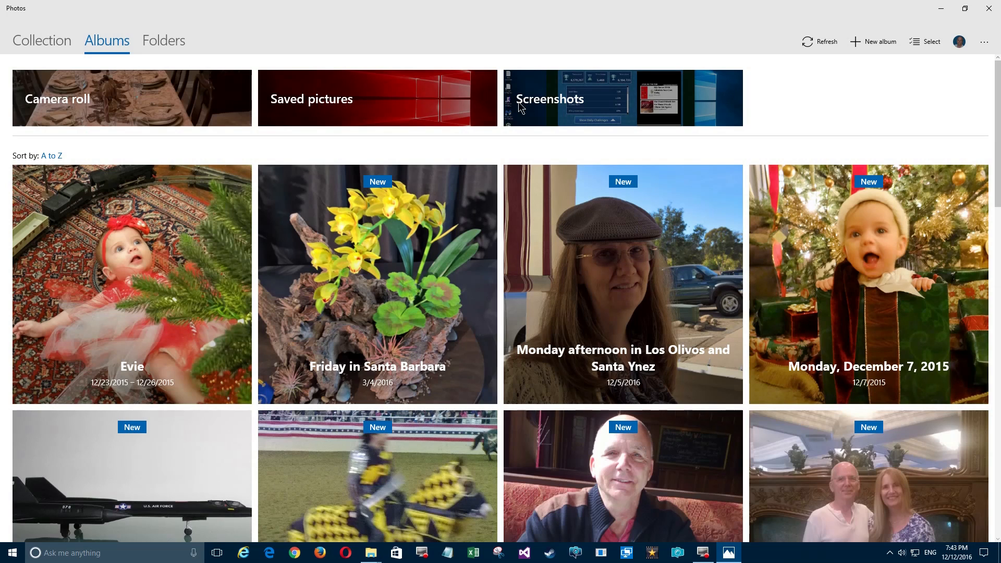
pyautogui.moveTo(575, 107)
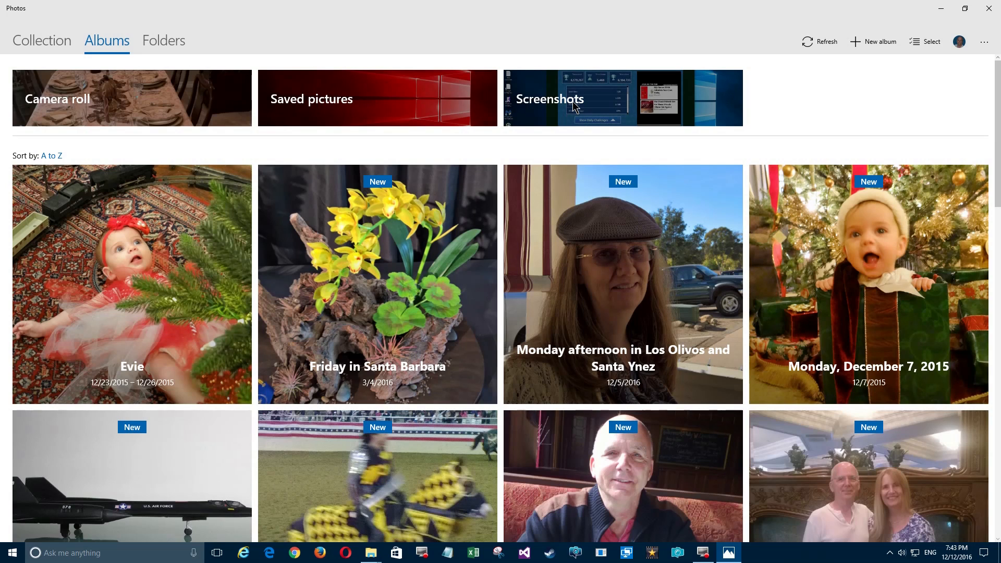
pyautogui.moveTo(74, 81)
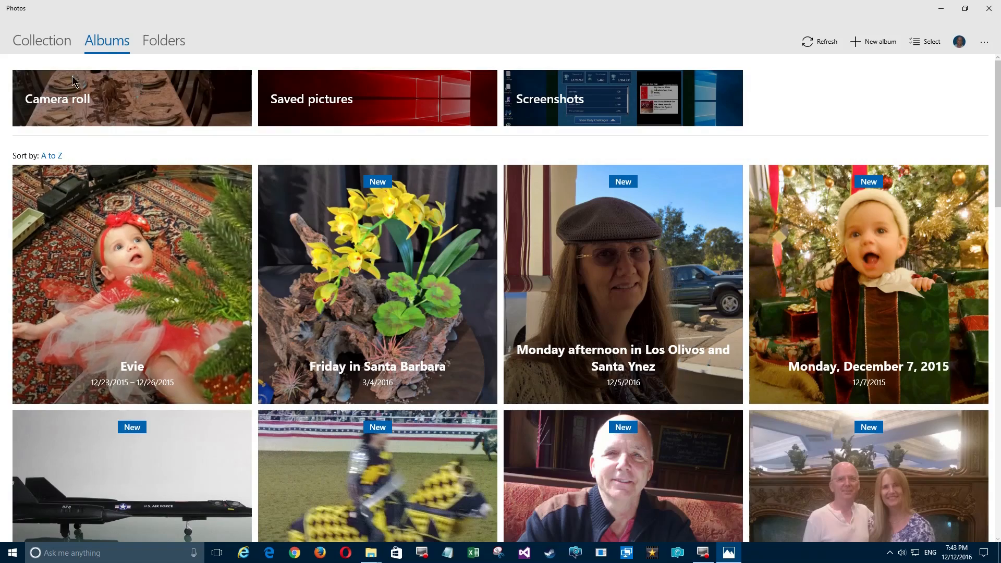
pyautogui.scroll(-3)
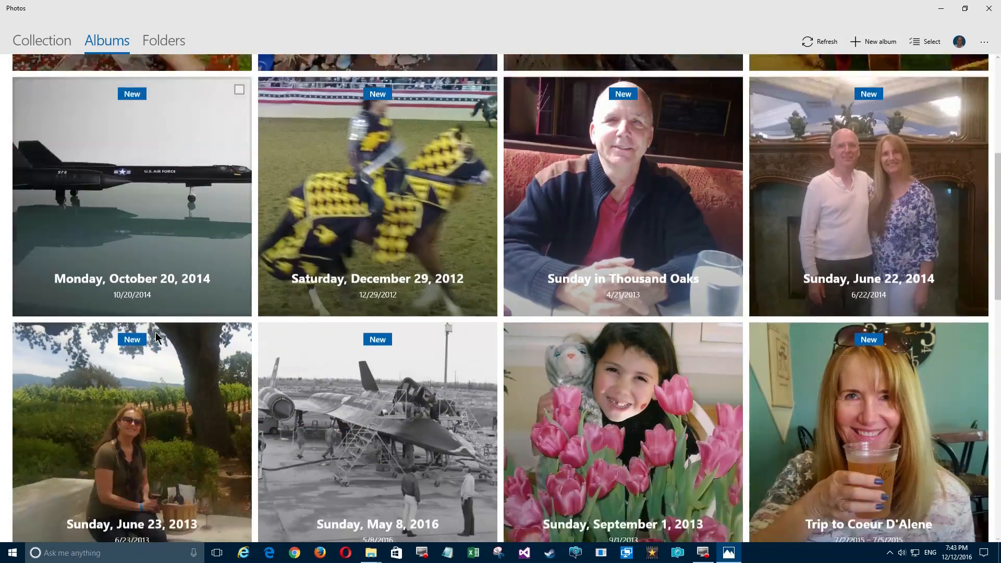
pyautogui.scroll(-3)
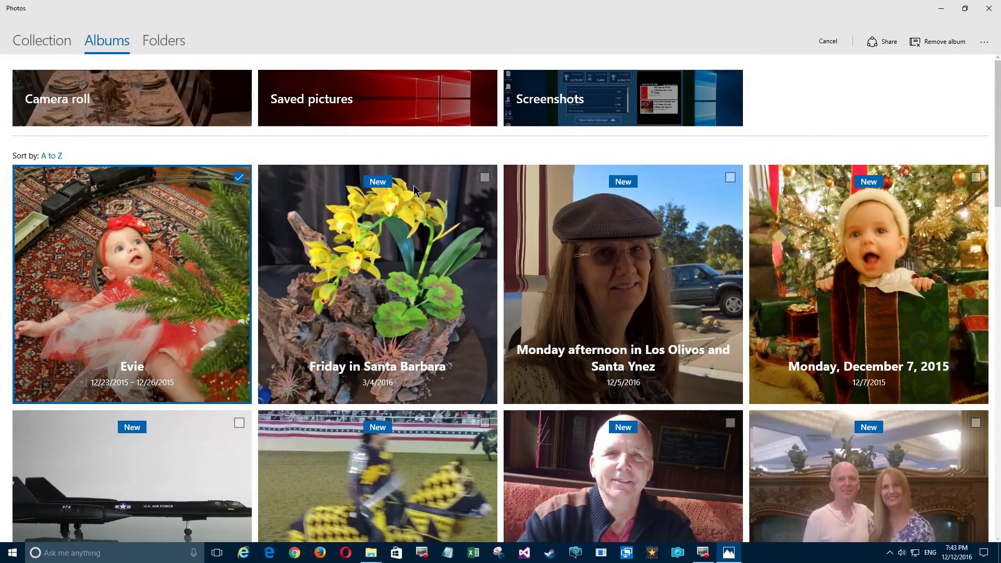
pyautogui.moveTo(525, 185)
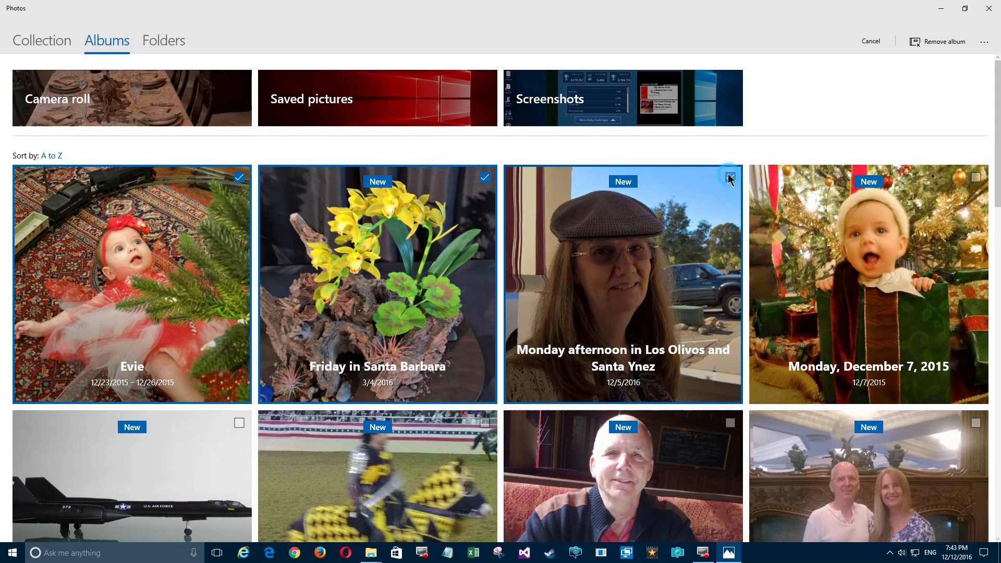
# Step: Mark the December 7 2015, October 20 2014 and Trip to Granada Hills and Northridge albums for removal
pyautogui.click(730, 177)
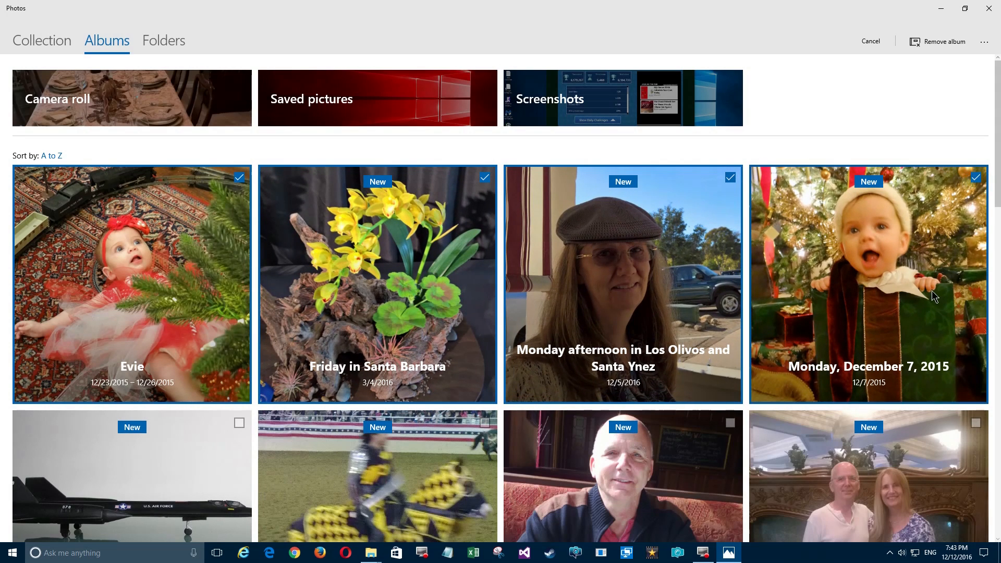
pyautogui.click(976, 423)
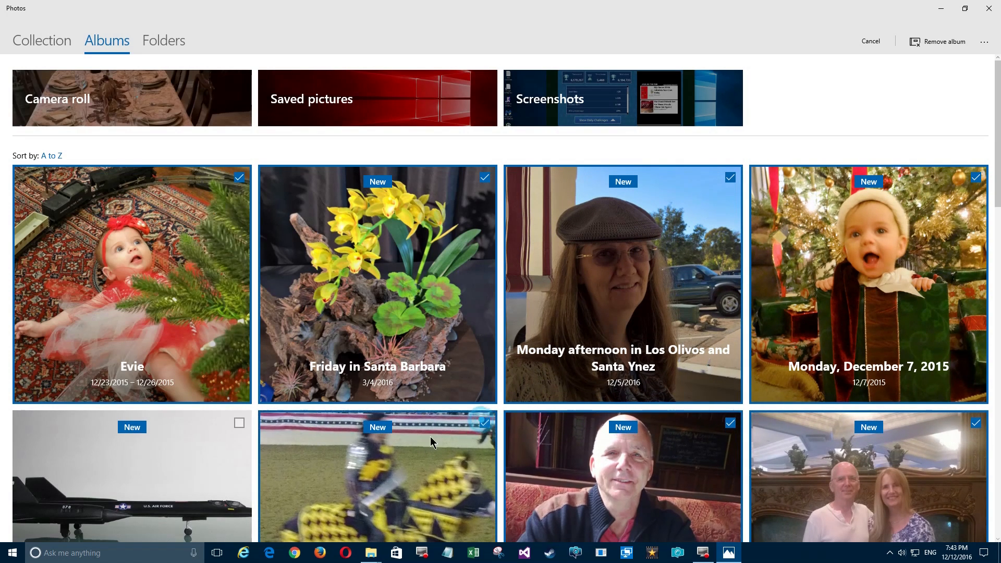
pyautogui.click(238, 424)
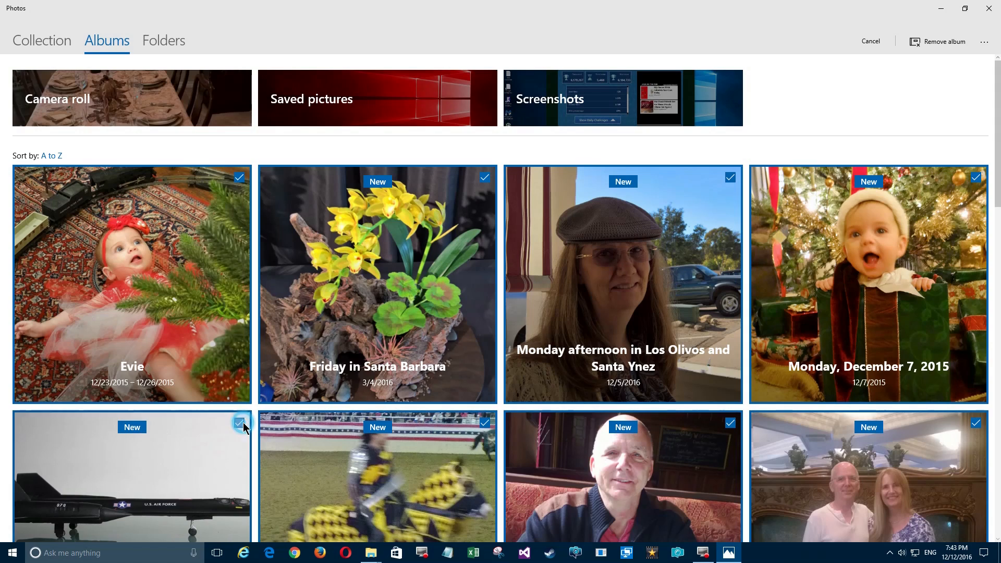
pyautogui.scroll(-3)
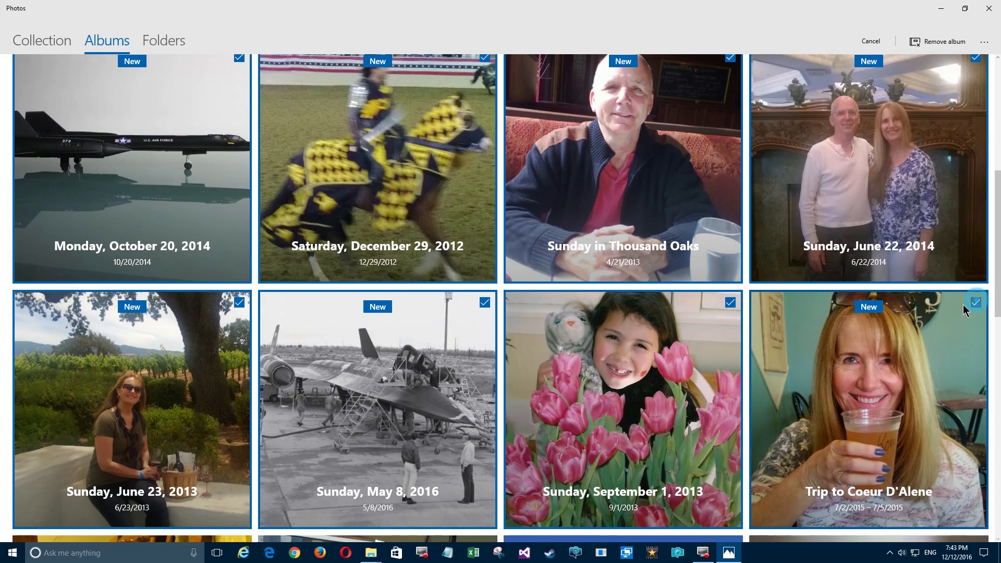
pyautogui.scroll(-3)
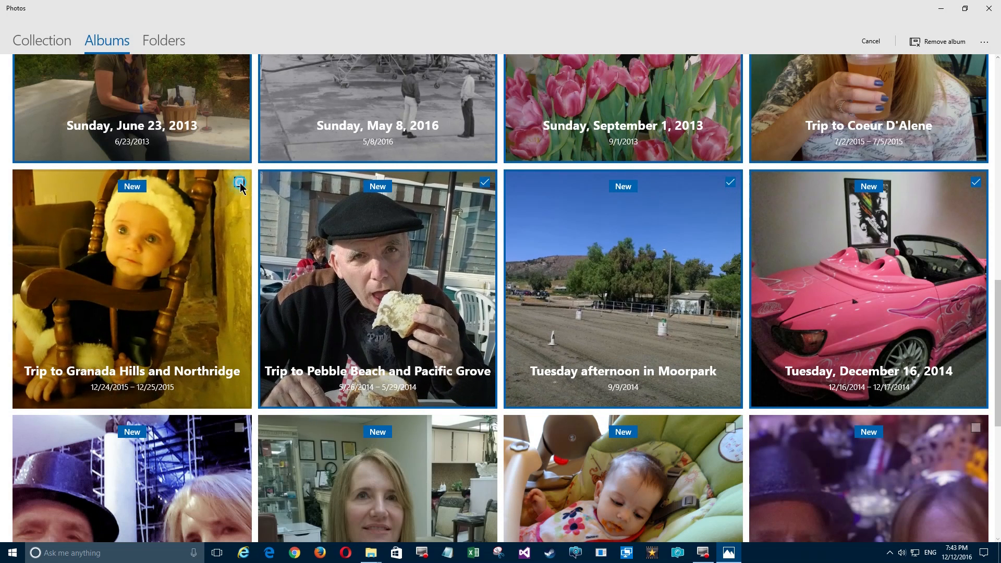
pyautogui.click(239, 181)
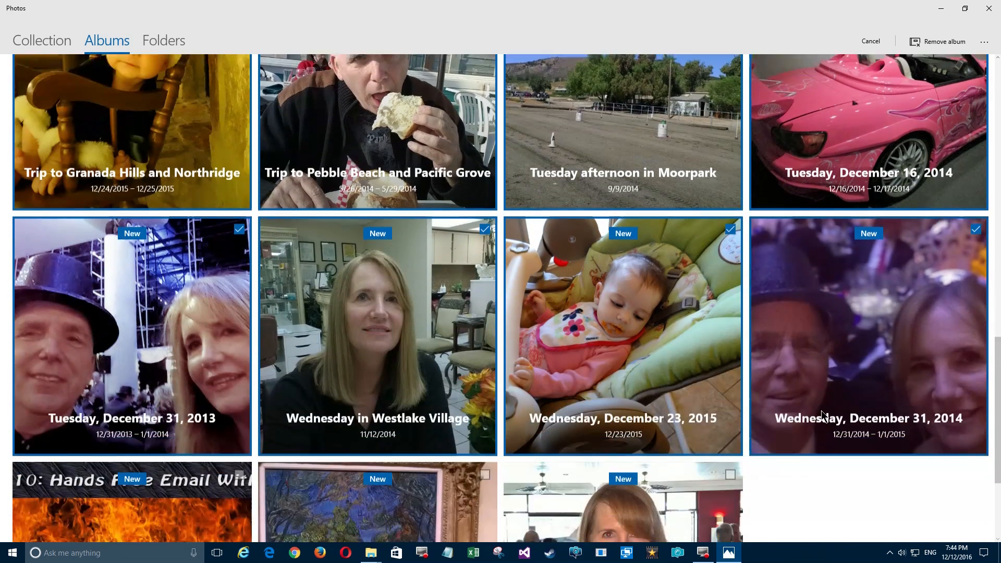
pyautogui.scroll(-3)
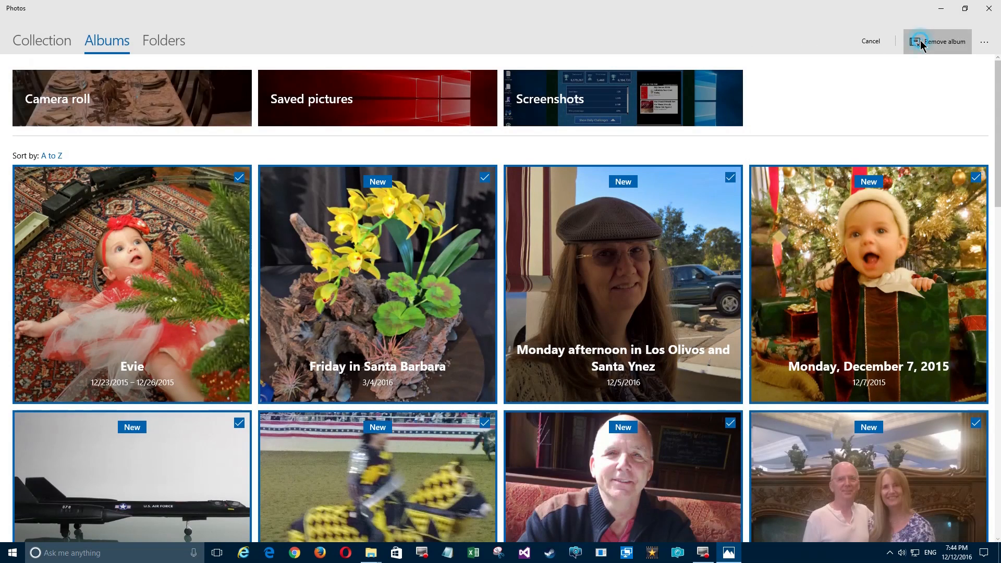
# Step: Remove all the marked automatic albums and confirm, leaving only Camera roll, Saved pictures and Screenshots
pyautogui.click(938, 42)
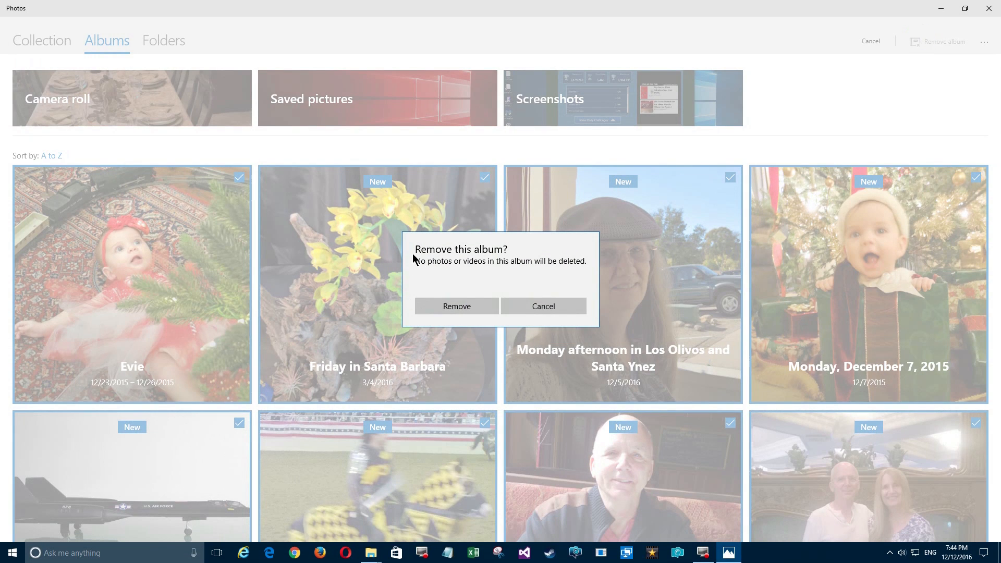
pyautogui.moveTo(507, 270)
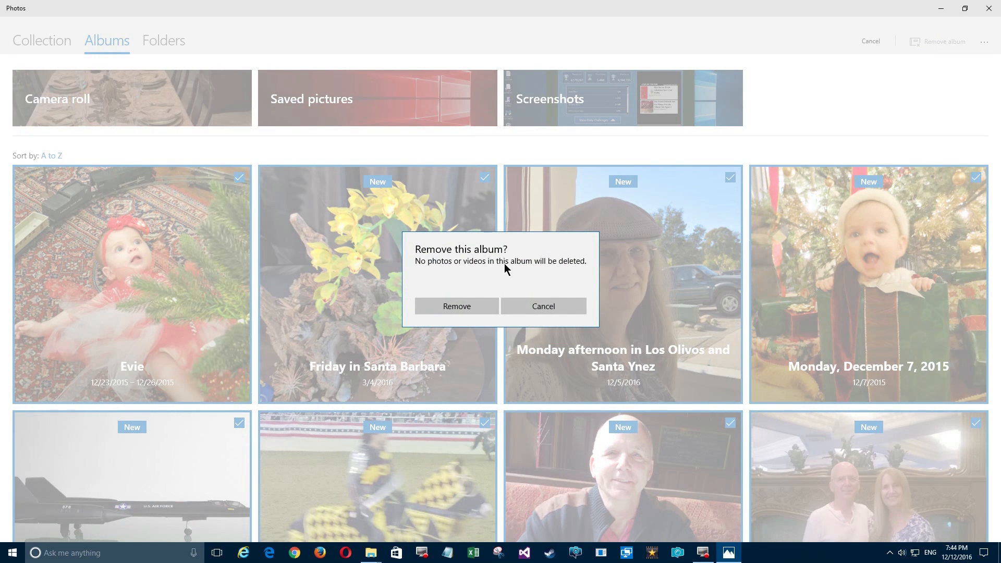
pyautogui.click(442, 306)
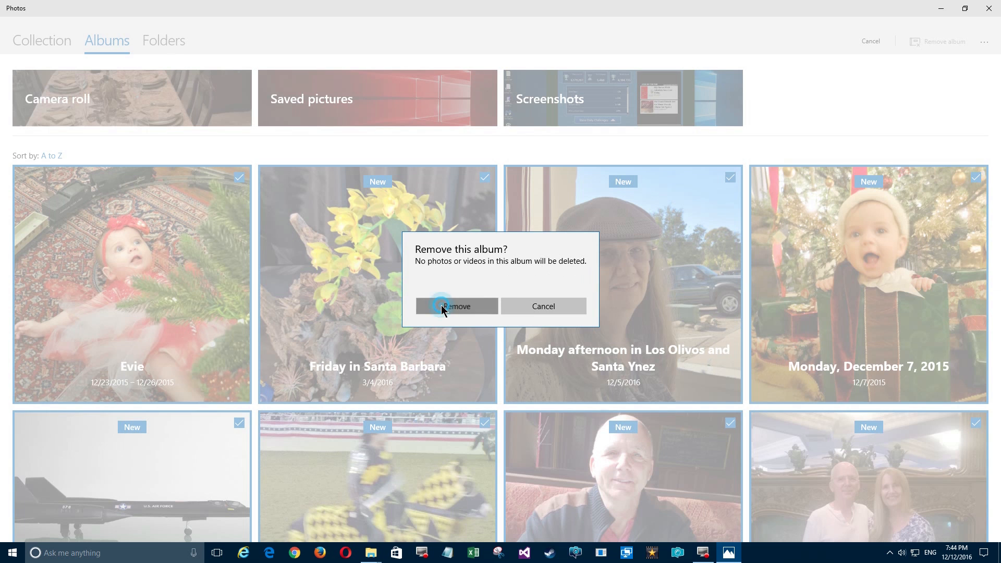
pyautogui.click(457, 307)
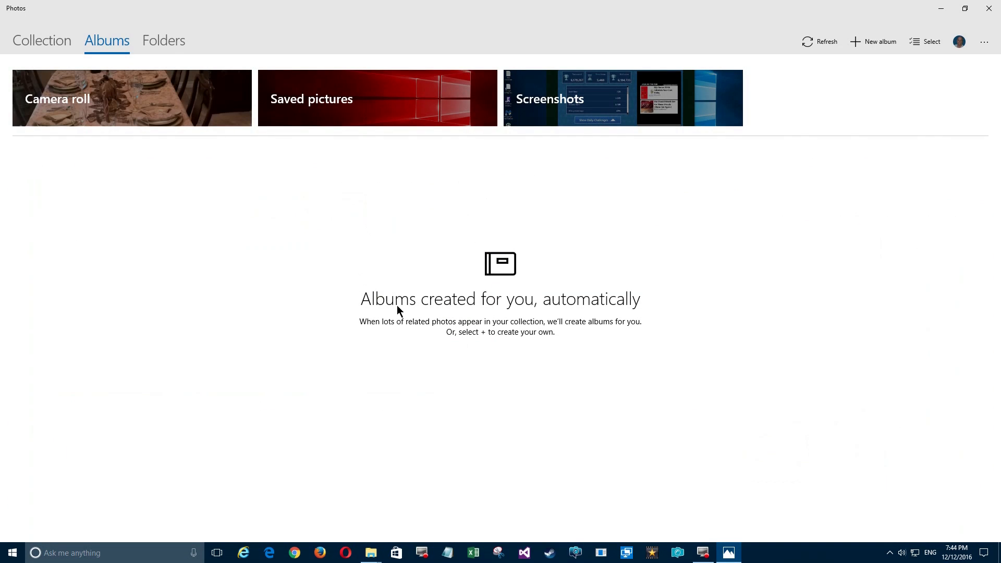
pyautogui.moveTo(388, 342)
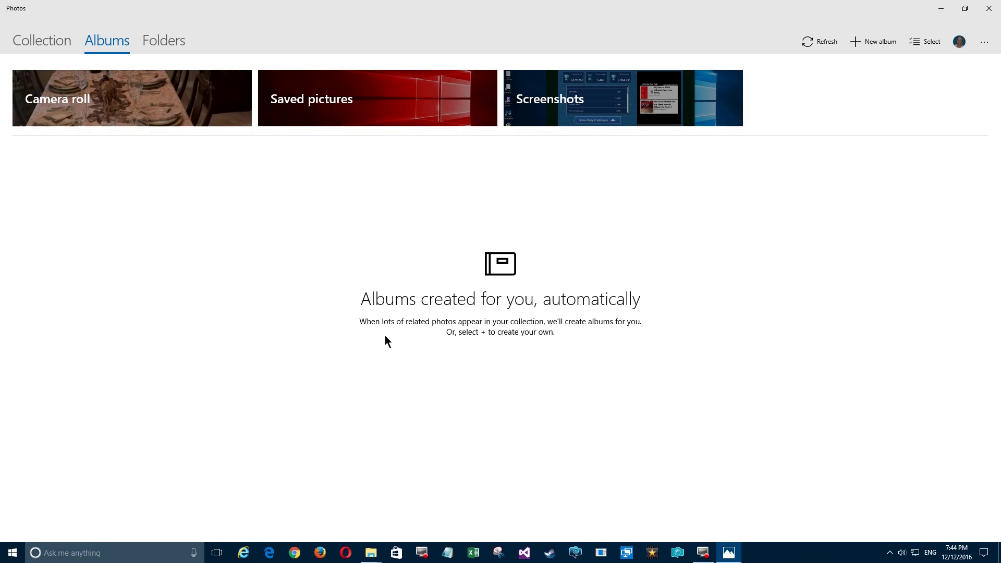
pyautogui.moveTo(199, 222)
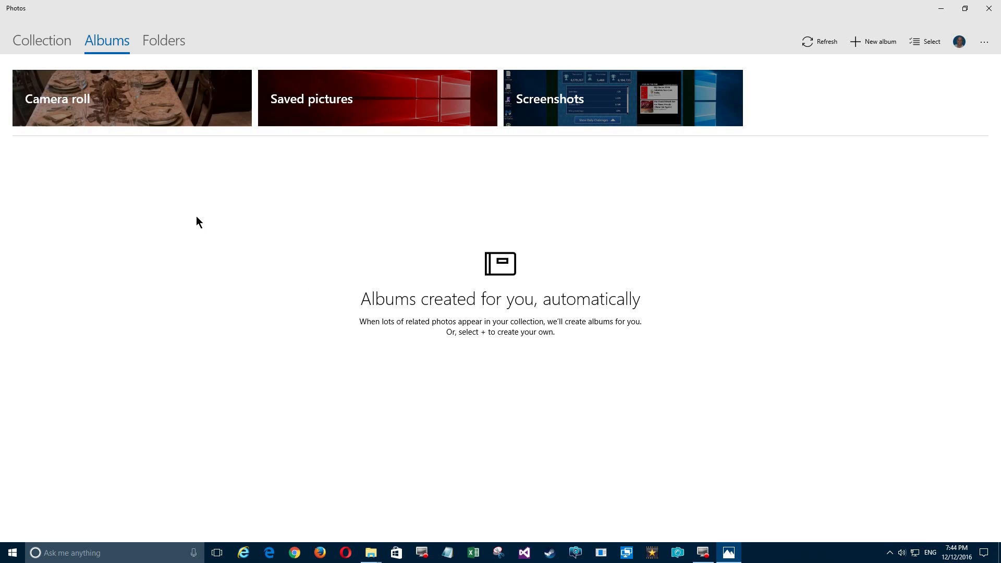
pyautogui.moveTo(363, 328)
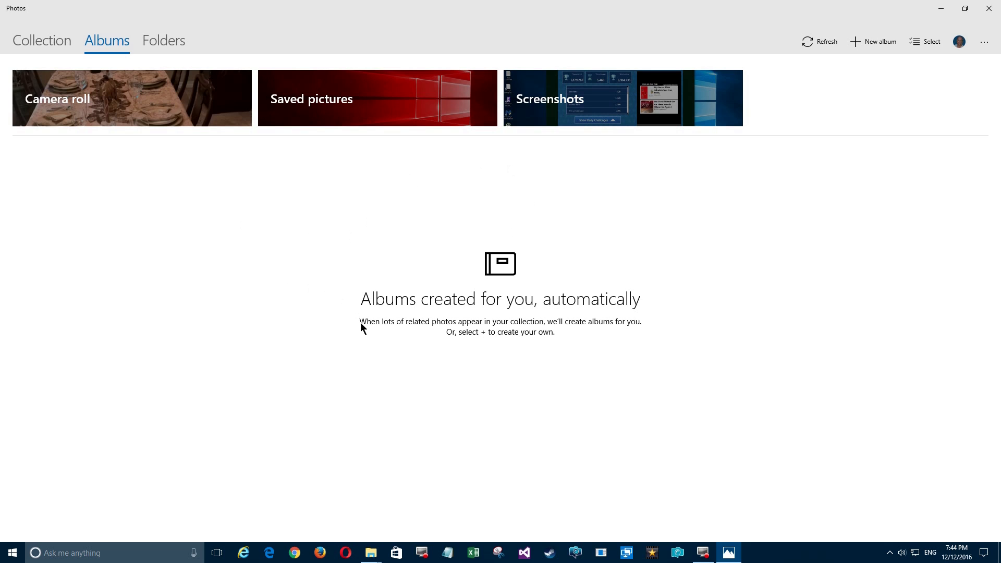
pyautogui.moveTo(508, 331)
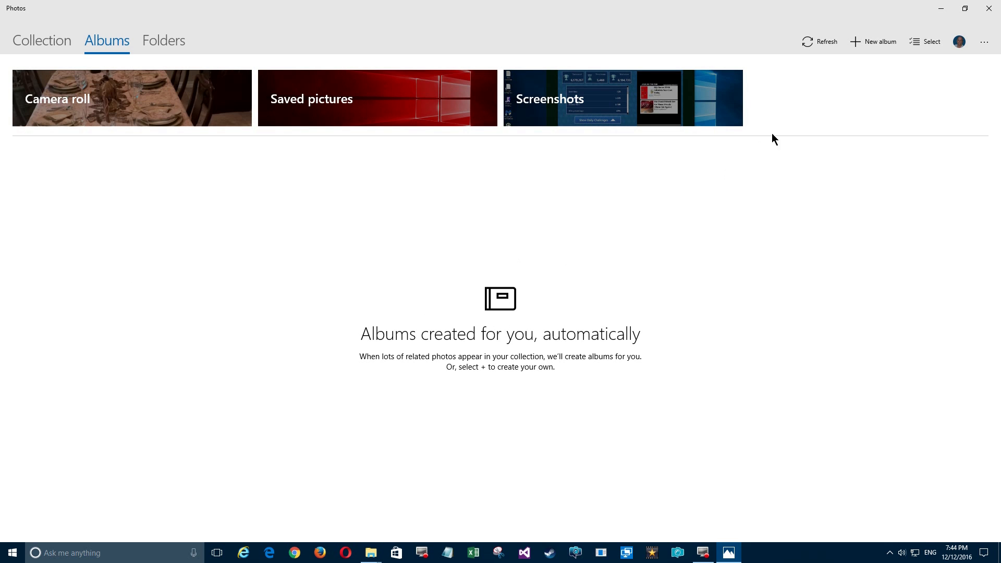
pyautogui.click(872, 41)
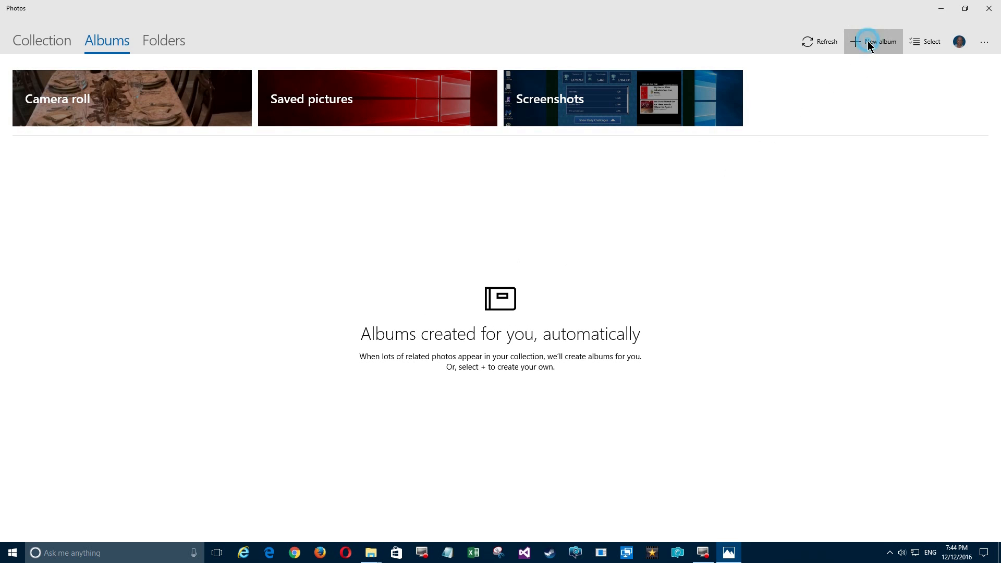
# Step: Start a new album and choose the 12/5 photos, including the pink chair and blue bus pictures
pyautogui.click(870, 41)
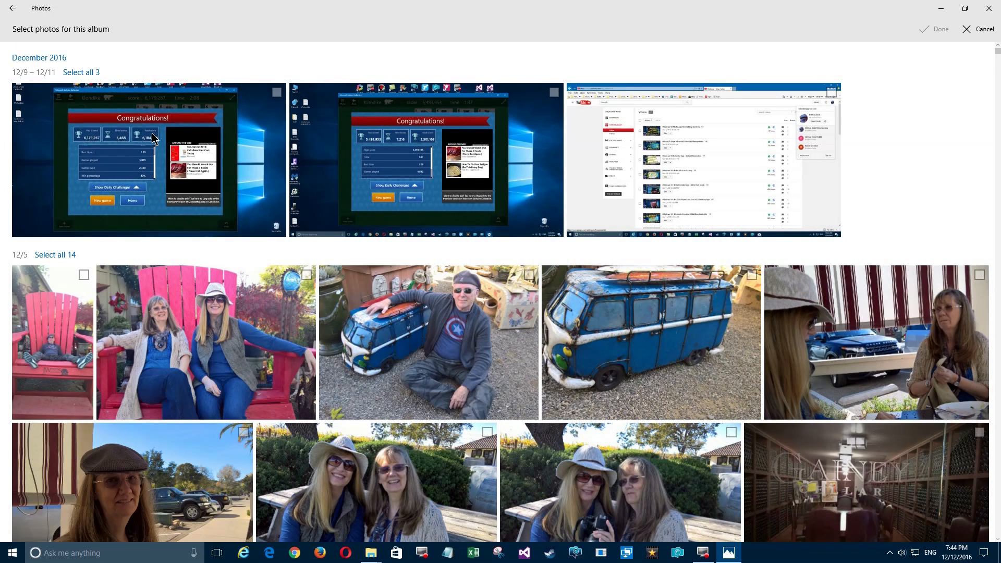
pyautogui.moveTo(200, 116)
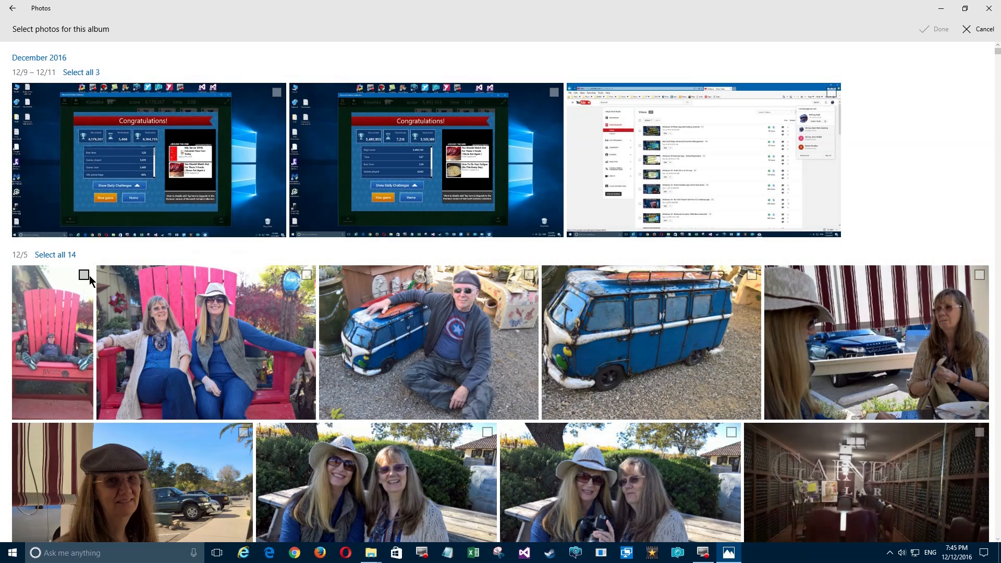
pyautogui.click(84, 275)
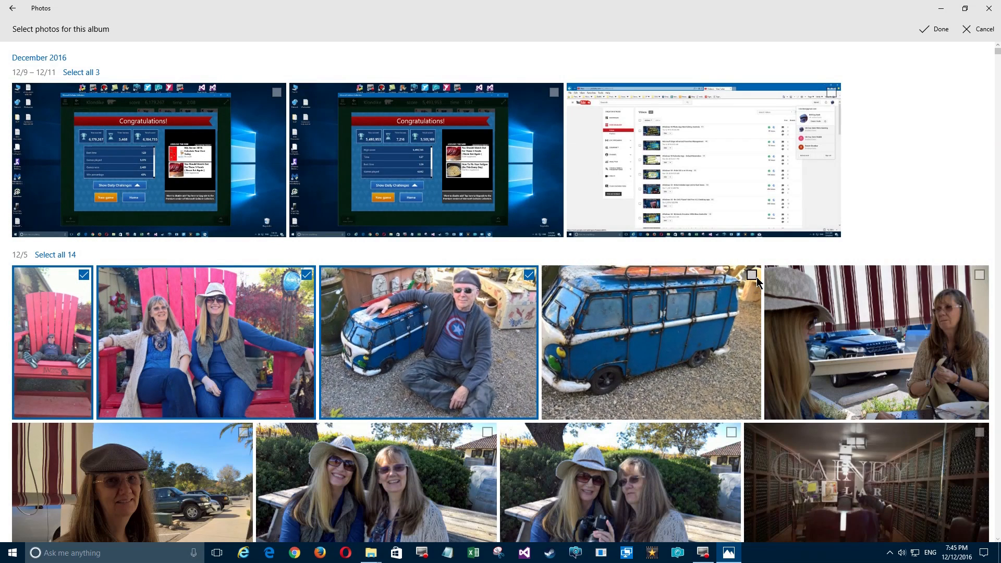
pyautogui.click(750, 276)
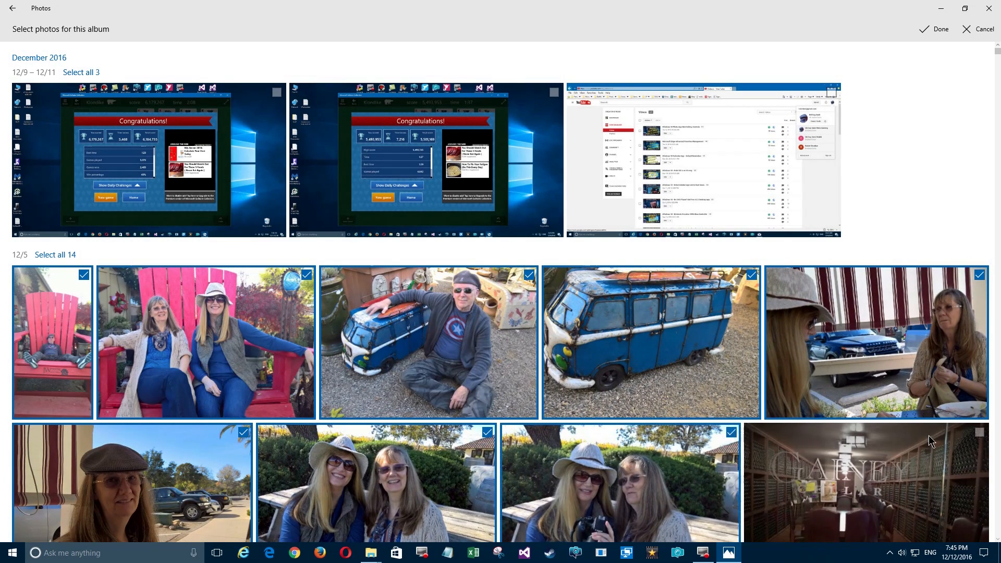
pyautogui.scroll(-3)
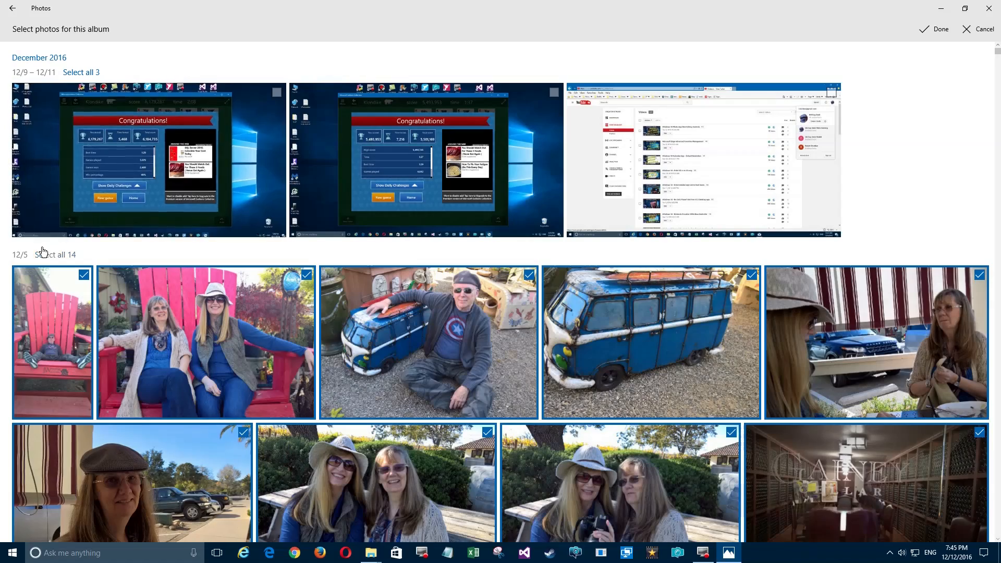
pyautogui.scroll(-3)
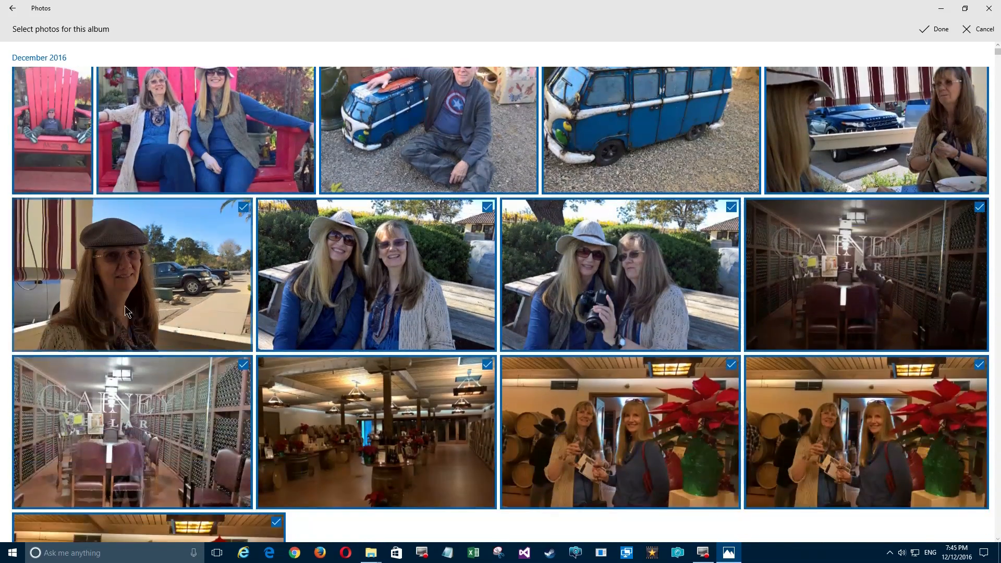
pyautogui.scroll(-3)
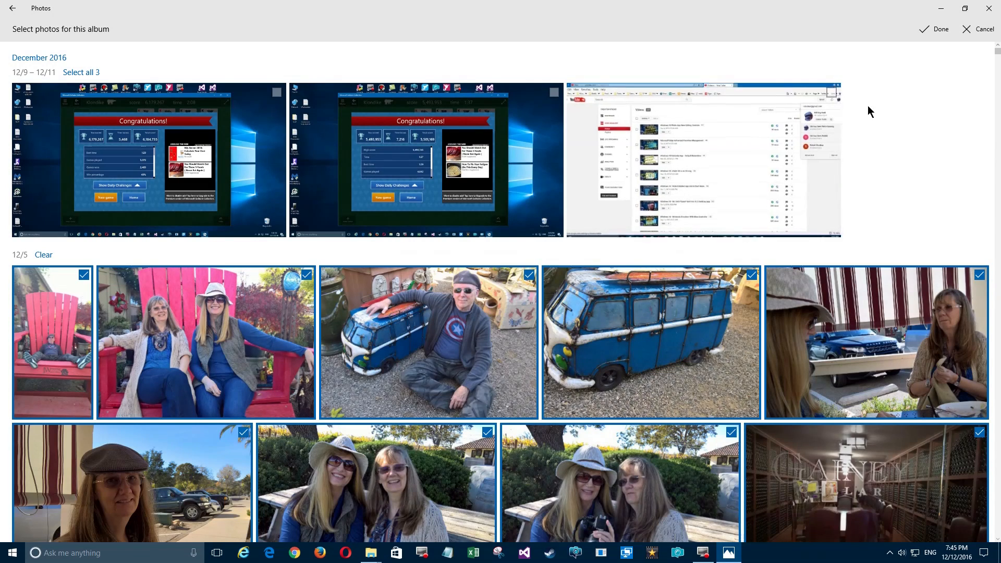
# Step: Finish choosing photos, title the album 'Ricia Visit' and save it
pyautogui.click(933, 29)
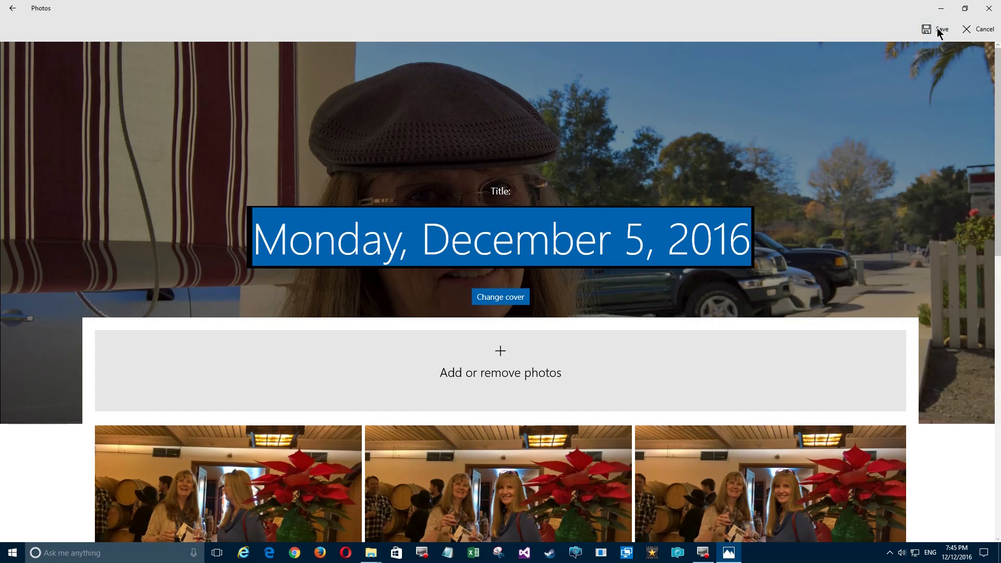
pyautogui.moveTo(285, 226)
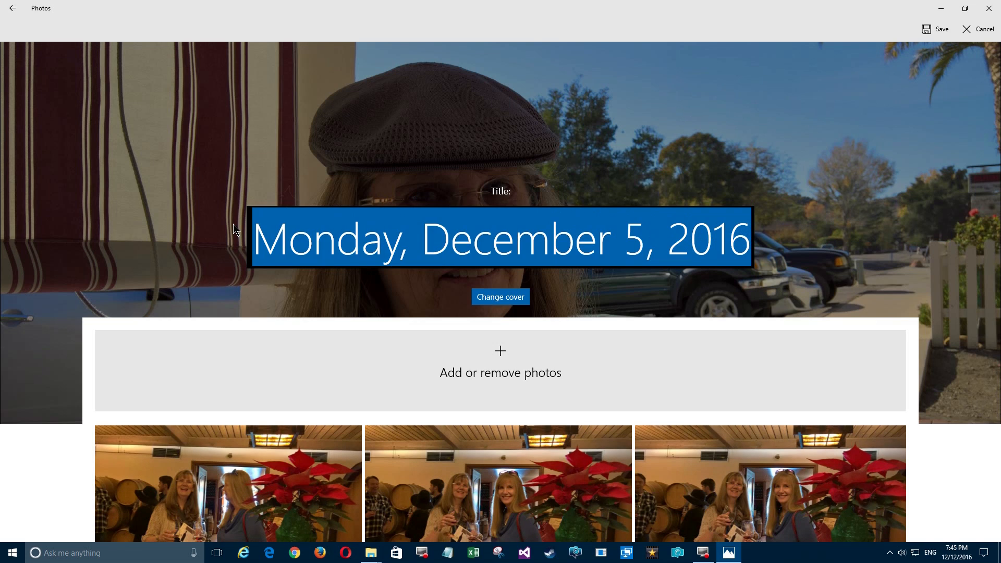
pyautogui.write('Ricia Visi')
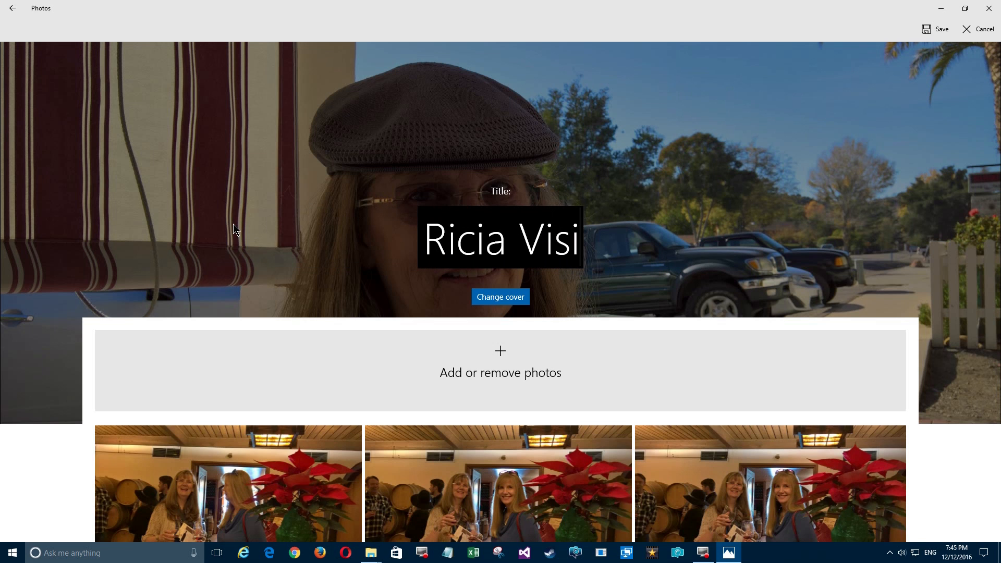
pyautogui.click(934, 30)
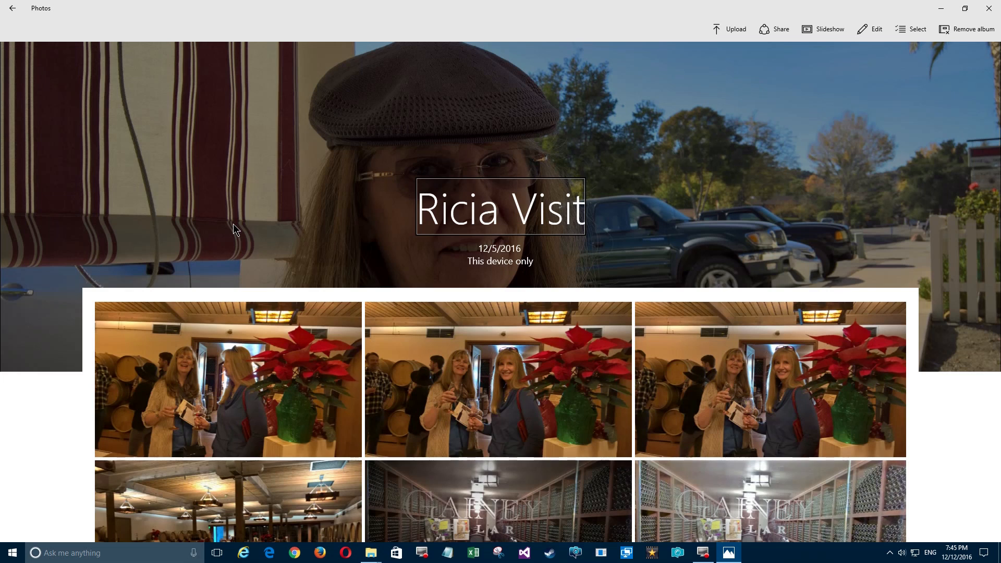
pyautogui.moveTo(16, 15)
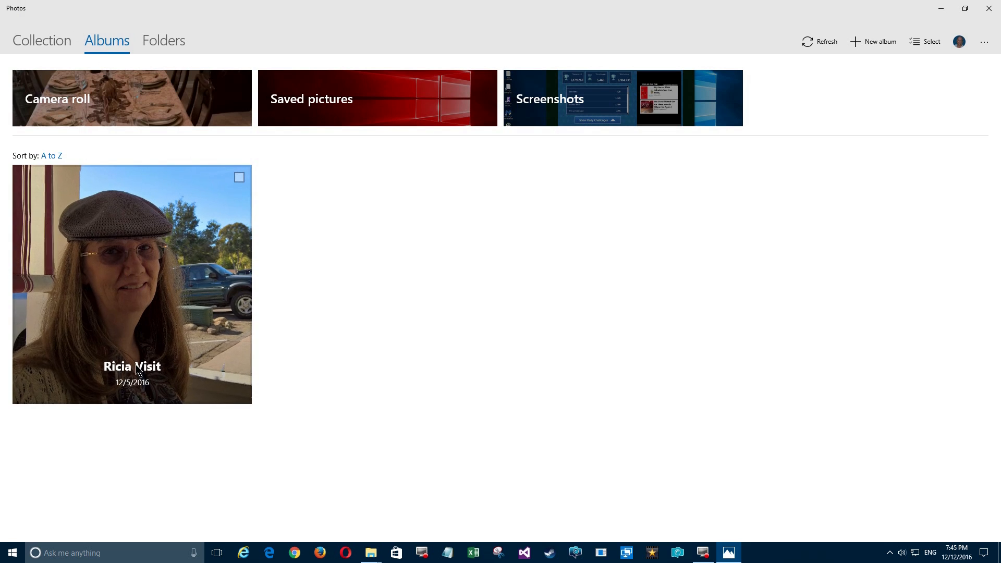
pyautogui.moveTo(126, 194)
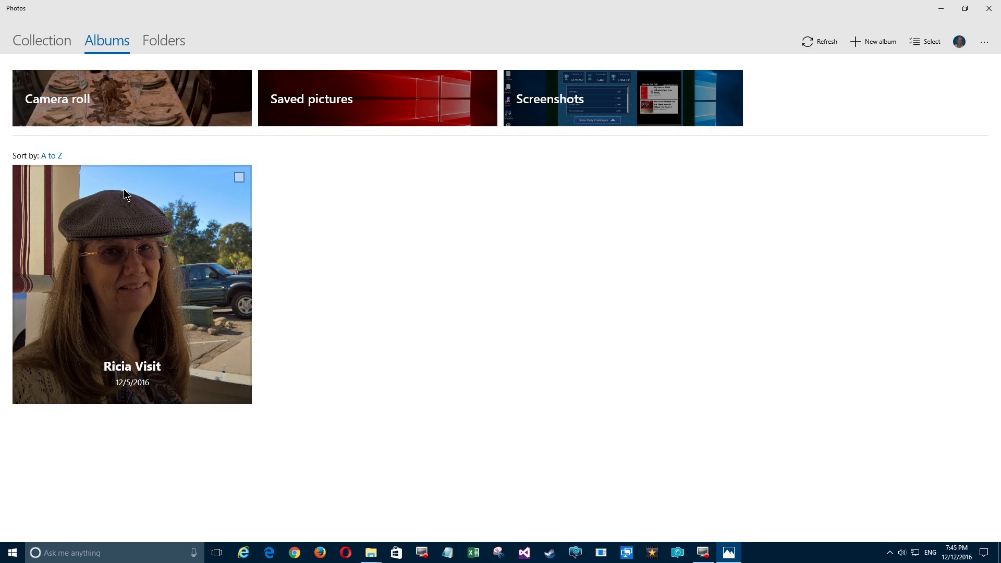
pyautogui.moveTo(128, 213)
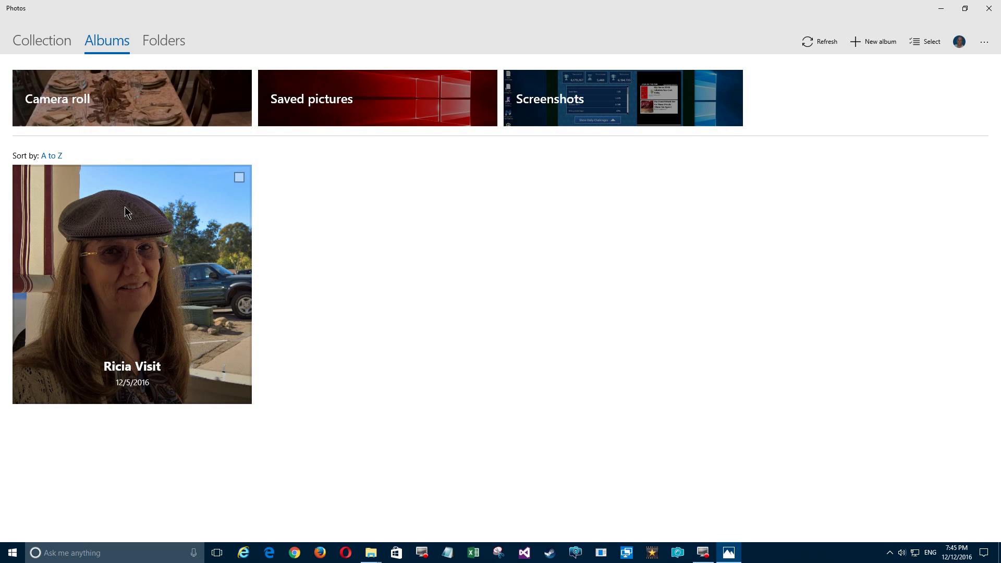
# Step: Open the Ricia Visit album and add the December 2–4 farmers-market photos to it
pyautogui.click(131, 283)
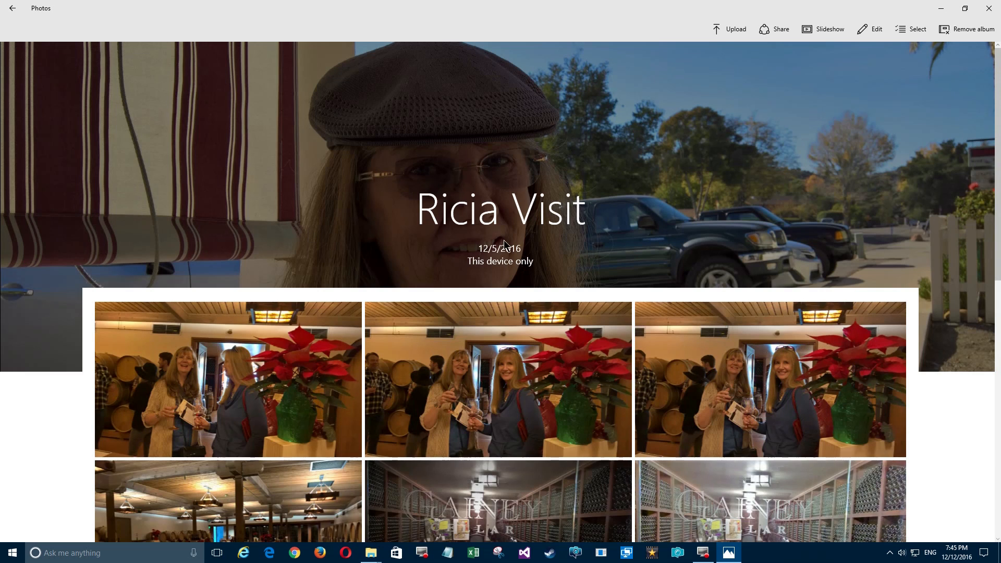
pyautogui.moveTo(488, 278)
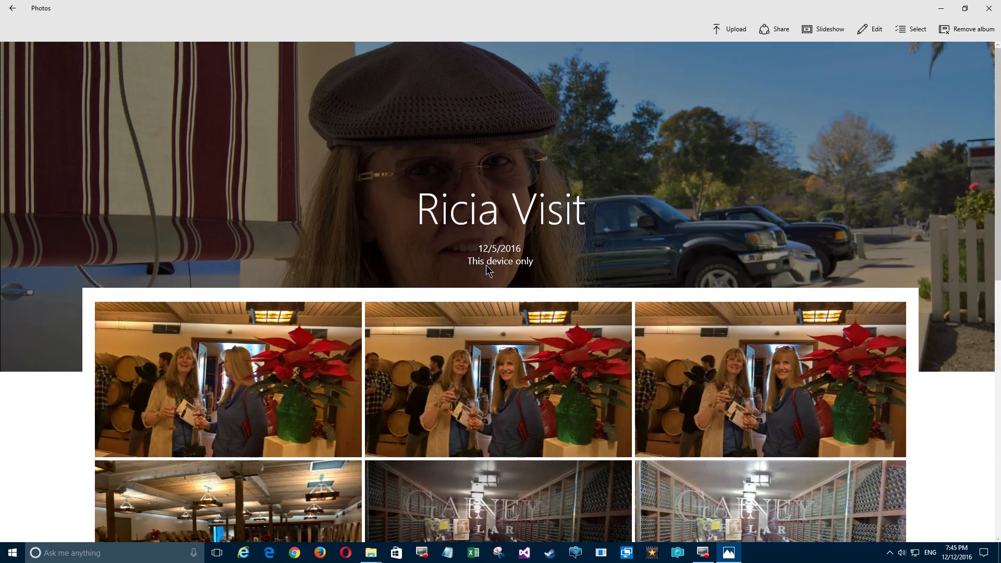
pyautogui.moveTo(449, 269)
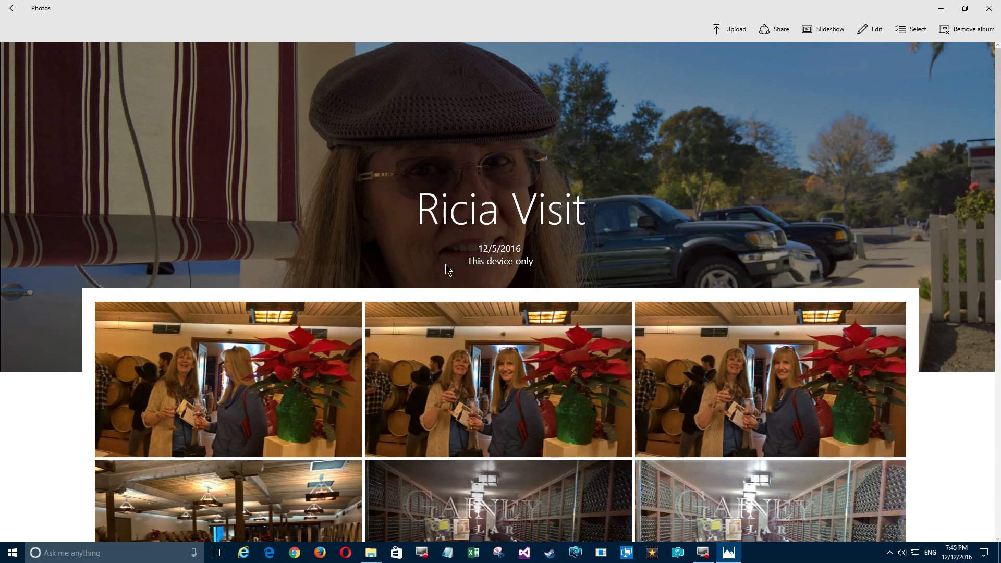
pyautogui.scroll(-3)
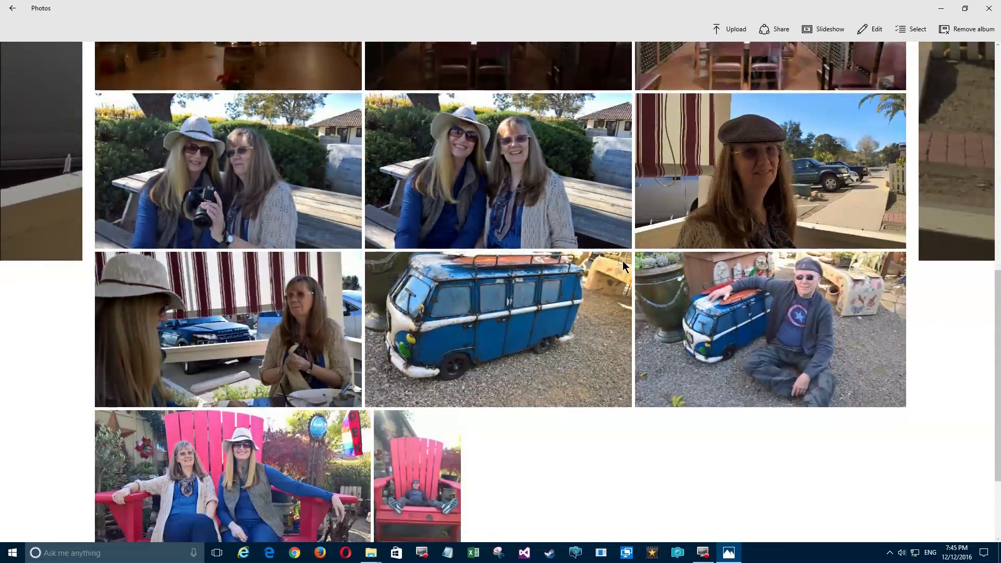
pyautogui.scroll(-3)
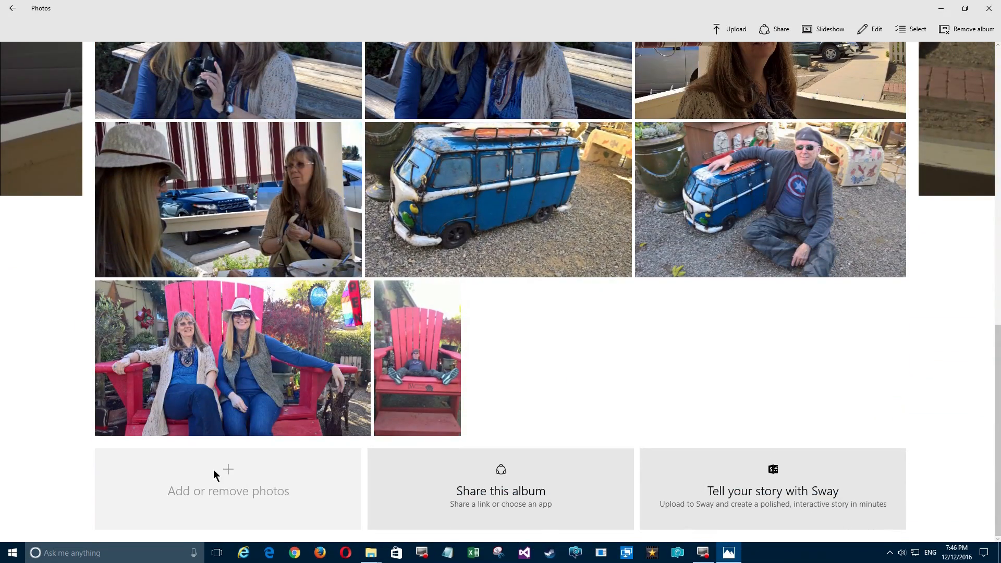
pyautogui.moveTo(243, 478)
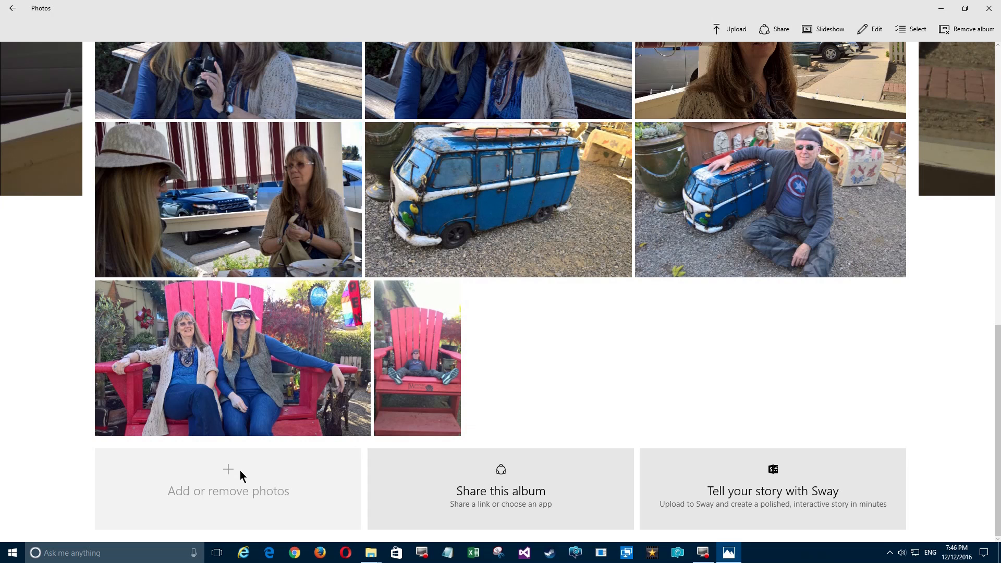
pyautogui.click(227, 490)
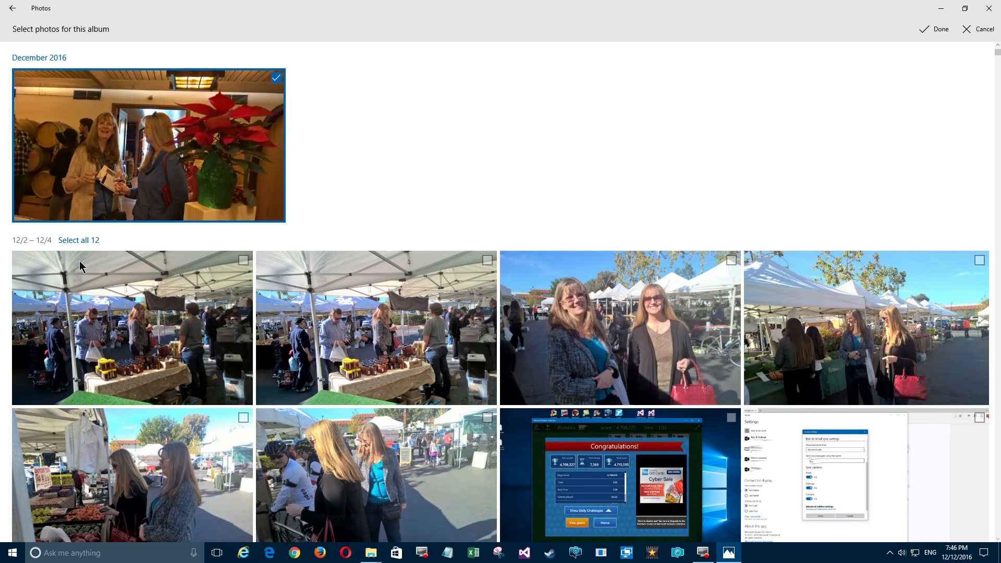
pyautogui.moveTo(87, 247)
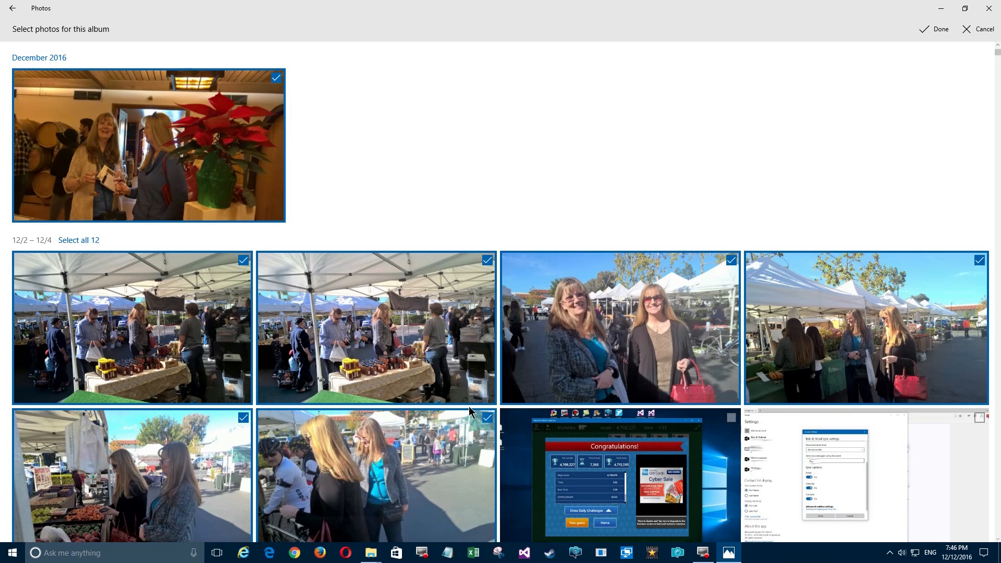
pyautogui.scroll(-3)
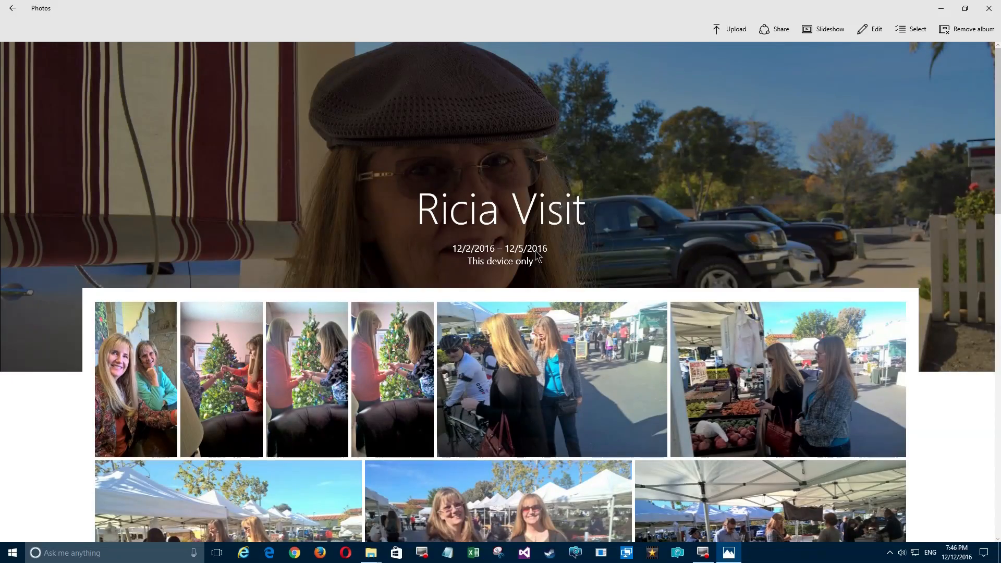
# Step: Go back through the photo collection to the Albums view, now listing Ricia Visit
pyautogui.scroll(-3)
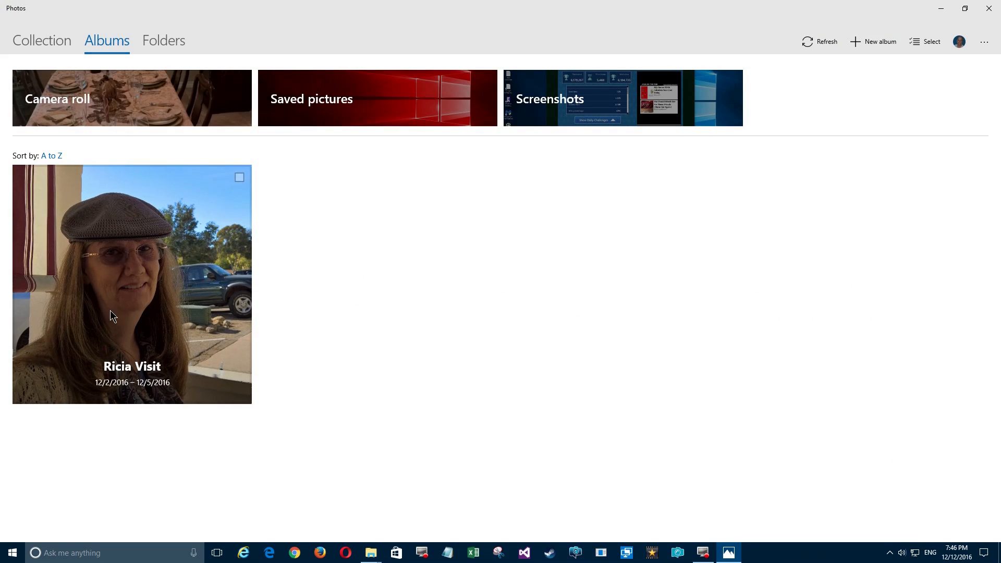
pyautogui.moveTo(165, 353)
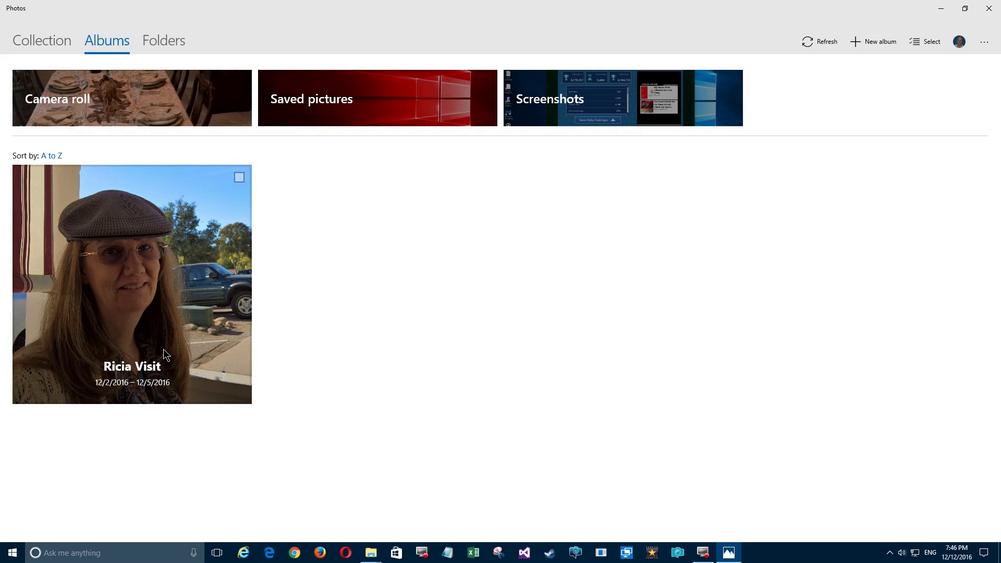
pyautogui.moveTo(128, 215)
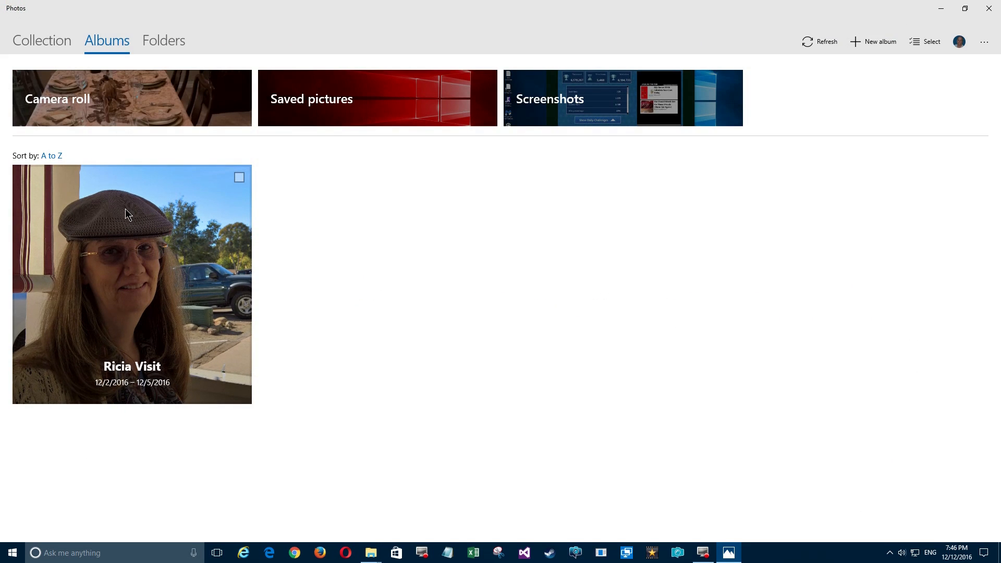
pyautogui.moveTo(148, 188)
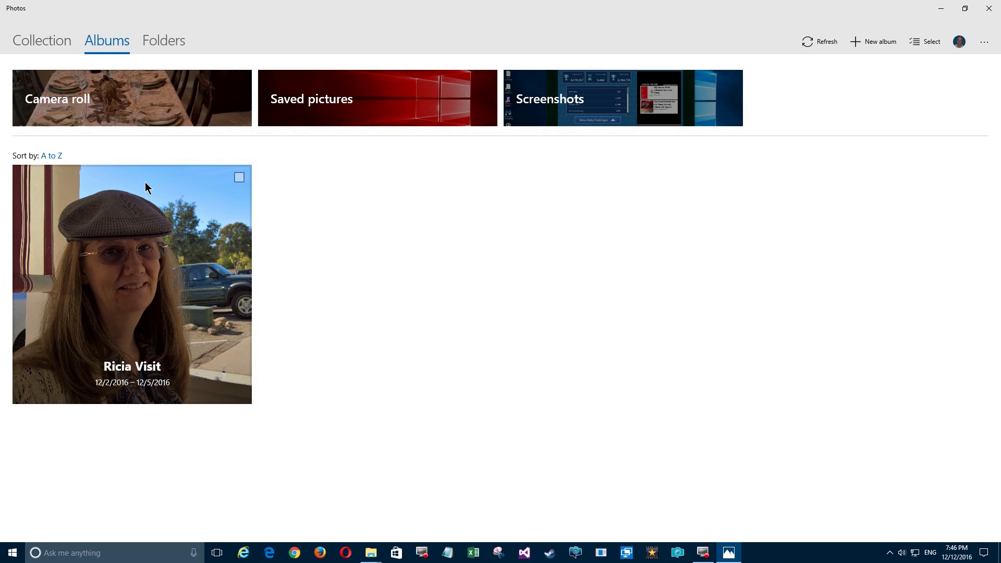
pyautogui.click(32, 38)
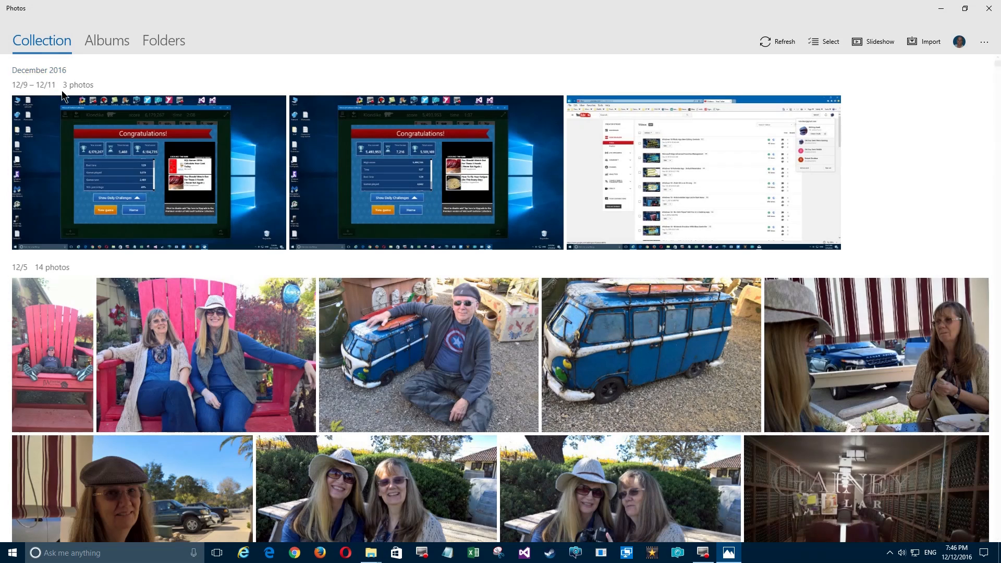
pyautogui.moveTo(732, 384)
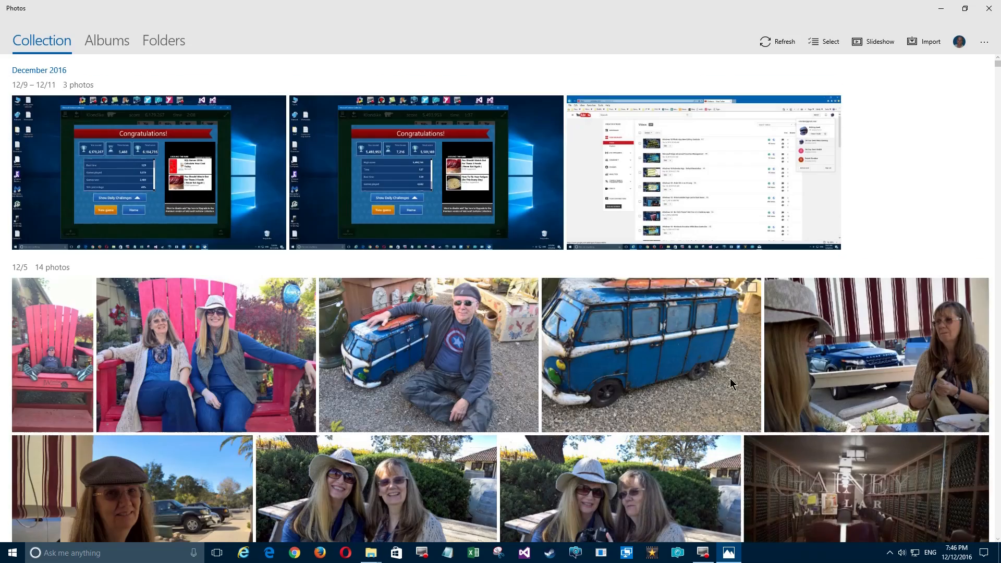
pyautogui.scroll(-3)
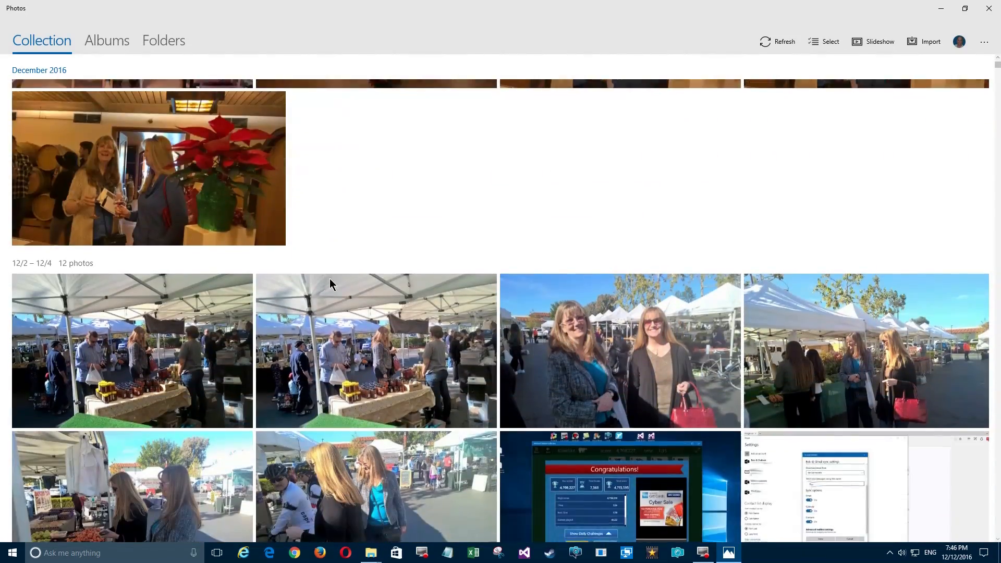
pyautogui.scroll(-3)
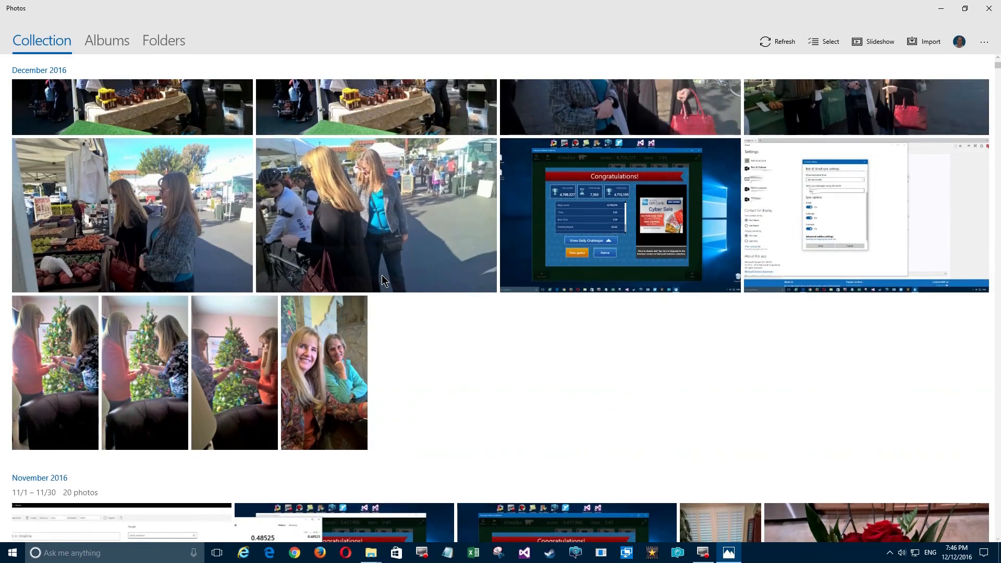
pyautogui.scroll(-3)
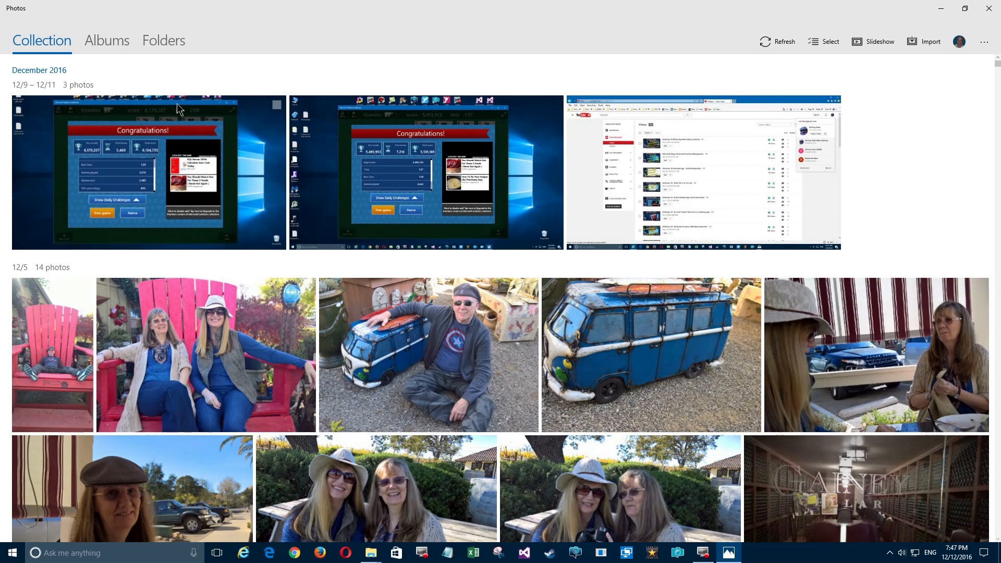
pyautogui.click(107, 40)
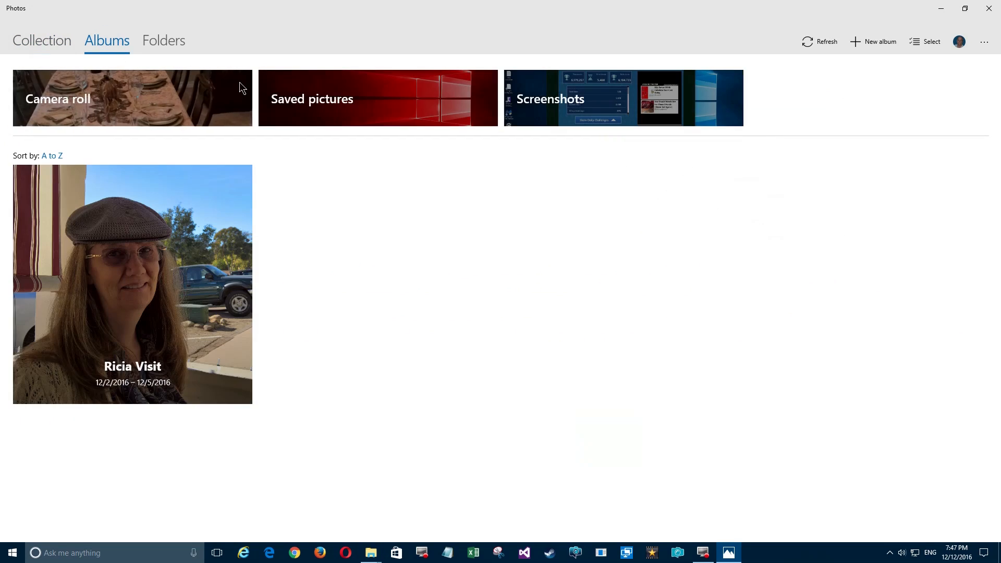
# Step: Start a new album and scroll to the solitaire game screenshots to choose them
pyautogui.click(873, 42)
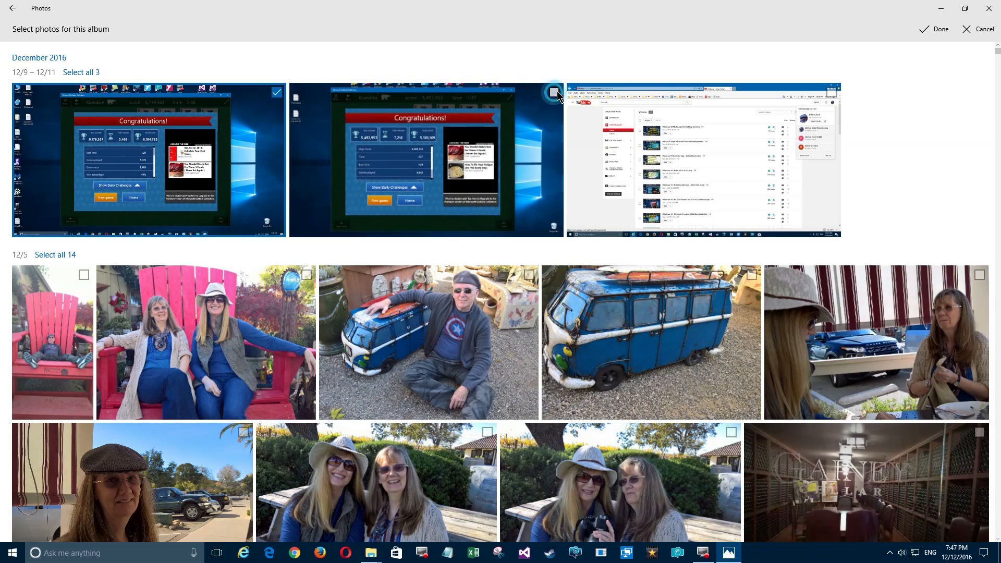
pyautogui.scroll(-3)
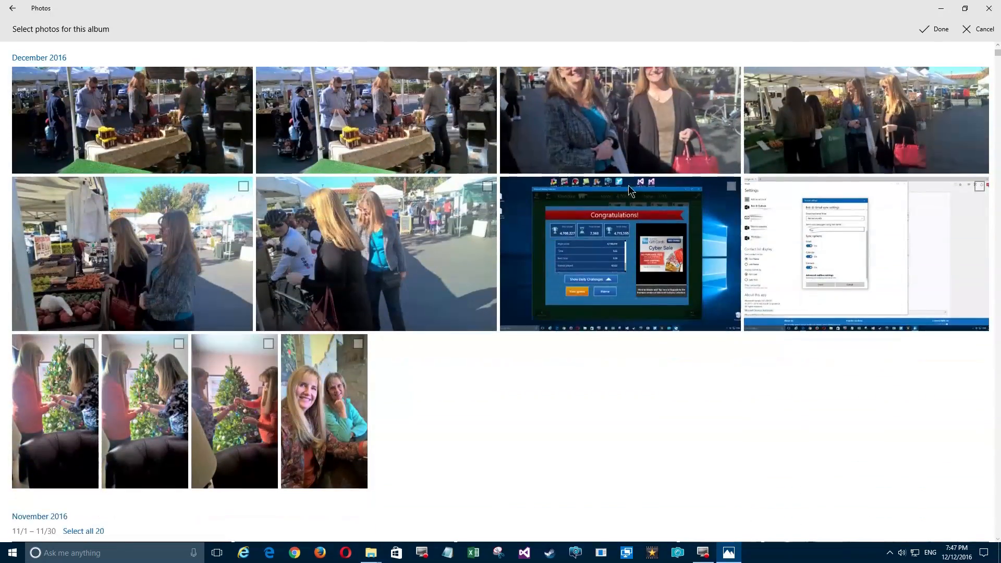
pyautogui.scroll(-3)
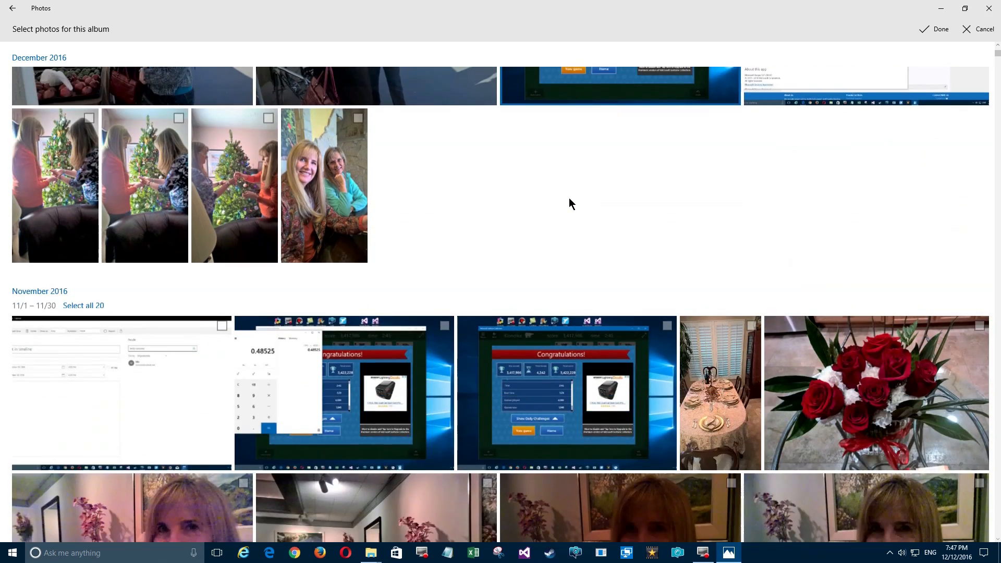
pyautogui.scroll(-3)
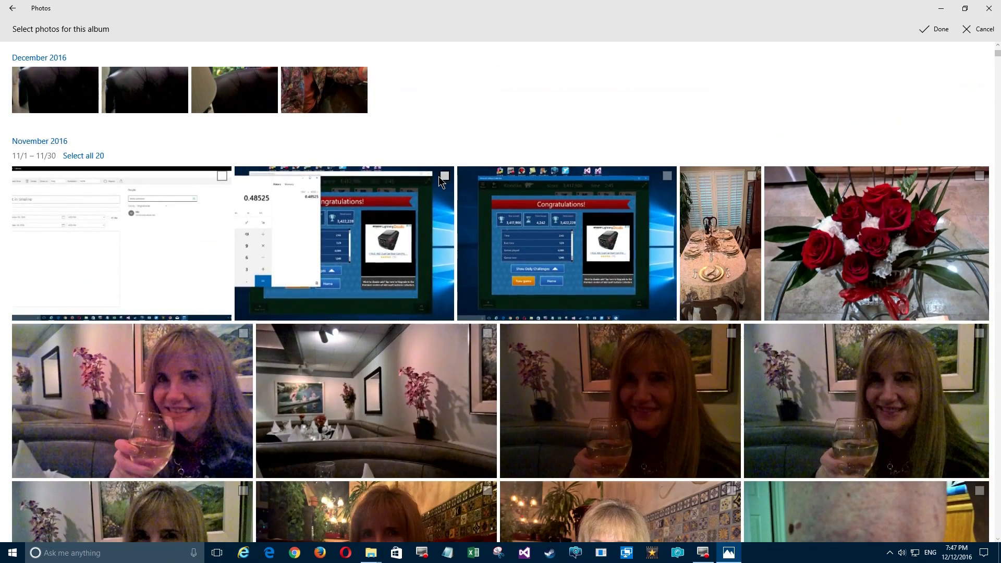
pyautogui.scroll(-3)
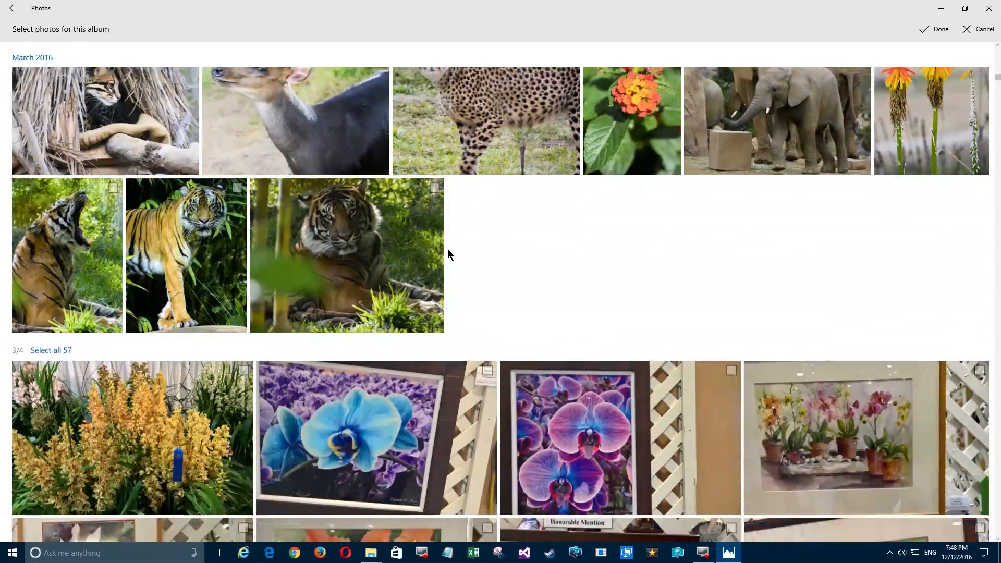
pyautogui.scroll(-3)
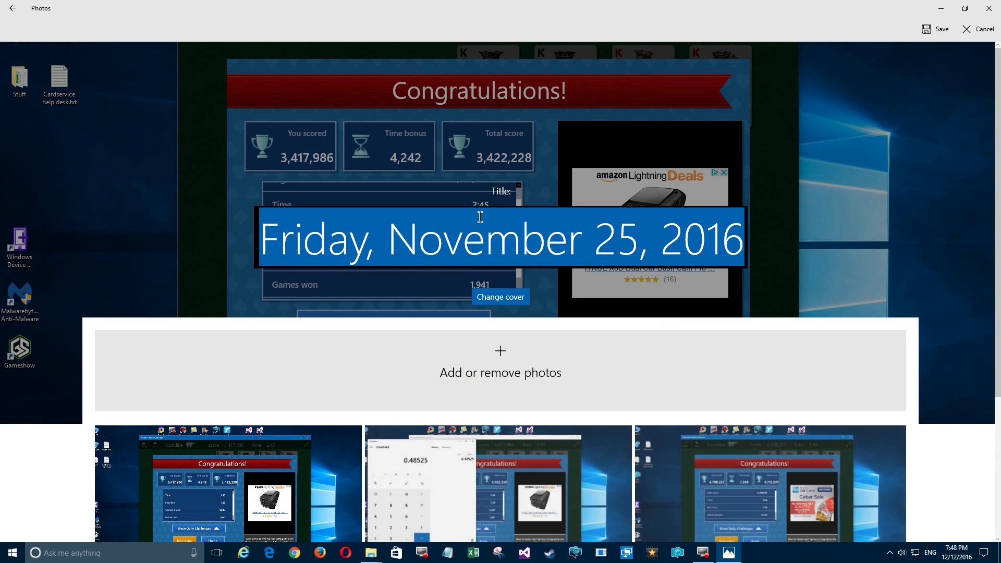
# Step: Title the album 'Solitaire Screenshots', save it and return to the albums list
pyautogui.click(465, 247)
pyautogui.write('Solitaire Screenshots')
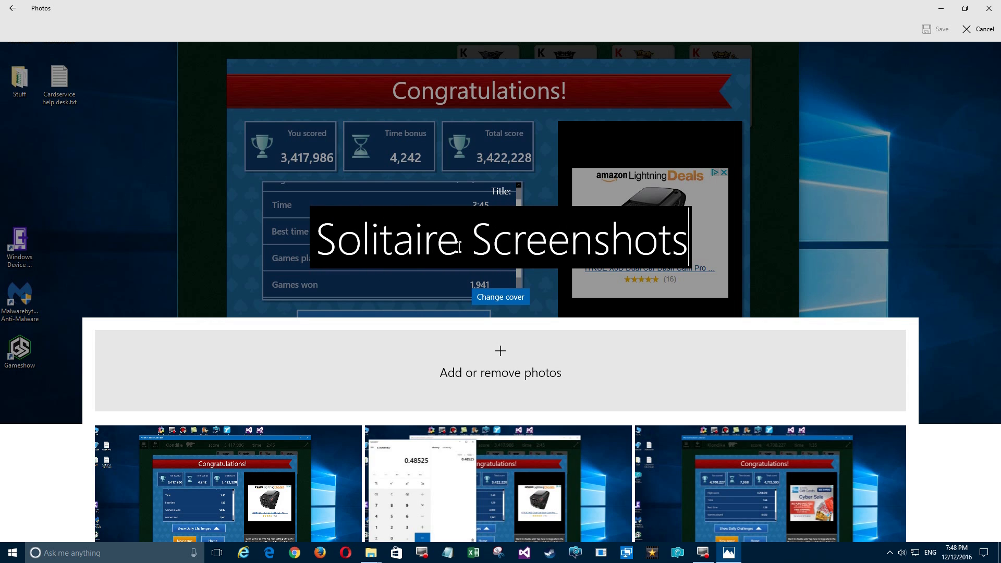
pyautogui.moveTo(229, 68)
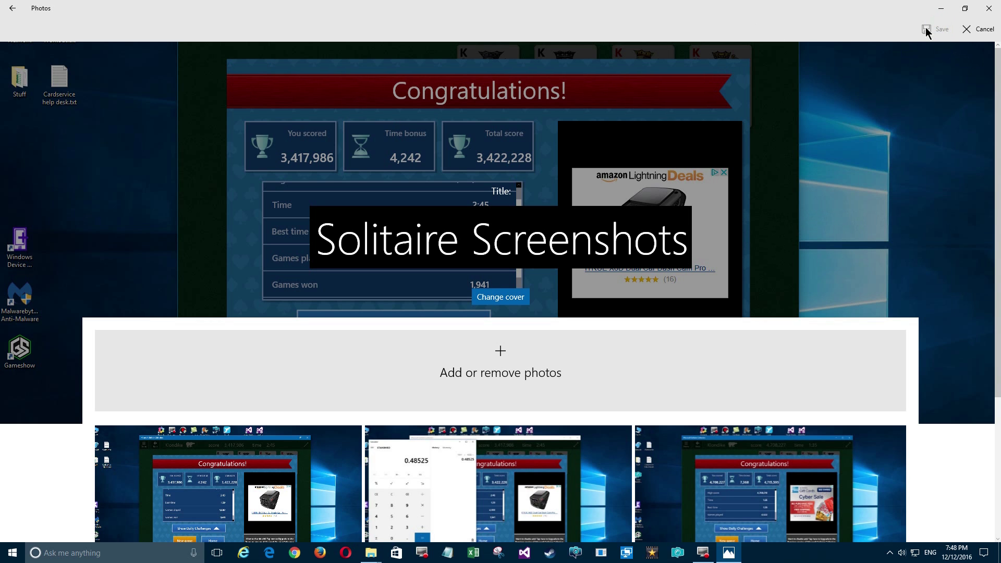
pyautogui.click(500, 296)
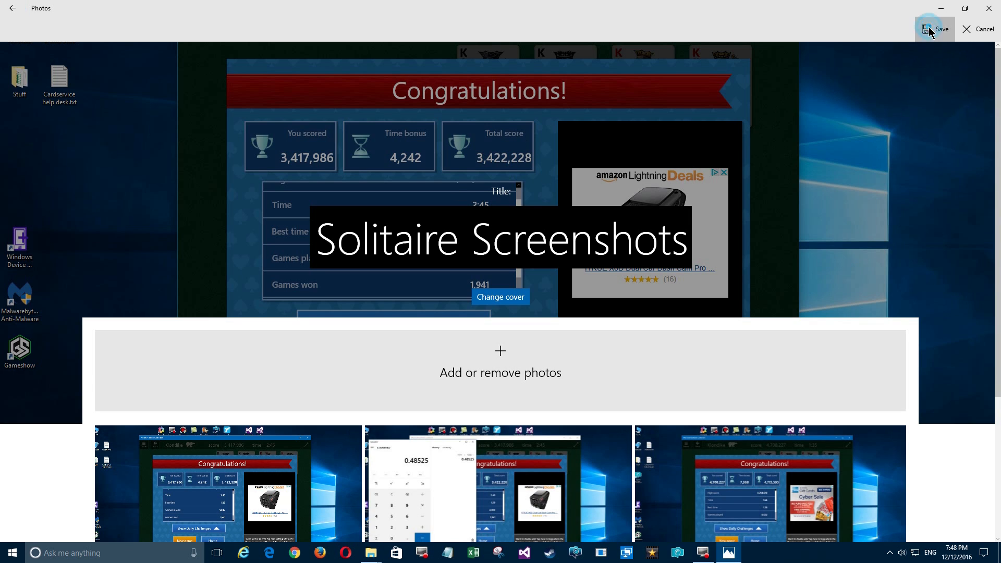
pyautogui.click(933, 29)
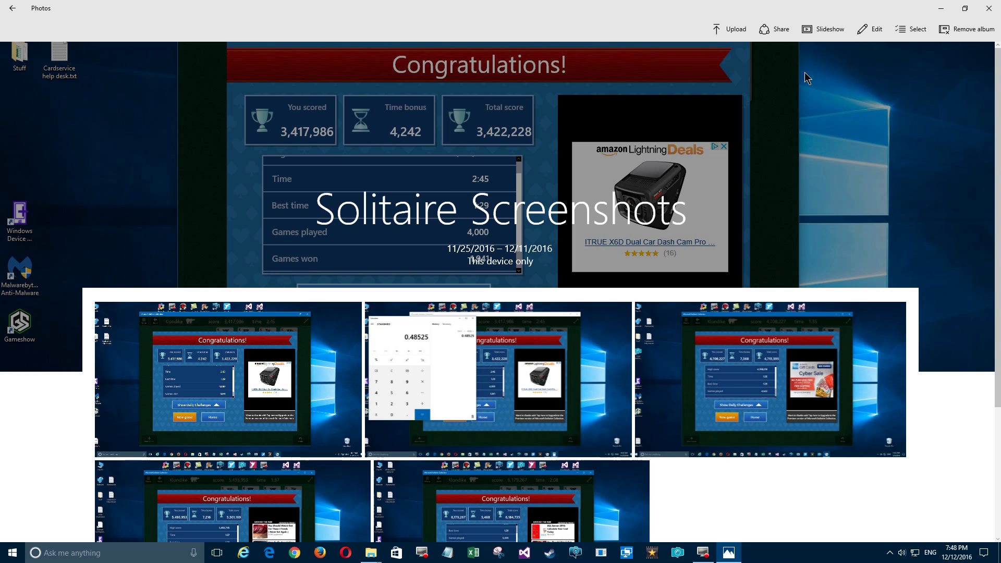
pyautogui.click(25, 9)
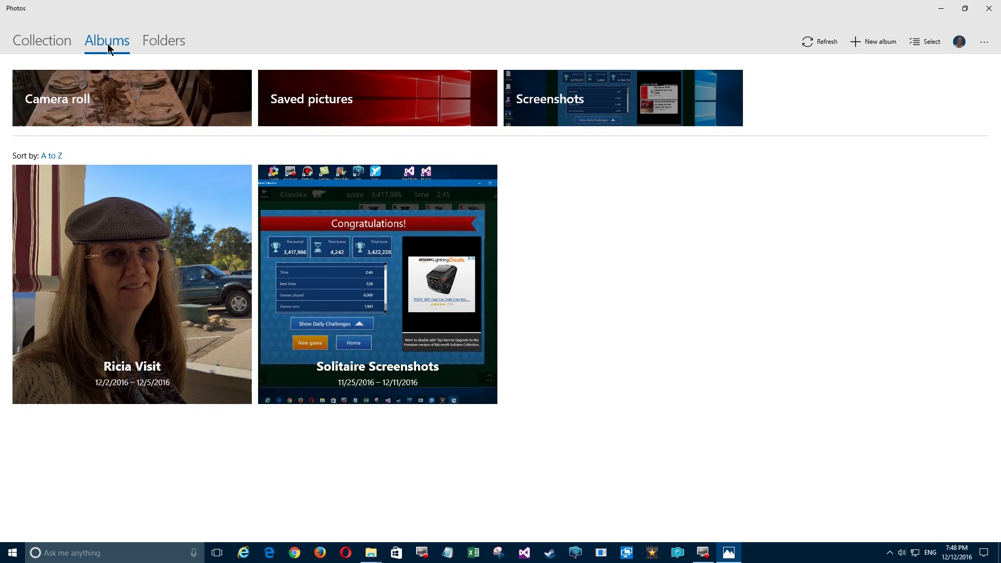
# Step: Start a third album and choose the May 2016 SR-71 engine diagram, cutaway picture and takeoff video
pyautogui.click(873, 42)
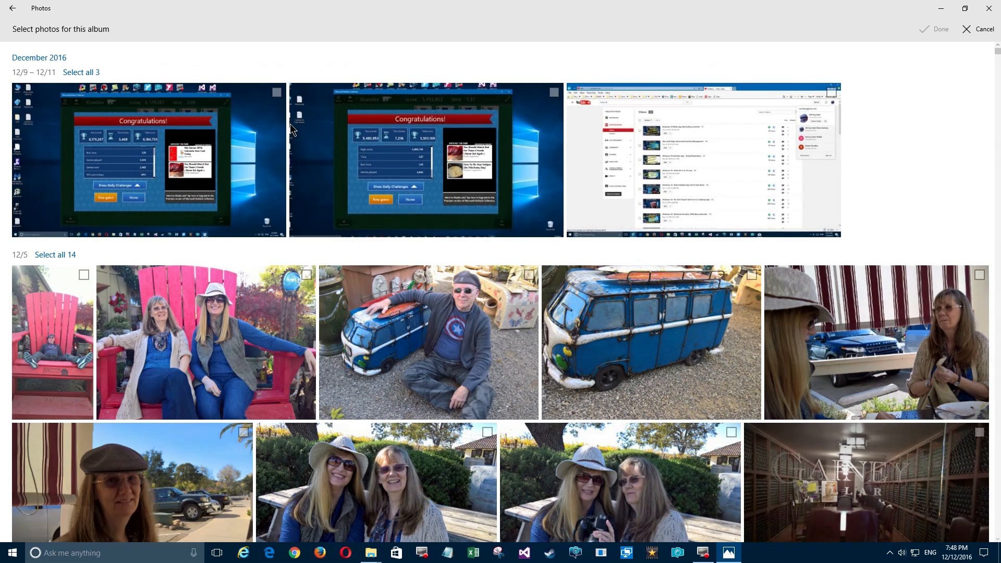
pyautogui.scroll(-3)
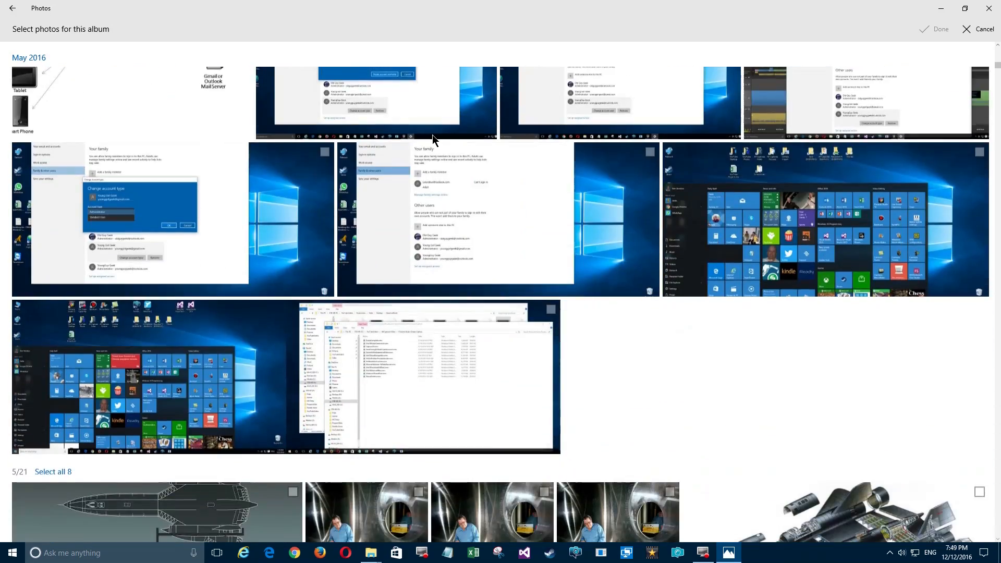
pyautogui.scroll(-3)
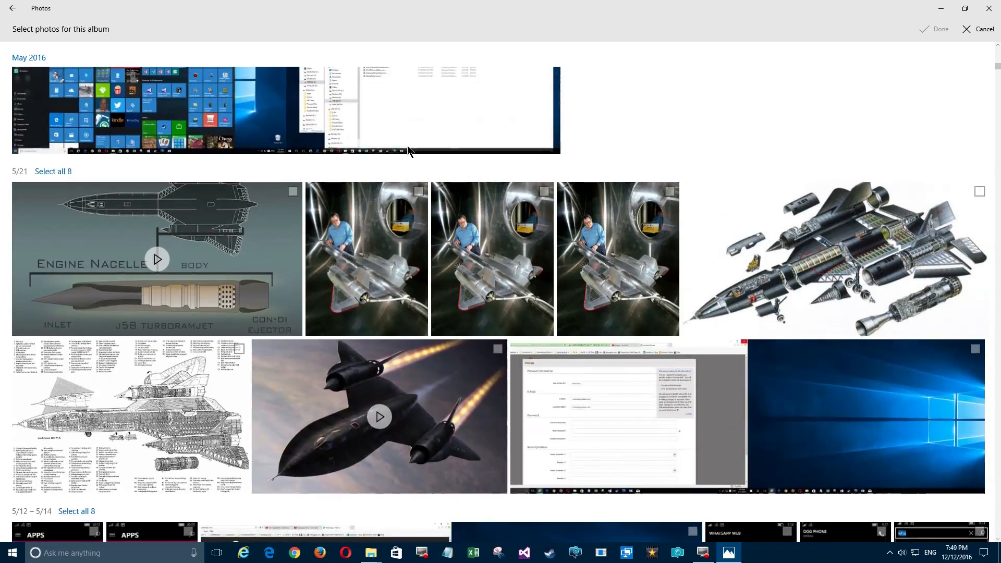
pyautogui.scroll(-3)
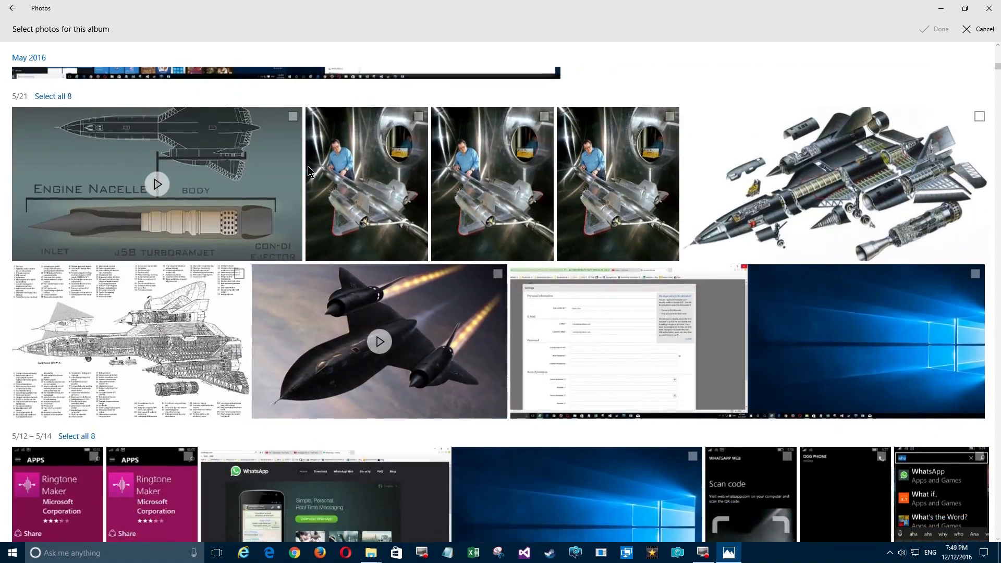
pyautogui.click(419, 116)
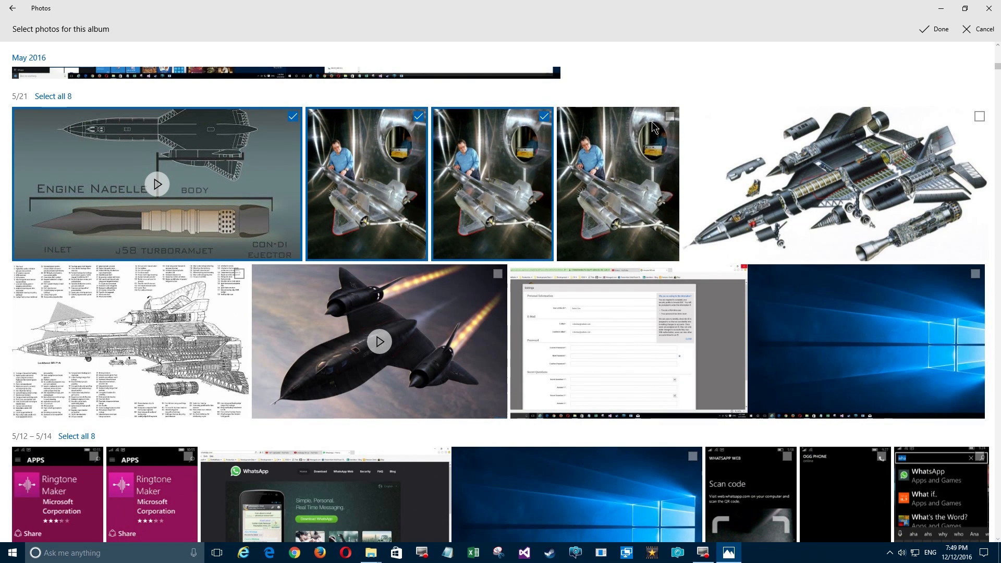
pyautogui.click(670, 117)
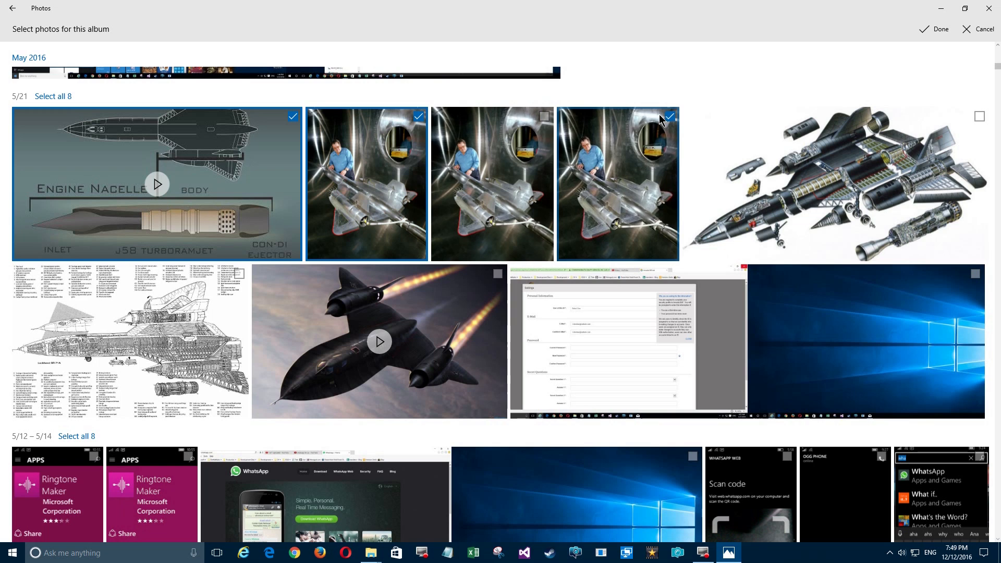
pyautogui.click(669, 116)
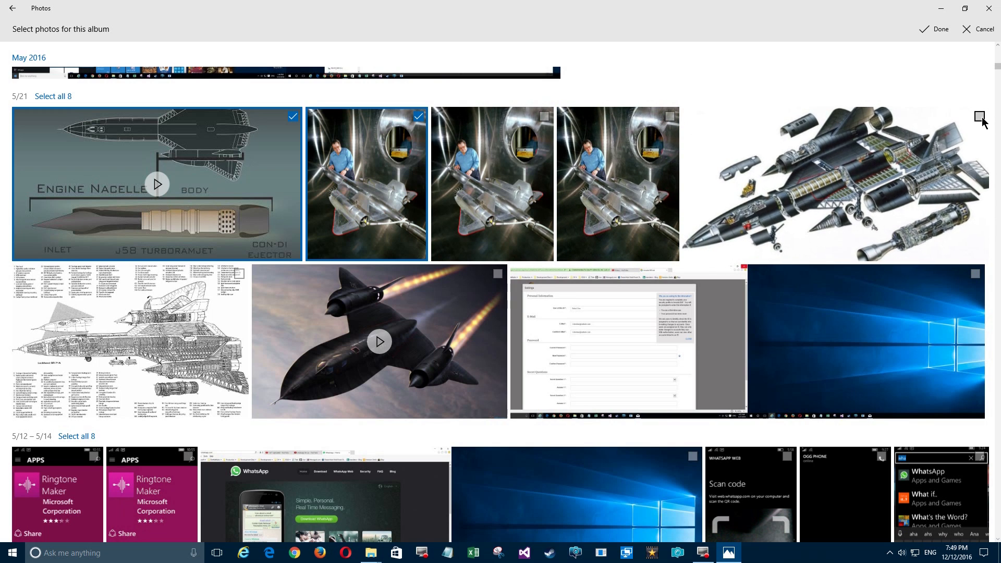
pyautogui.click(980, 117)
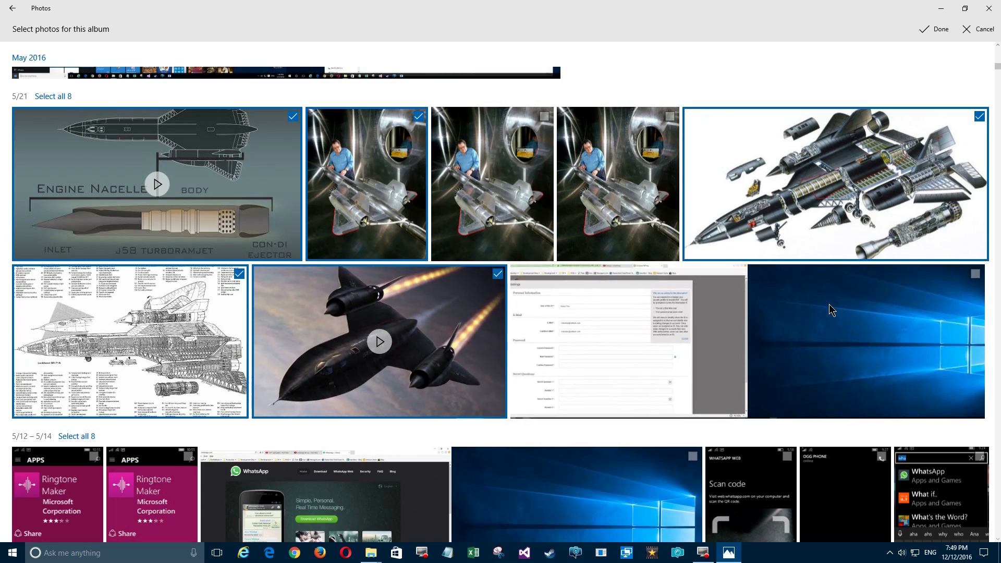
pyautogui.scroll(-3)
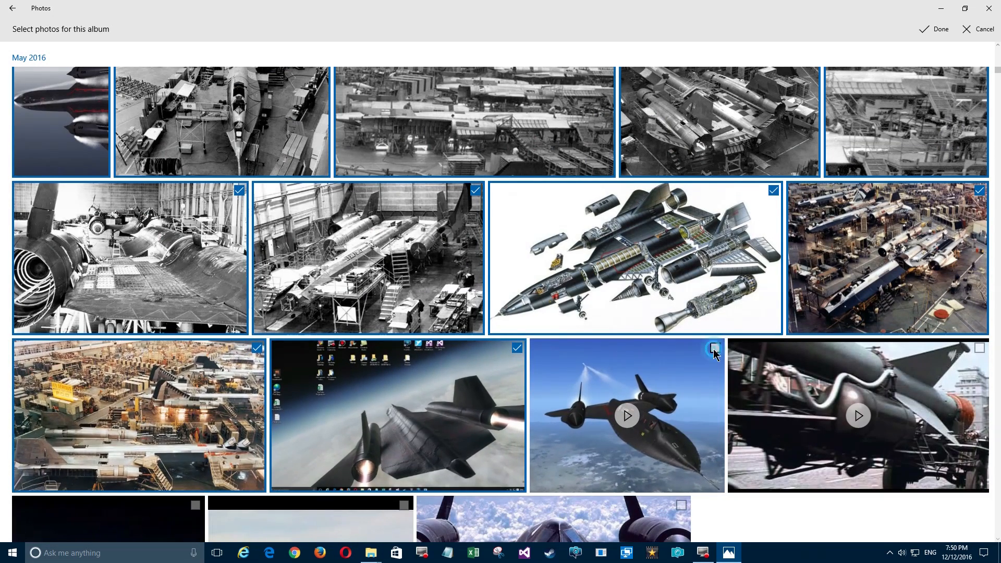
pyautogui.scroll(-3)
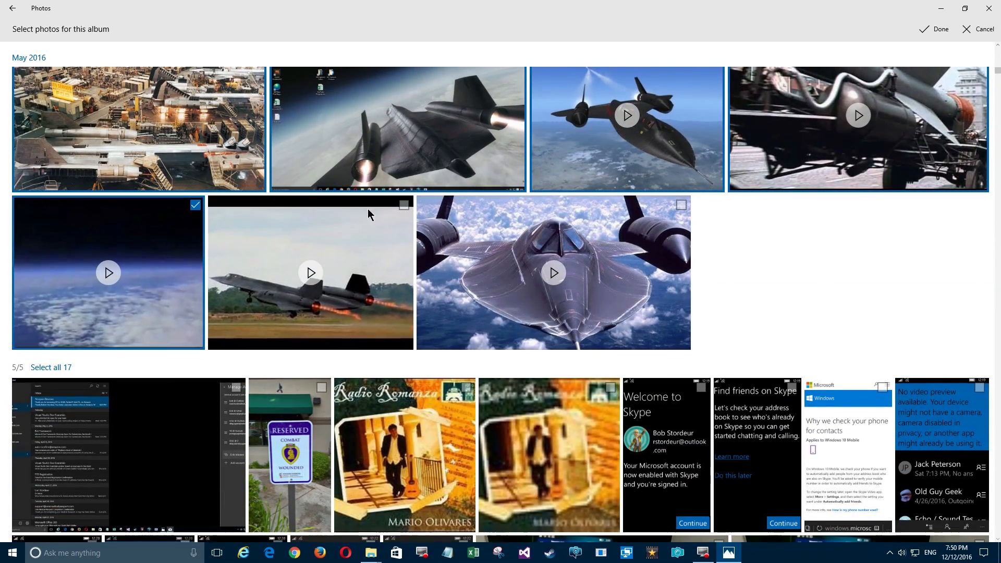
pyautogui.click(404, 204)
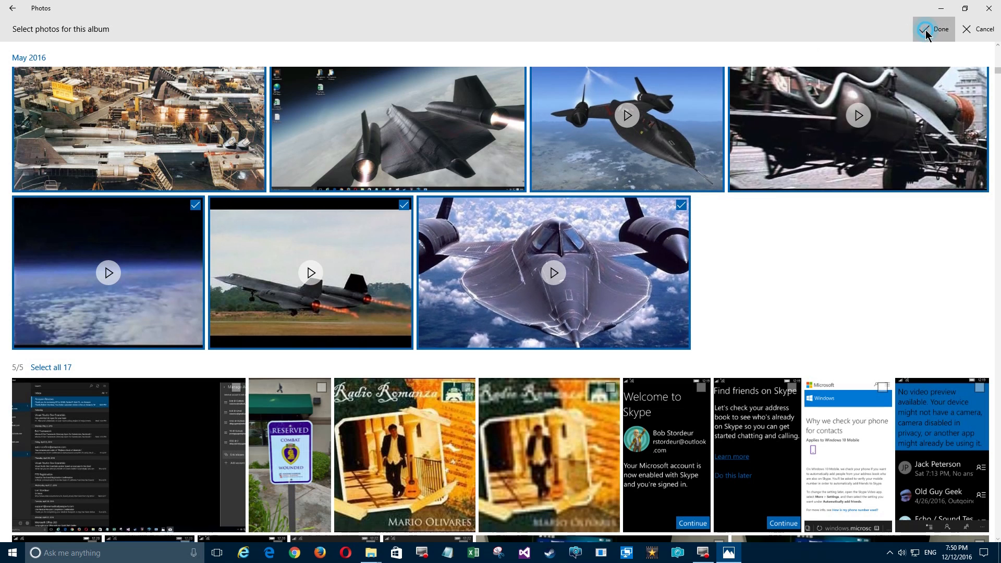
pyautogui.click(925, 29)
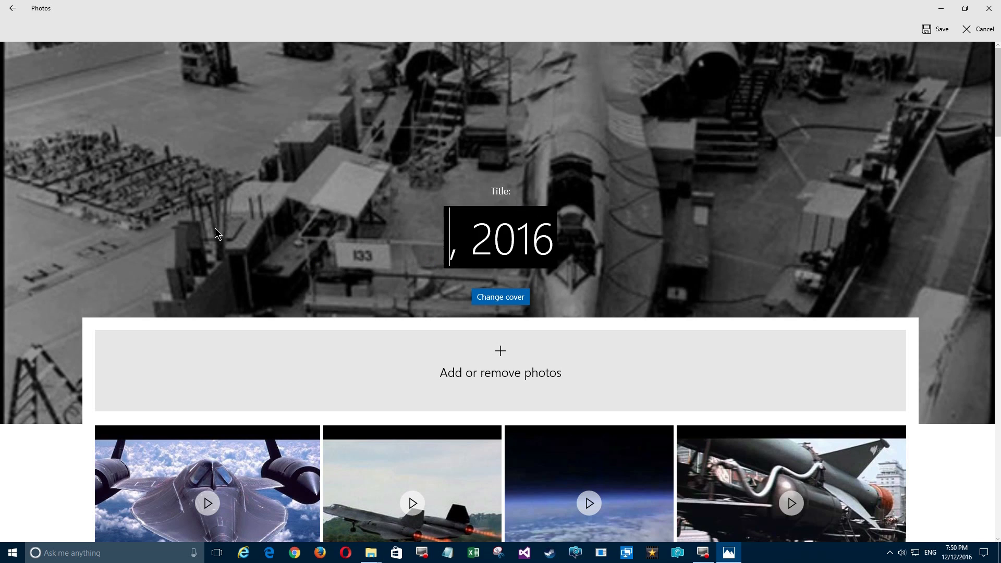
pyautogui.write('SR')
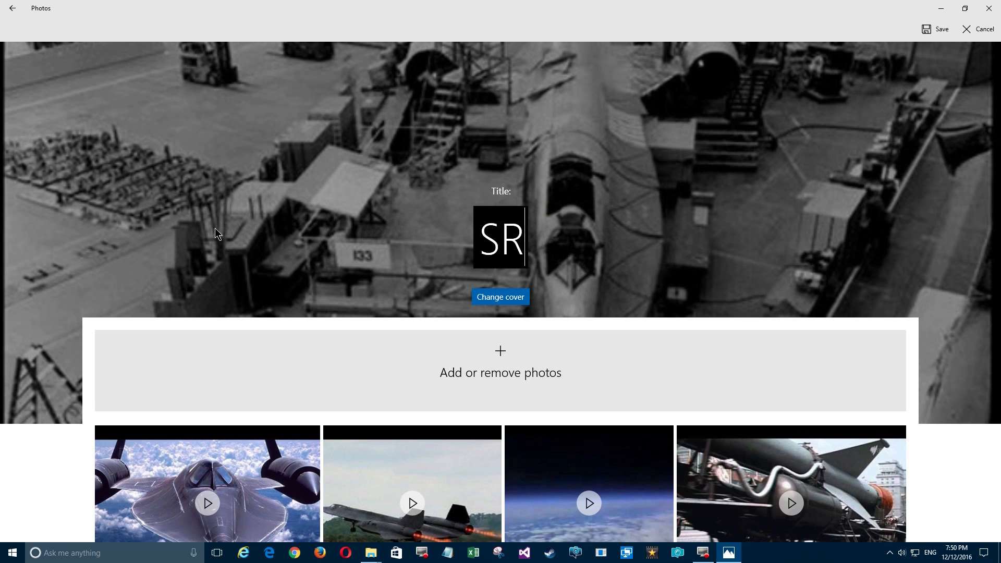
pyautogui.write('-')
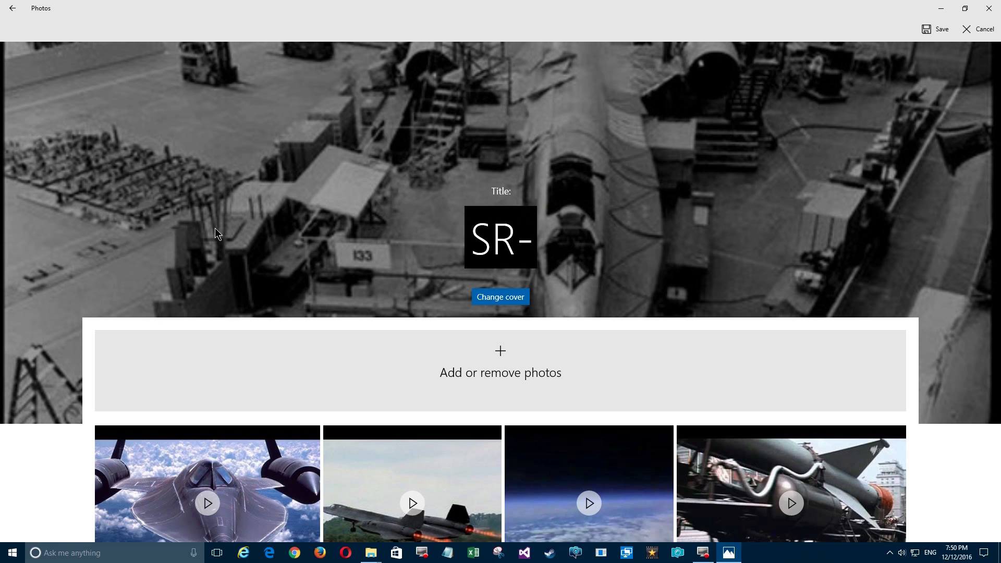
pyautogui.write('71')
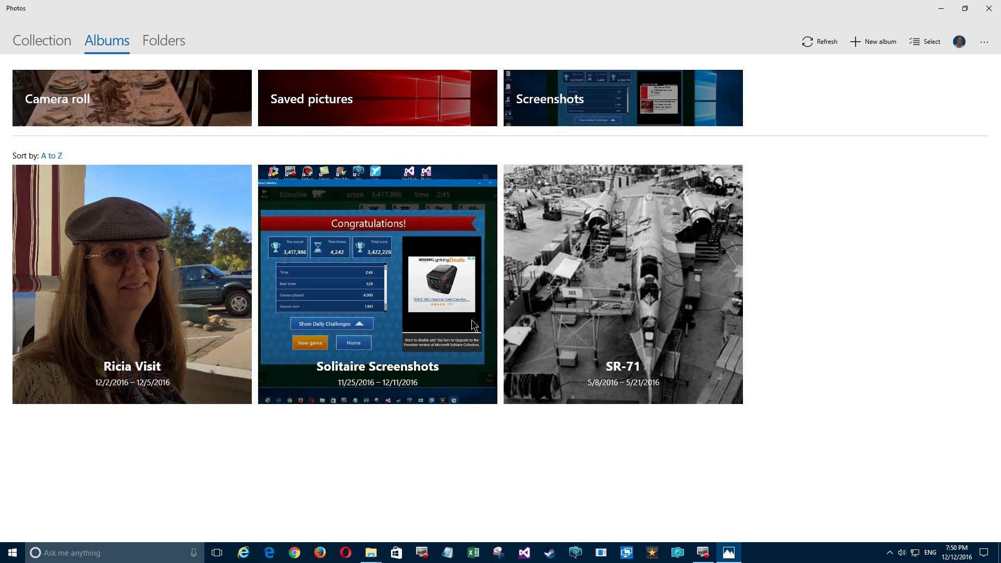
pyautogui.click(623, 284)
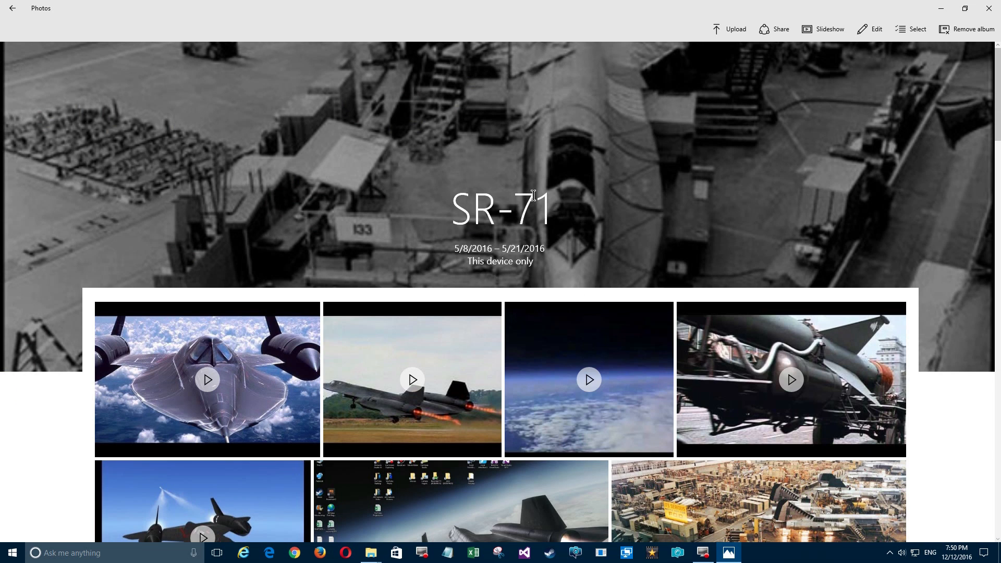
# Step: Enter edit mode on the SR-71 album and bring up its cover photo picker
pyautogui.rightClick(508, 156)
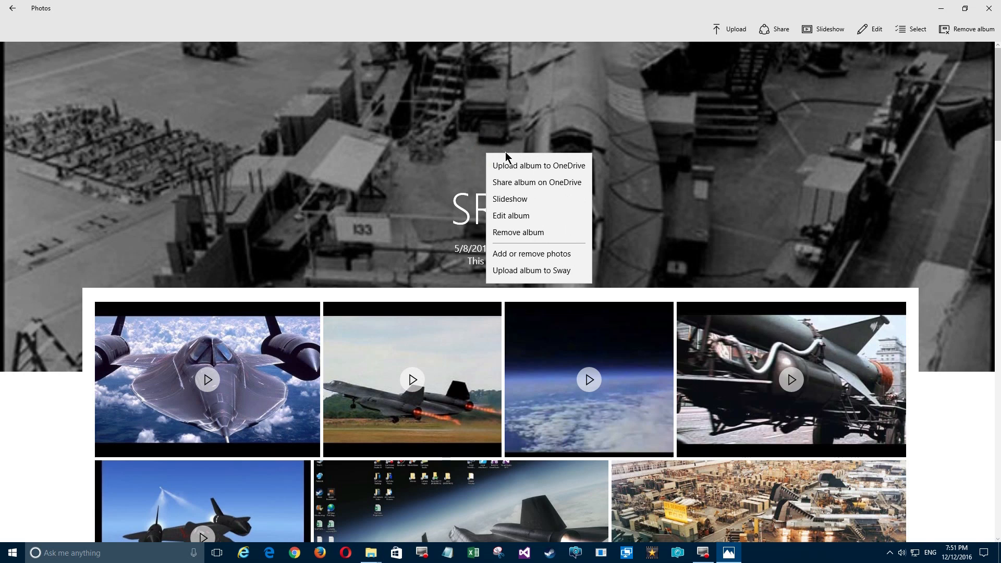
pyautogui.moveTo(431, 201)
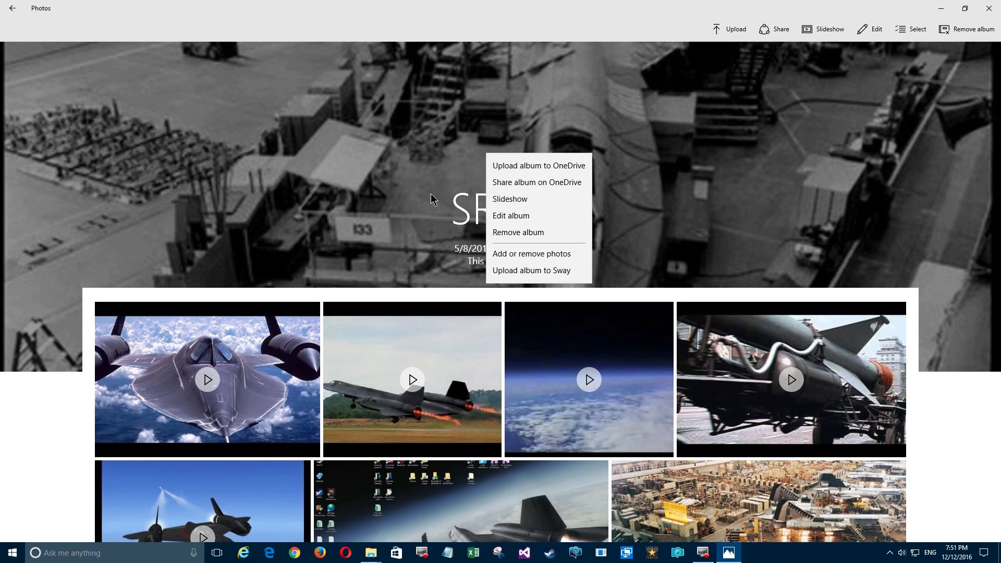
pyautogui.click(892, 112)
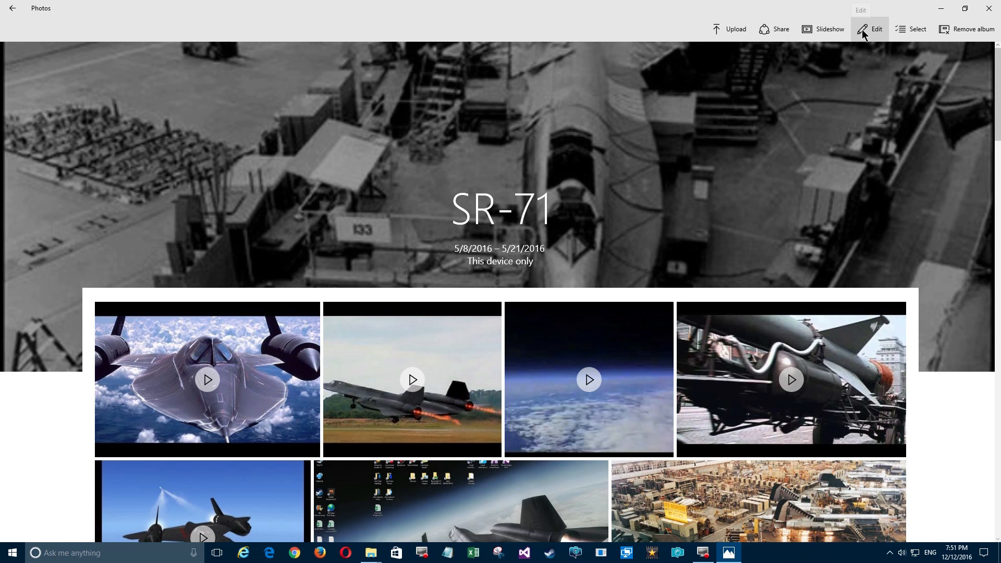
pyautogui.moveTo(873, 39)
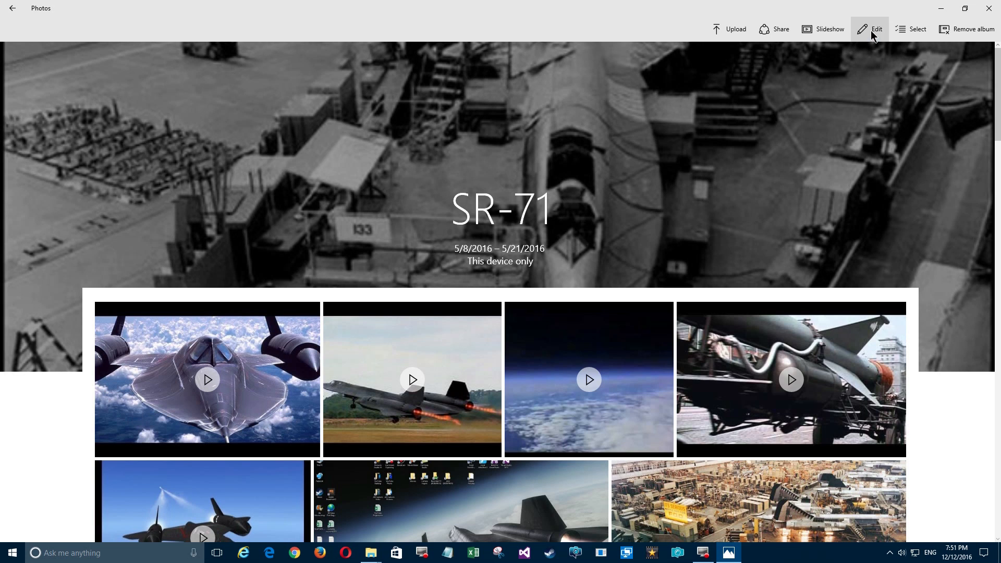
pyautogui.click(876, 29)
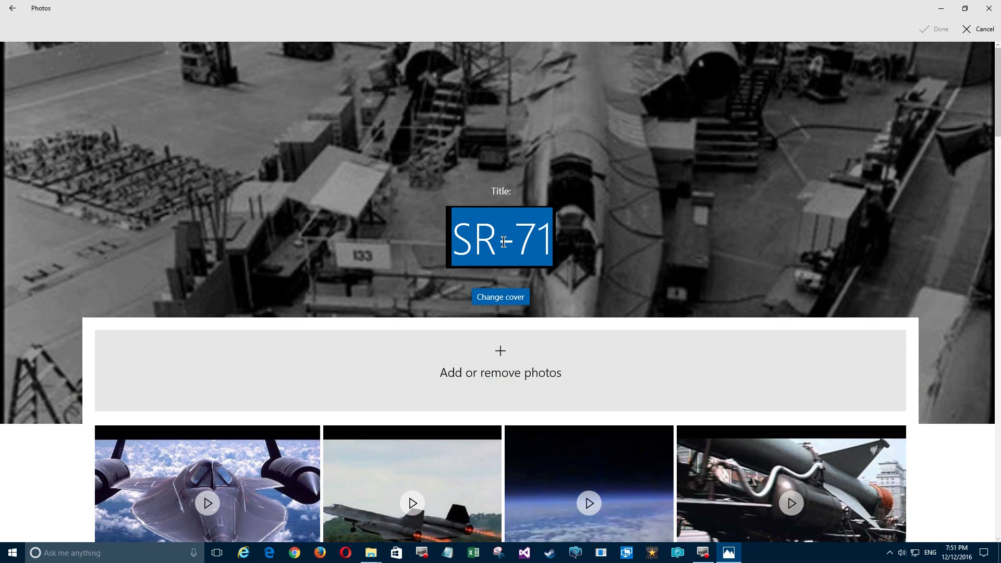
pyautogui.click(500, 296)
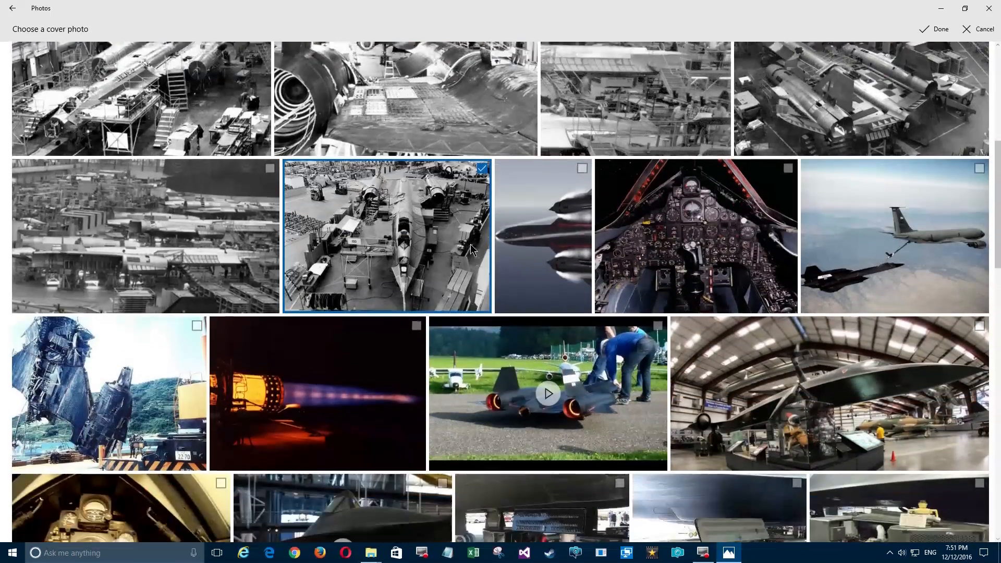
# Step: Choose the in-flight afterburner shot instead of the space screenshot as cover and save the edits
pyautogui.scroll(-3)
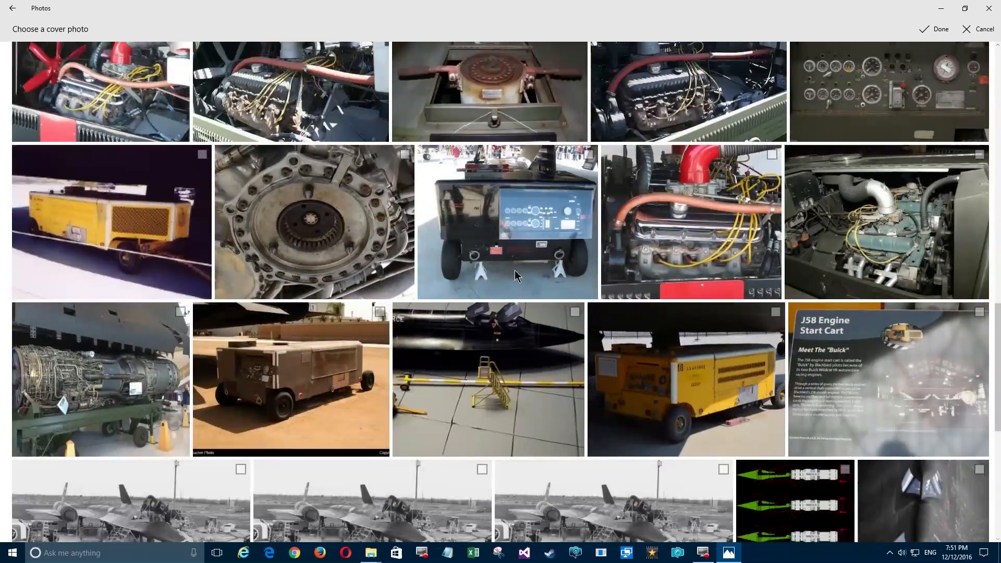
pyautogui.scroll(-3)
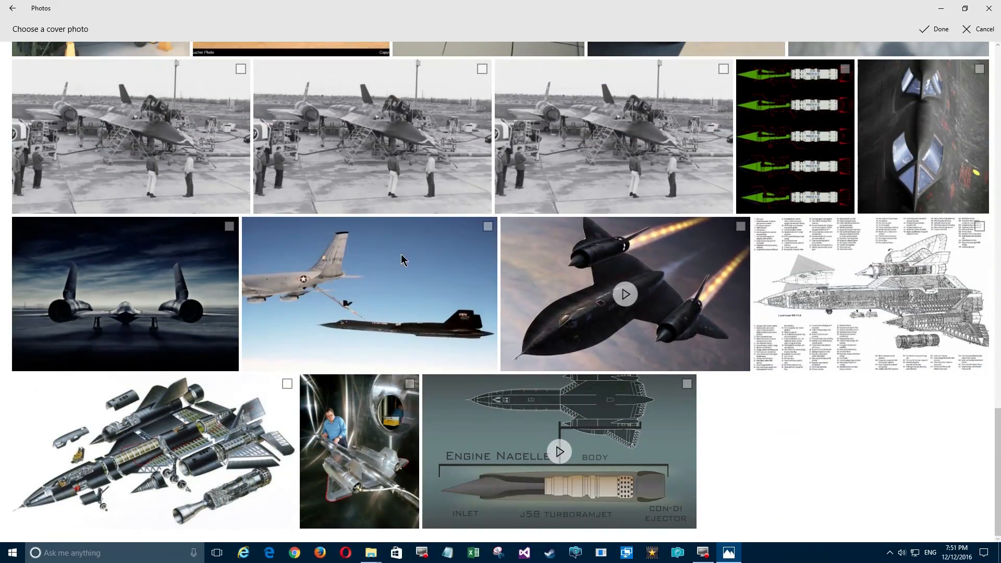
pyautogui.moveTo(770, 413)
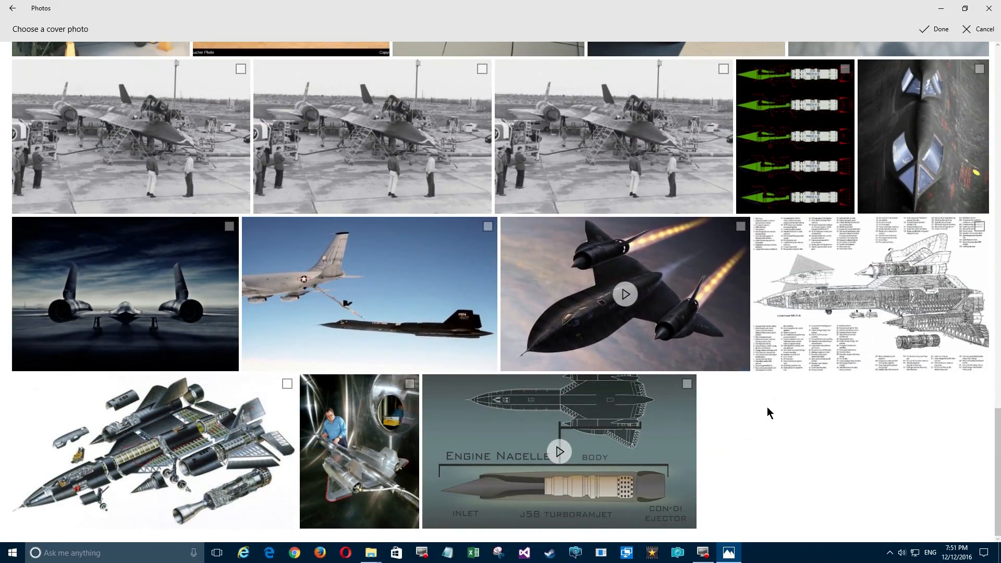
pyautogui.scroll(-3)
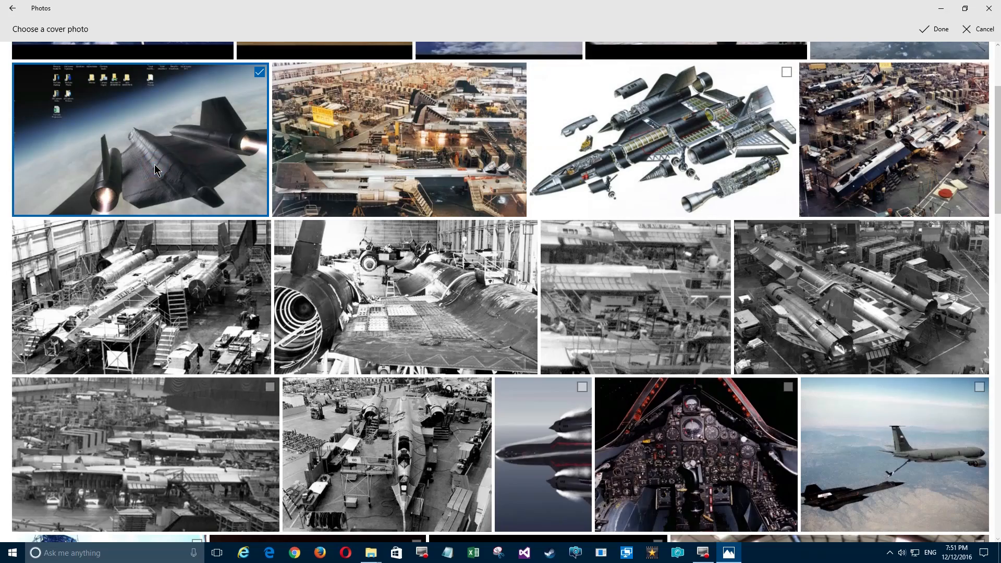
pyautogui.click(259, 70)
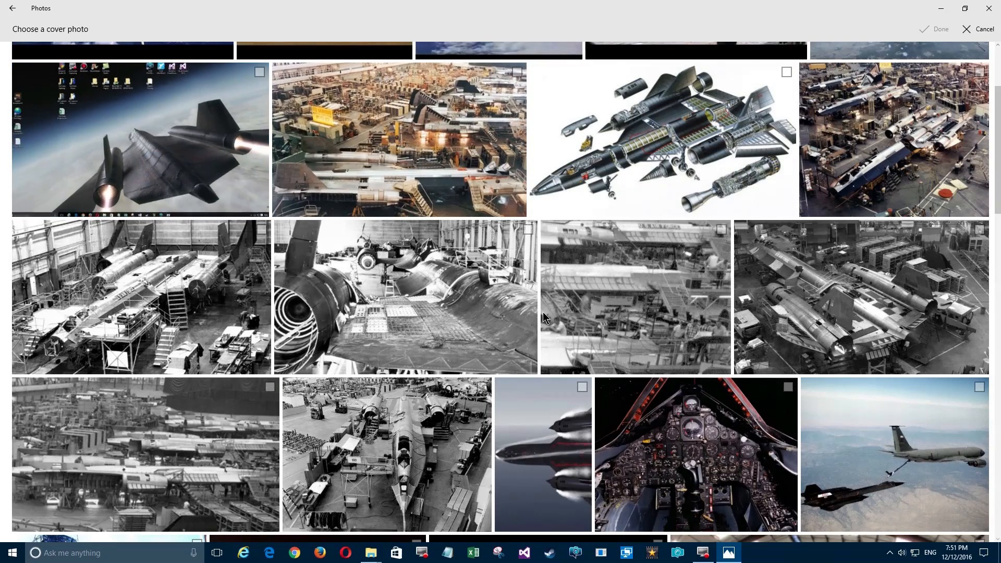
pyautogui.scroll(-3)
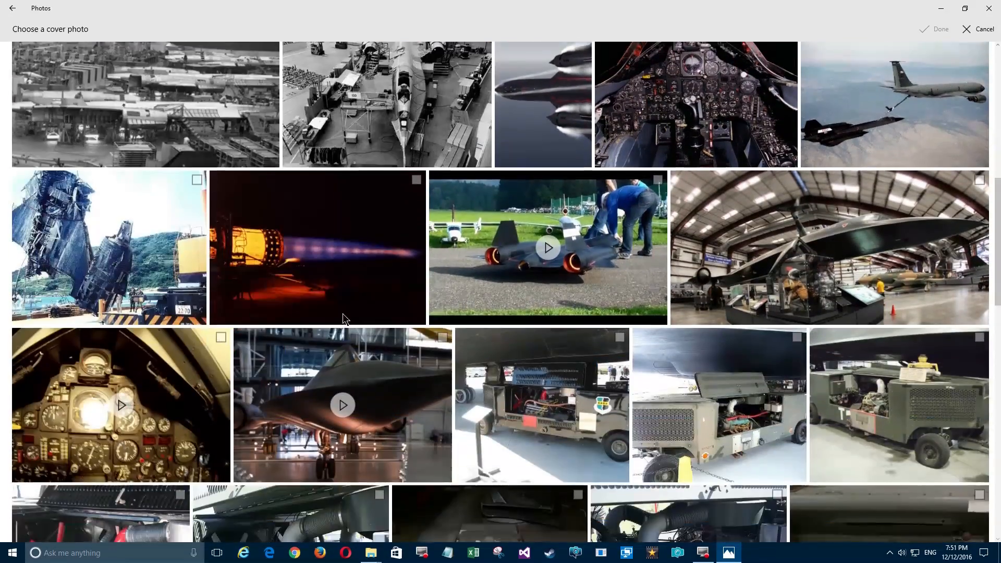
pyautogui.scroll(-3)
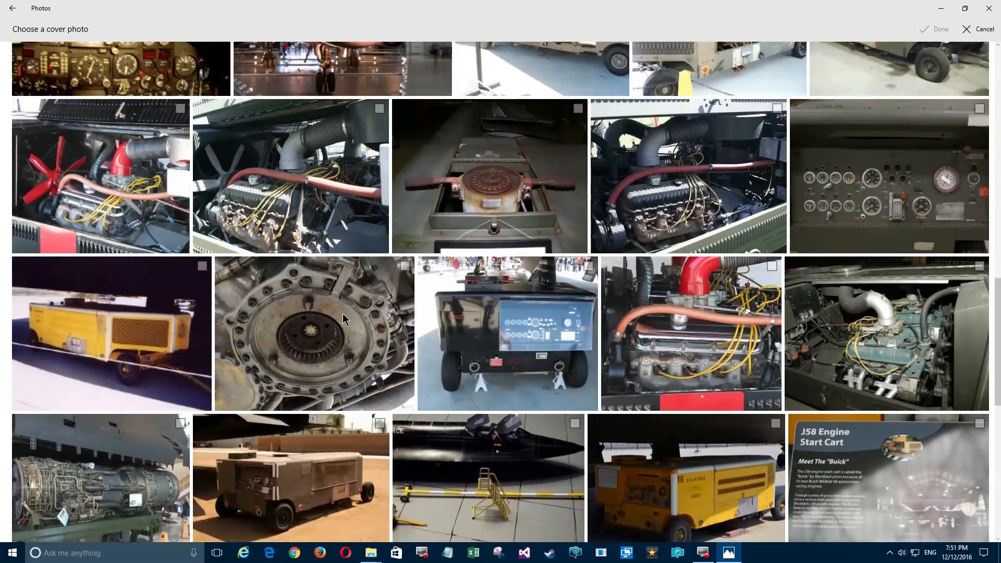
pyautogui.scroll(-3)
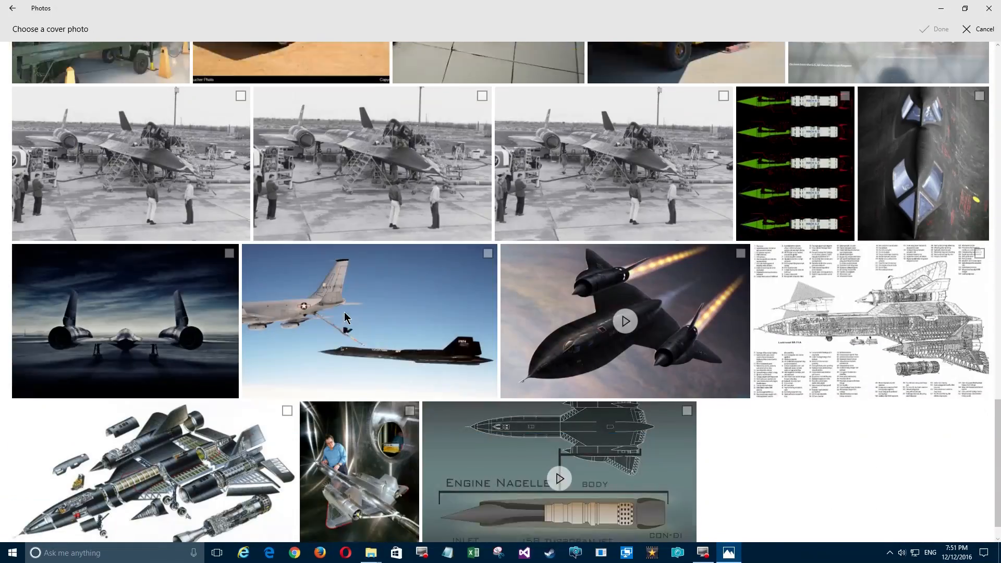
pyautogui.scroll(-3)
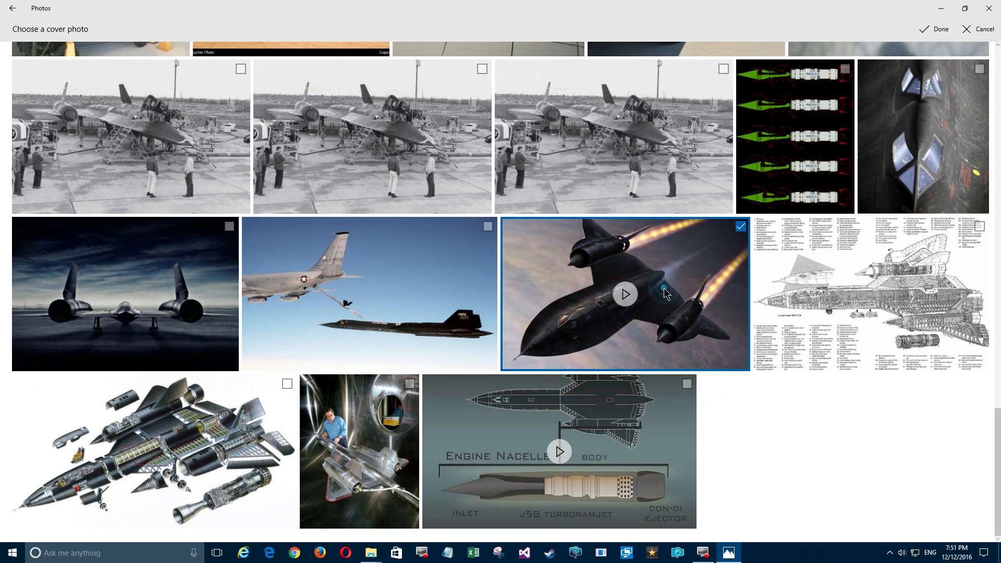
pyautogui.click(934, 29)
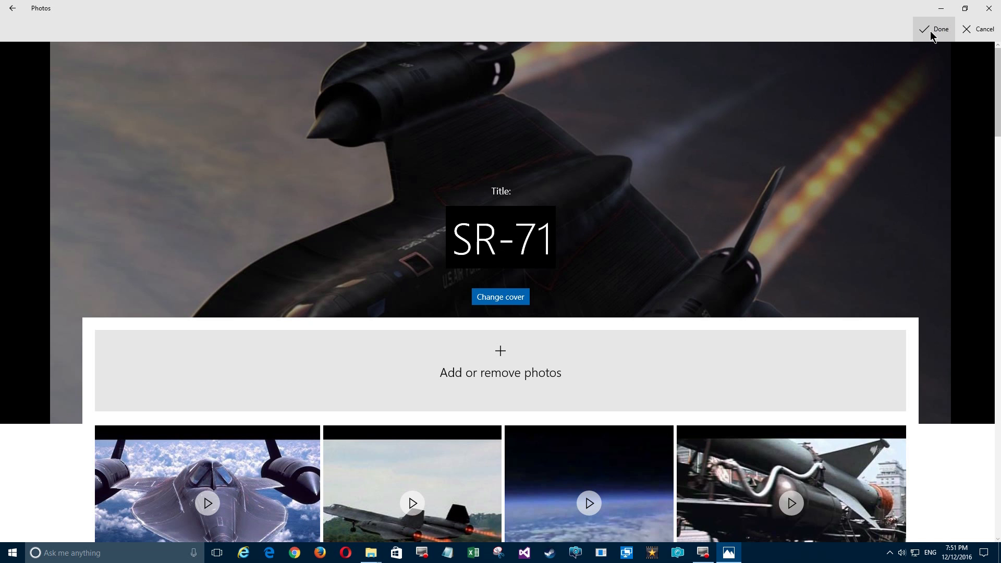
pyautogui.click(938, 29)
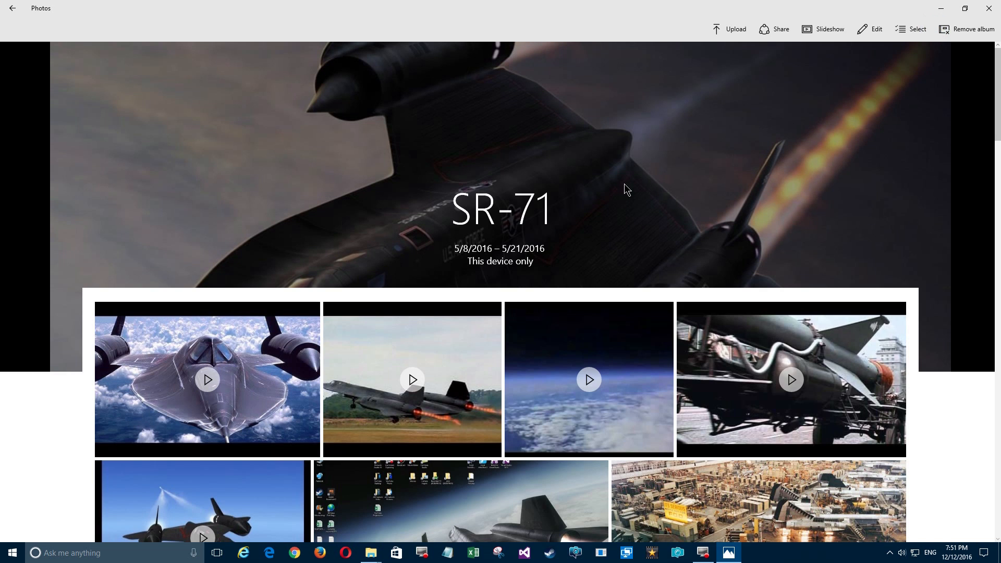
# Step: Return to Albums to see SR-71's new cover, then reopen SR-71 in edit mode
pyautogui.scroll(-3)
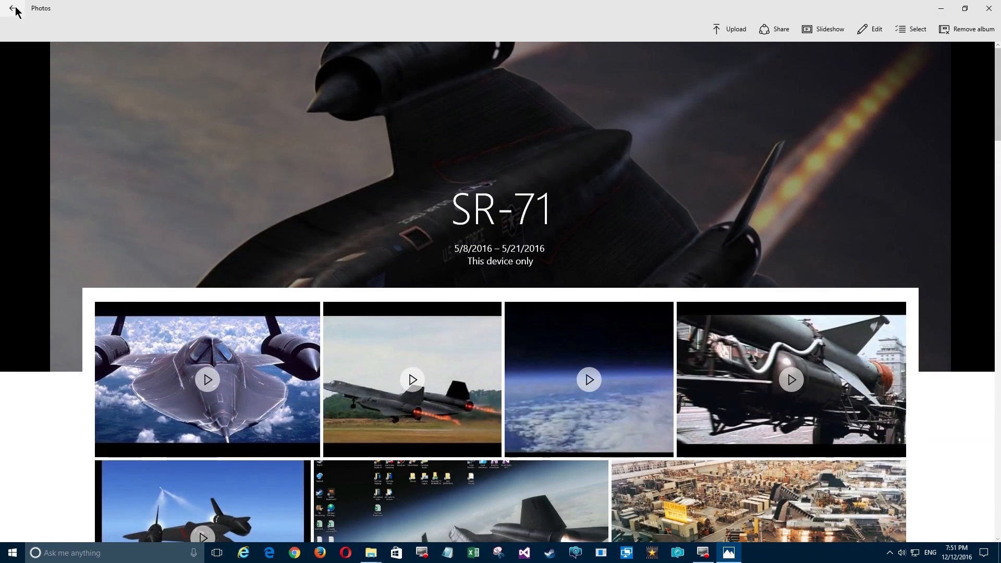
pyautogui.click(13, 10)
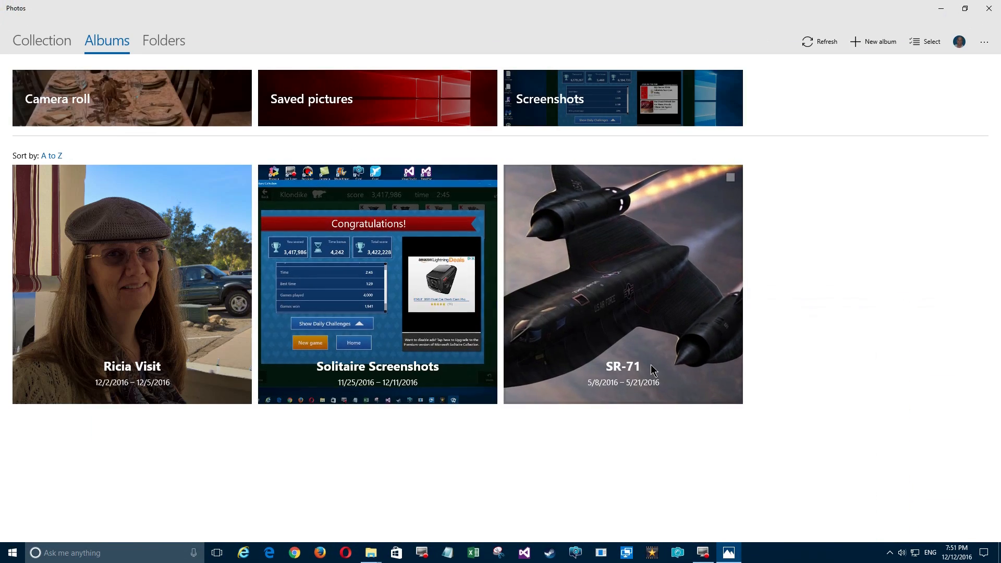
pyautogui.moveTo(632, 349)
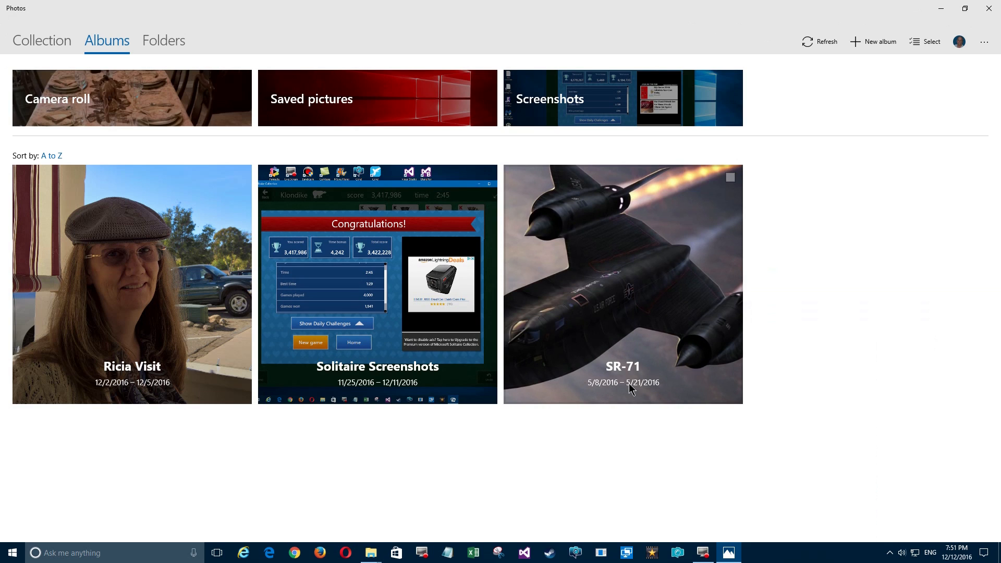
pyautogui.moveTo(618, 264)
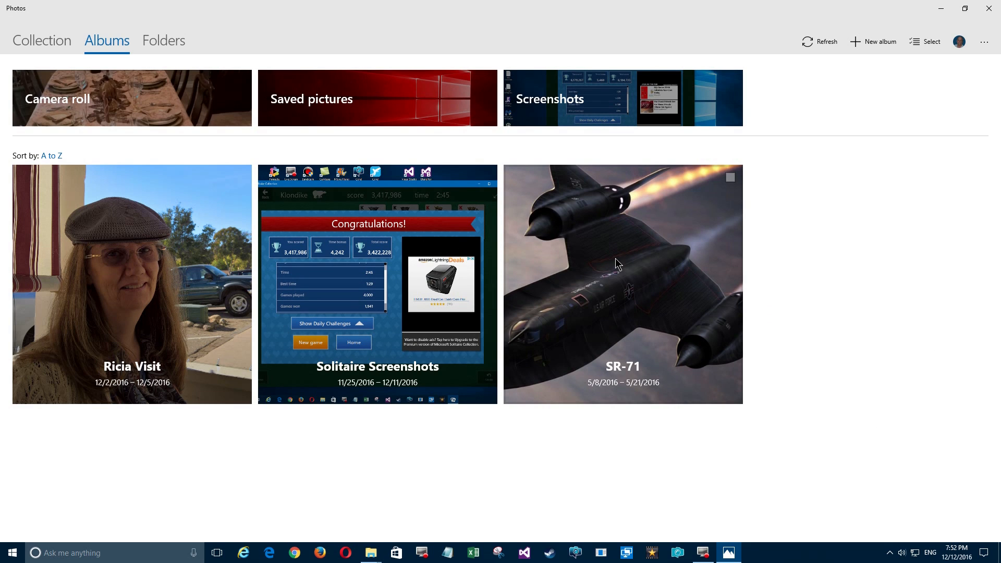
pyautogui.click(623, 283)
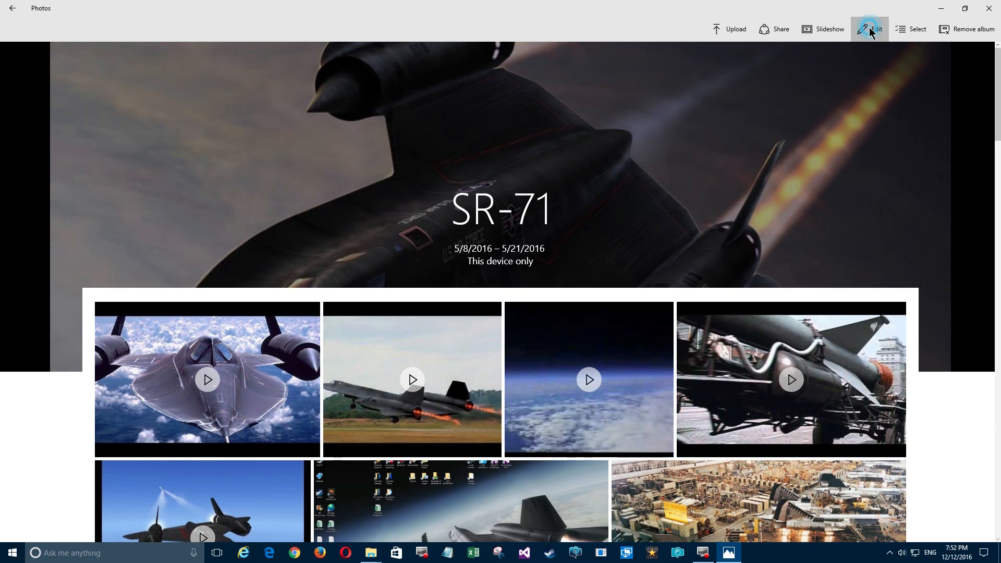
pyautogui.click(869, 29)
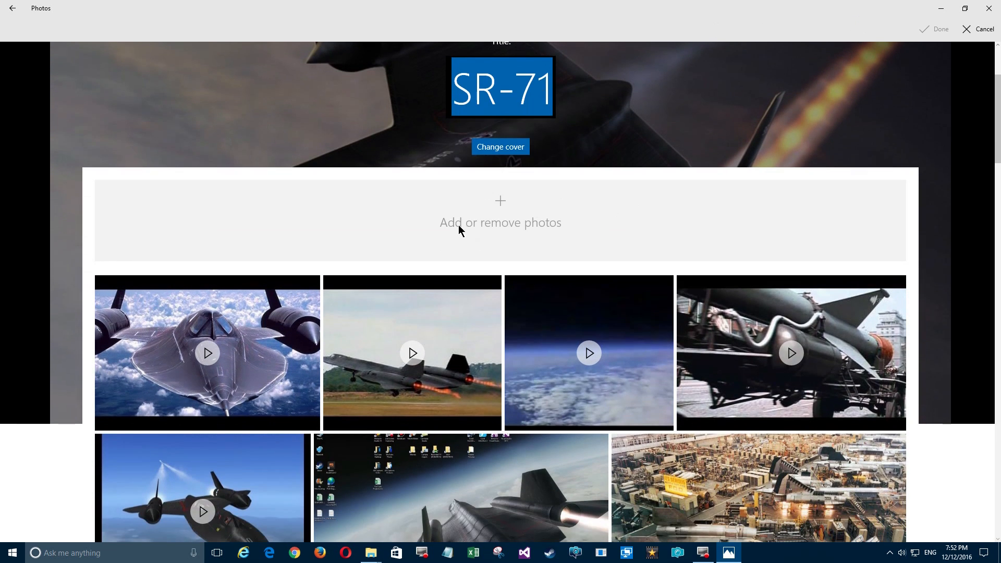